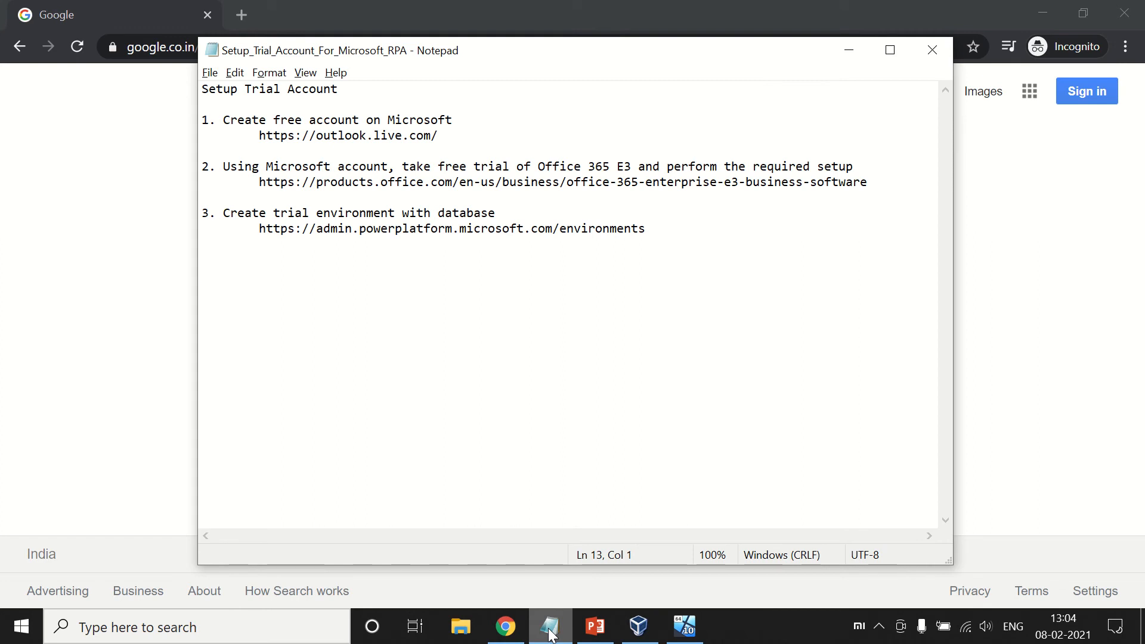
left_click(202, 276)
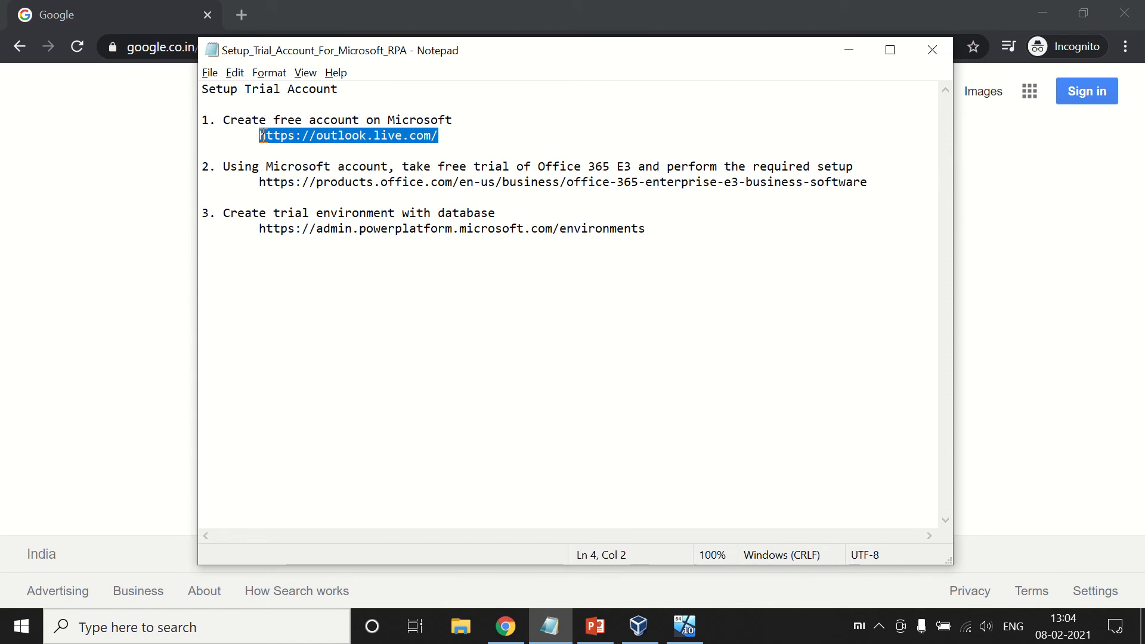
left_click(454, 14)
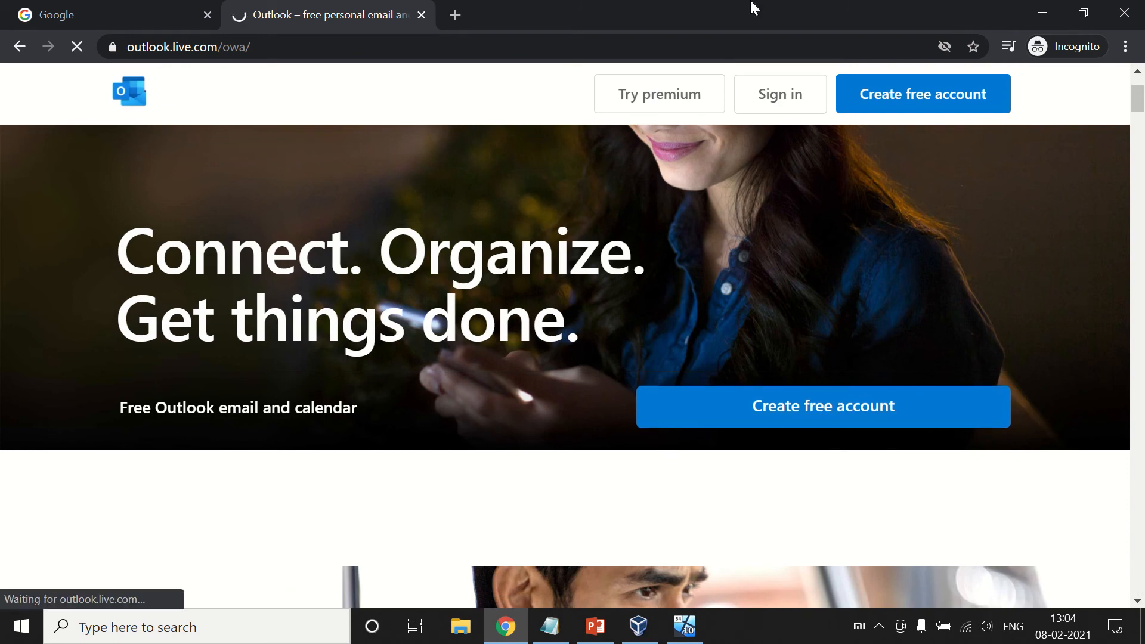
Start a free Outlook account and submit the new outlook.com email name.
left_click(922, 94)
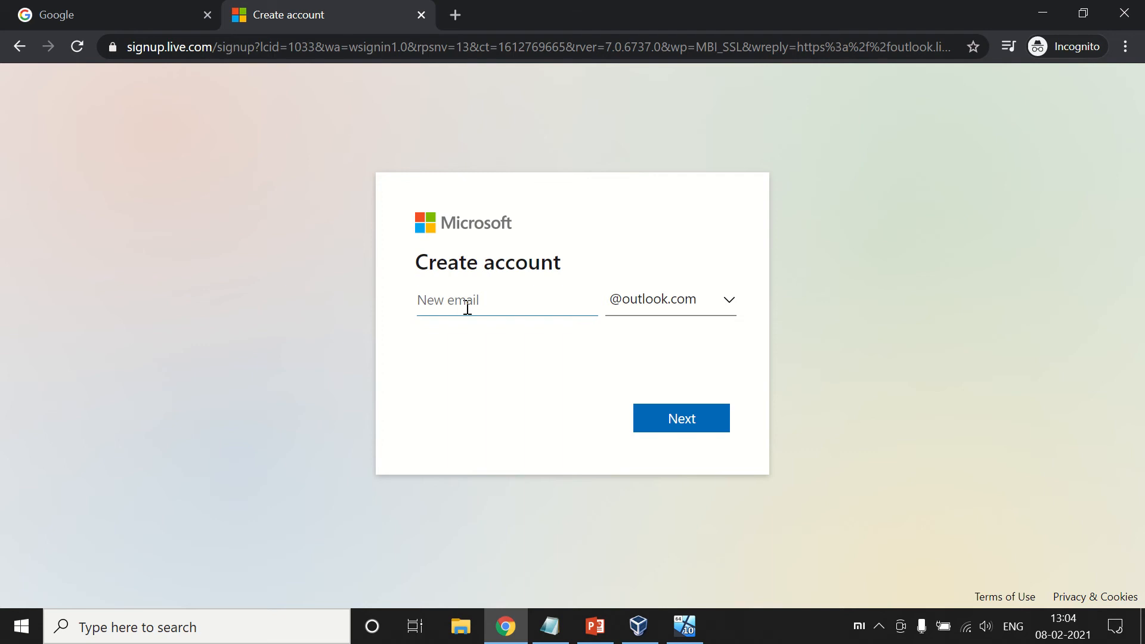
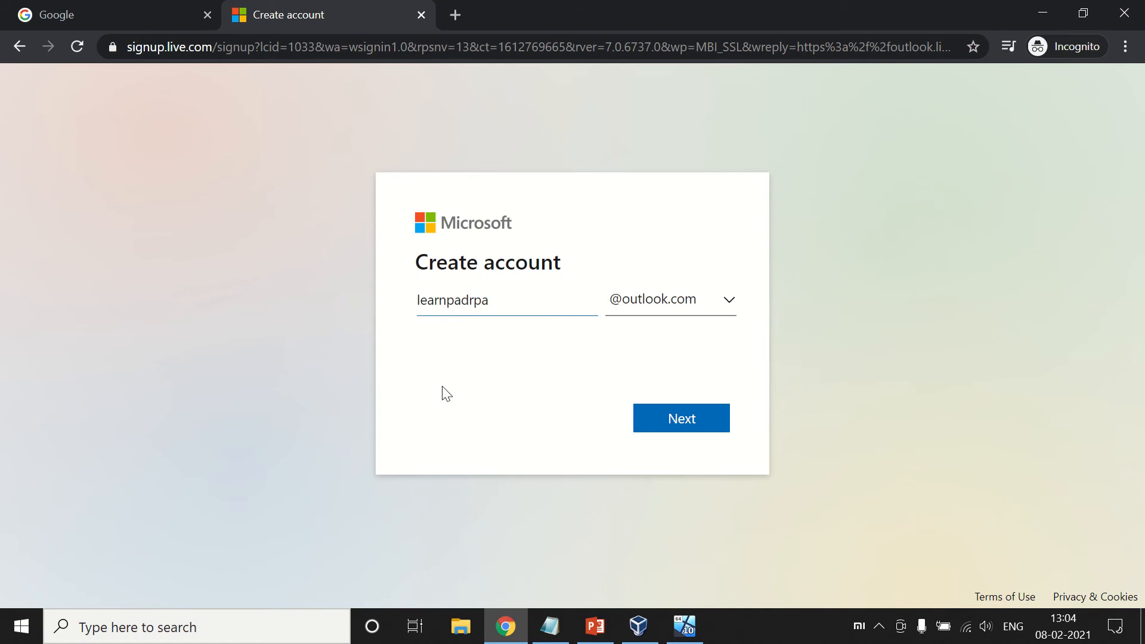
left_click(680, 417)
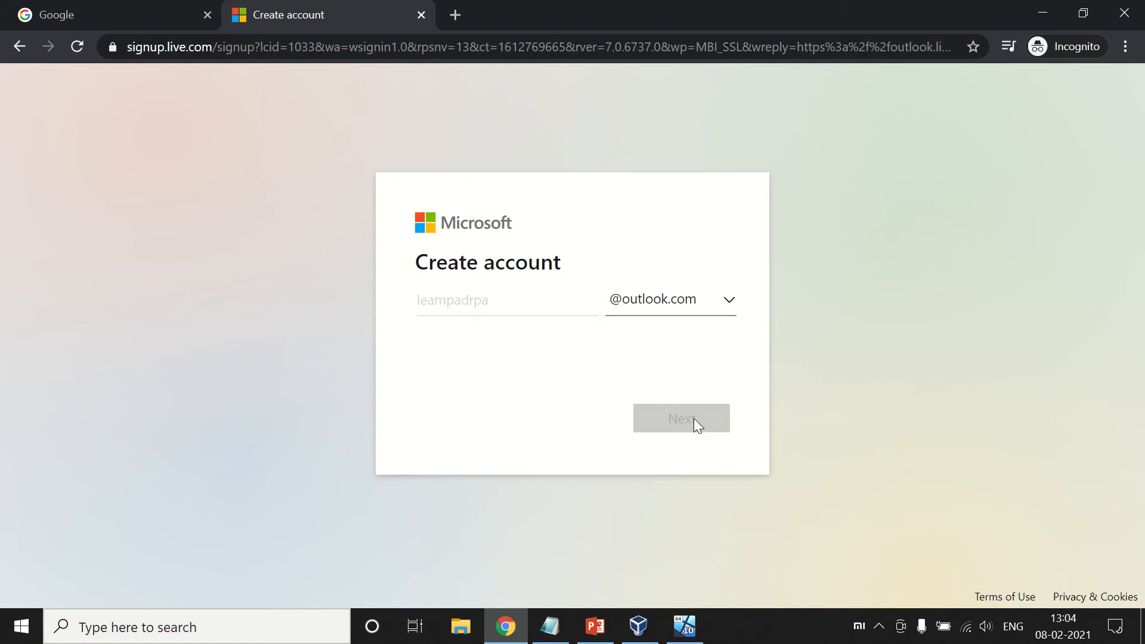
Enter and submit the account password, briefly revealing it to check.
left_click(680, 419)
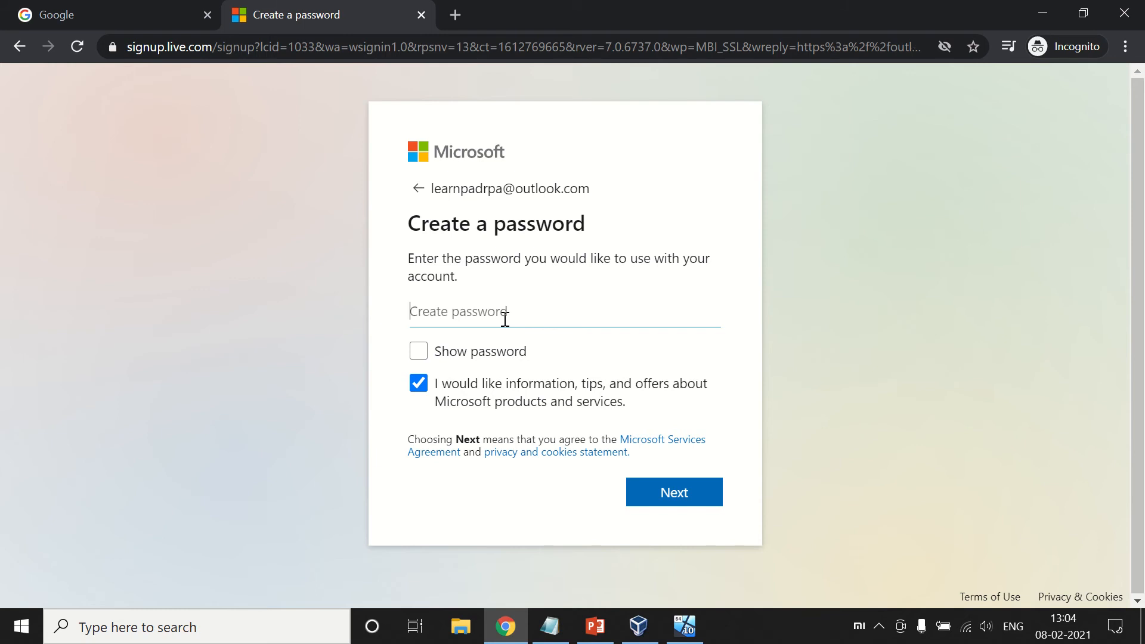
type("•")
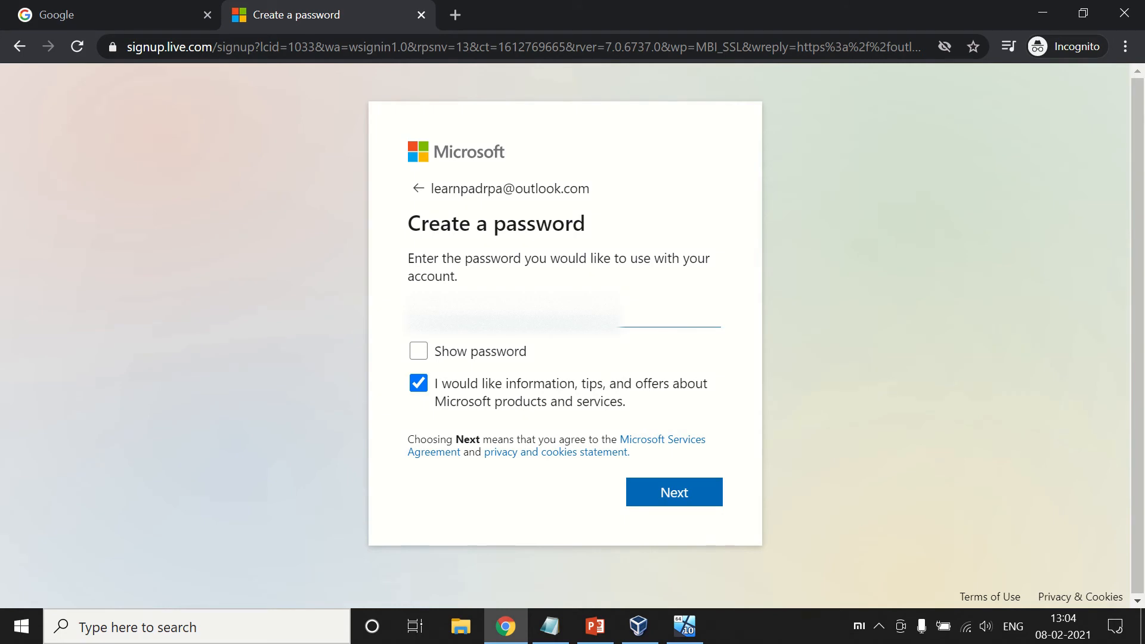
left_click(418, 352)
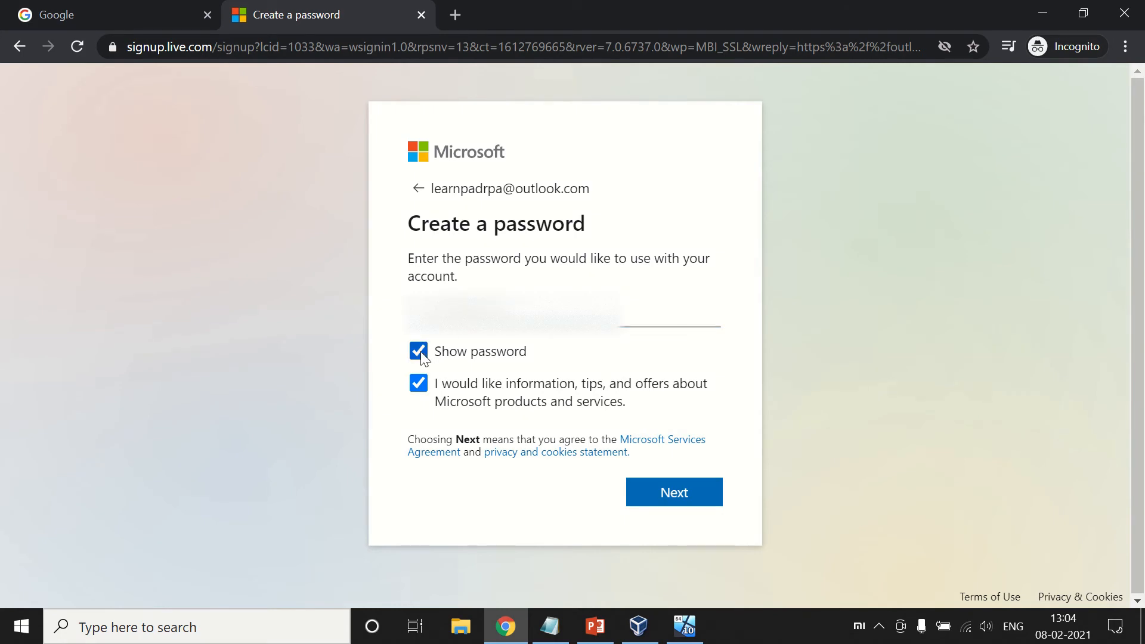
left_click(418, 351)
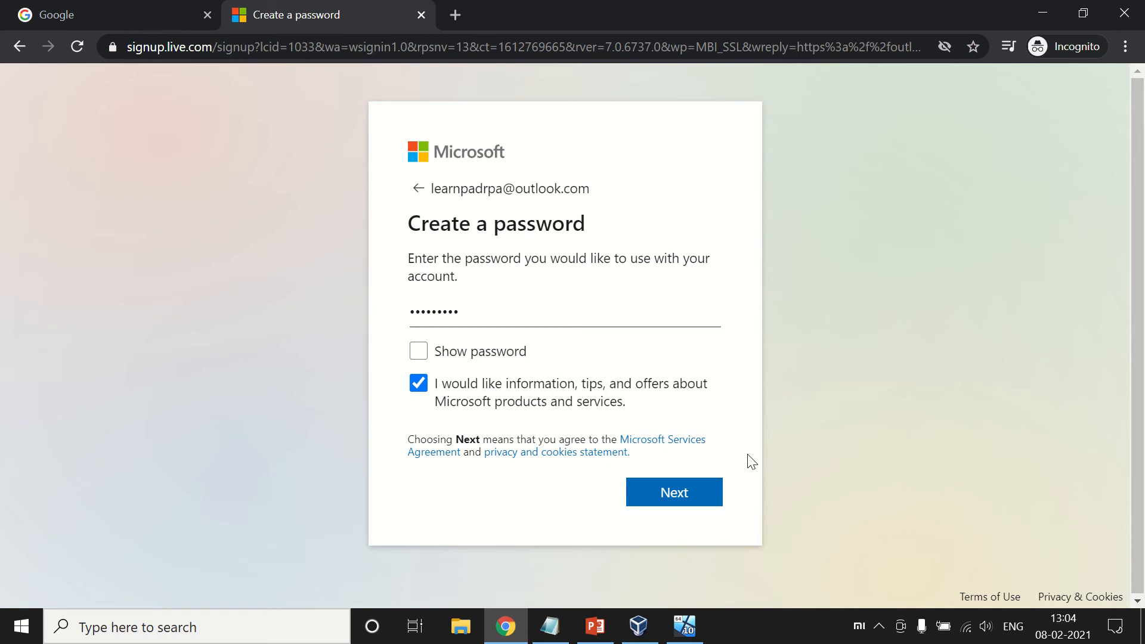
left_click(673, 491)
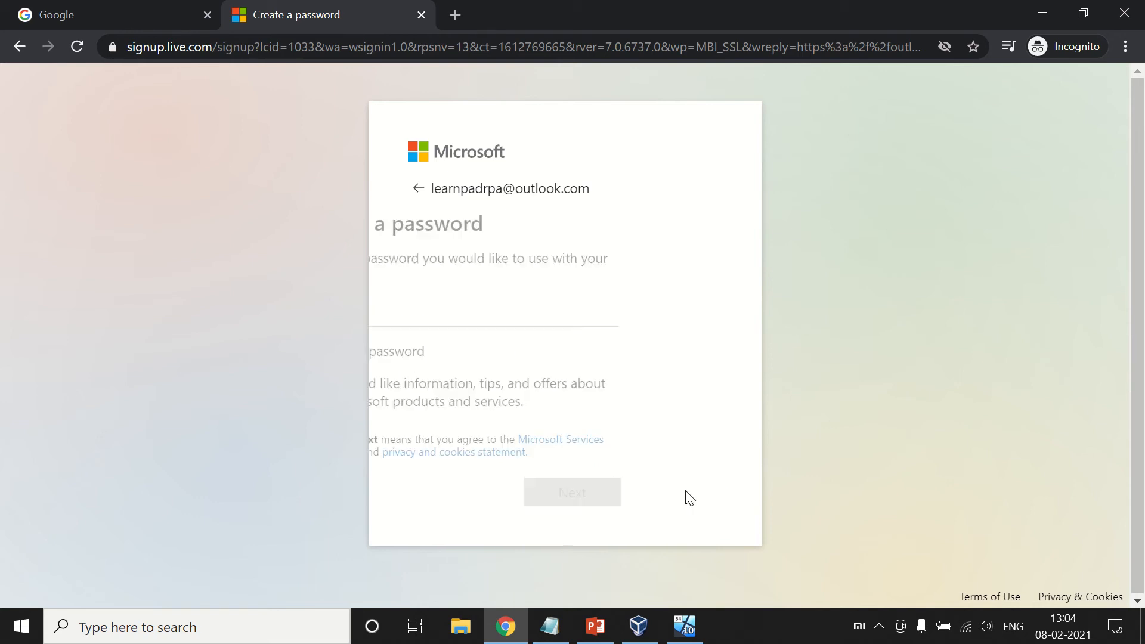
Enter the name Learn RPA and submit it.
left_click(572, 491)
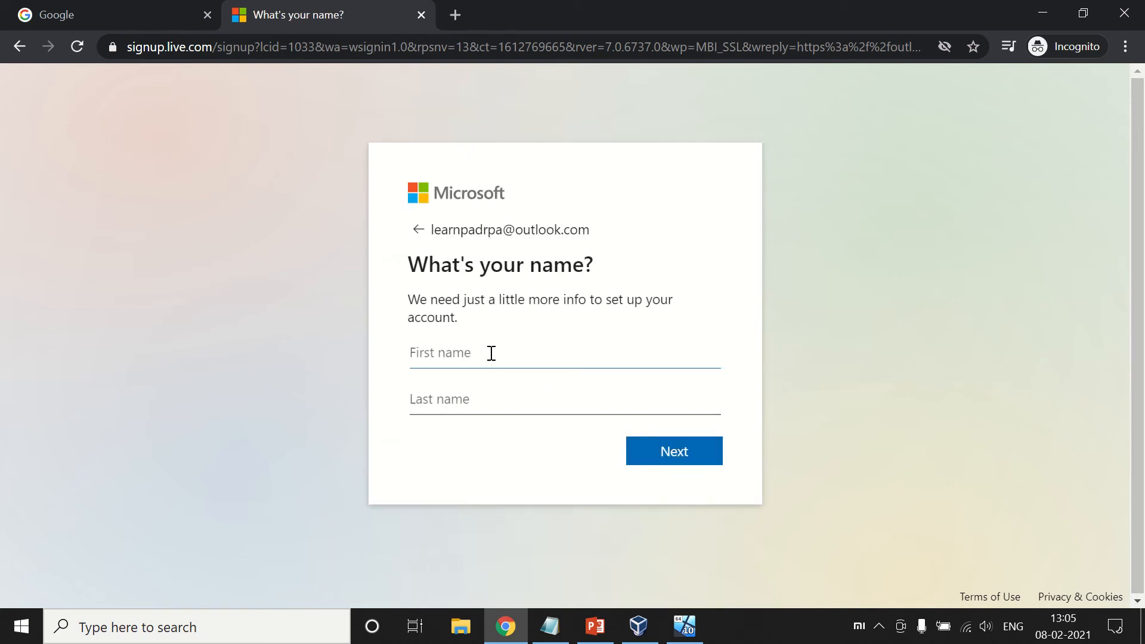
type("Learn")
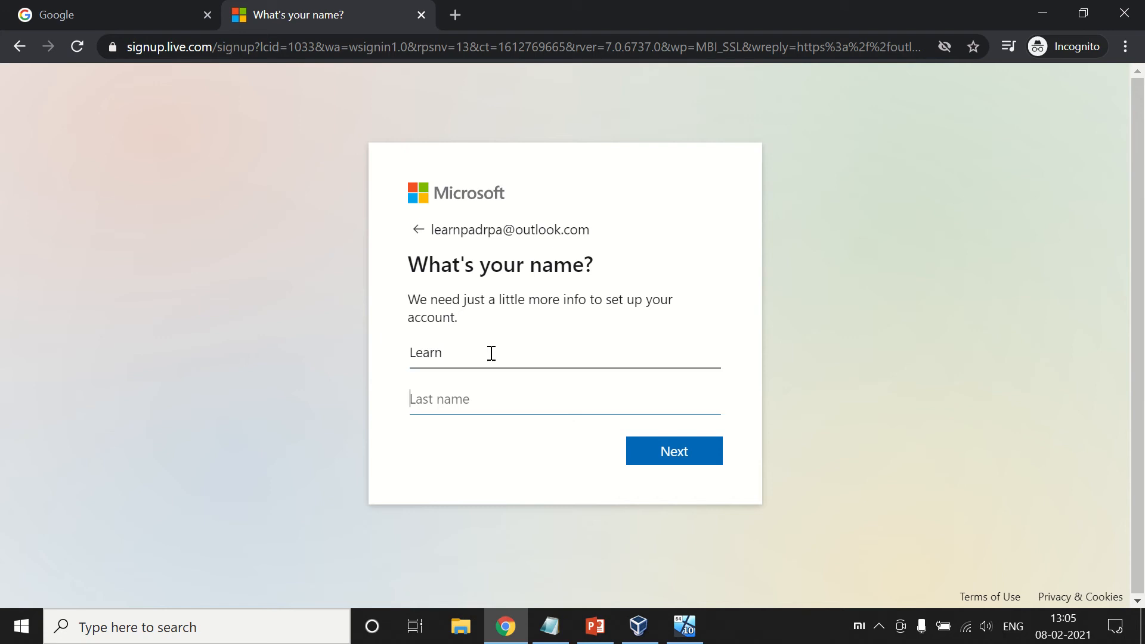
type("RPA")
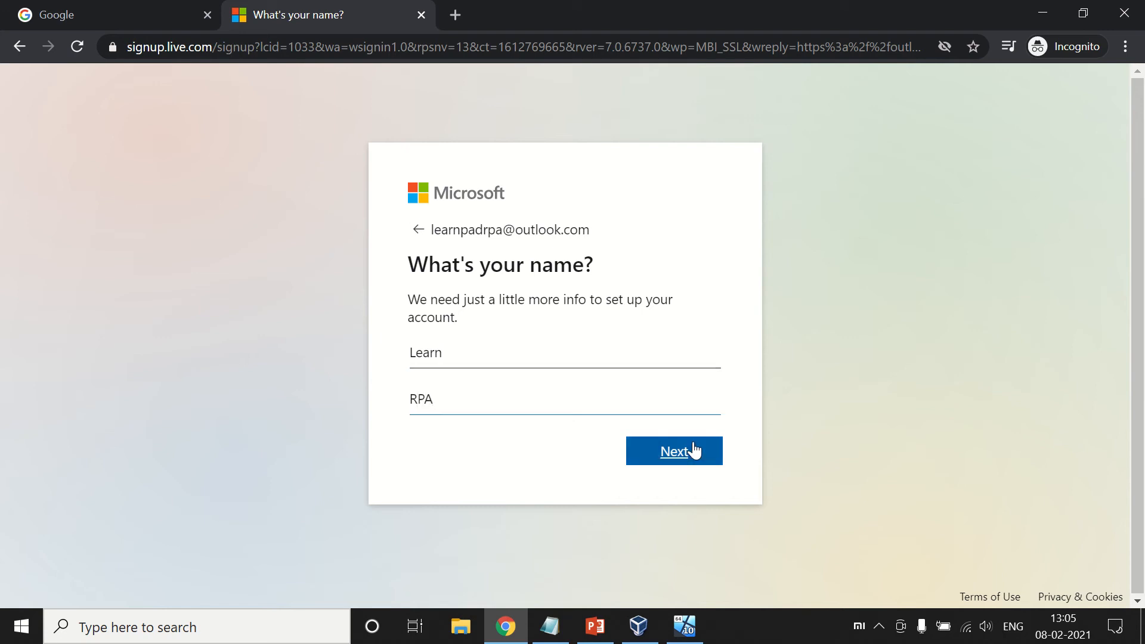
left_click(673, 451)
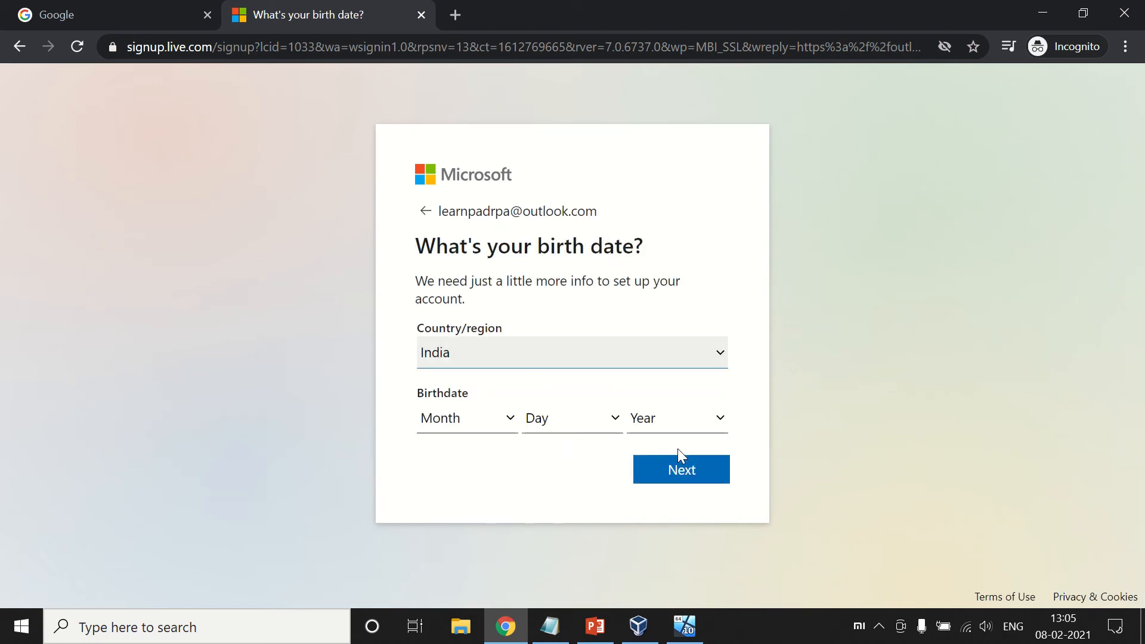
Set the birth date to January 1, 1990 and submit it.
left_click(465, 418)
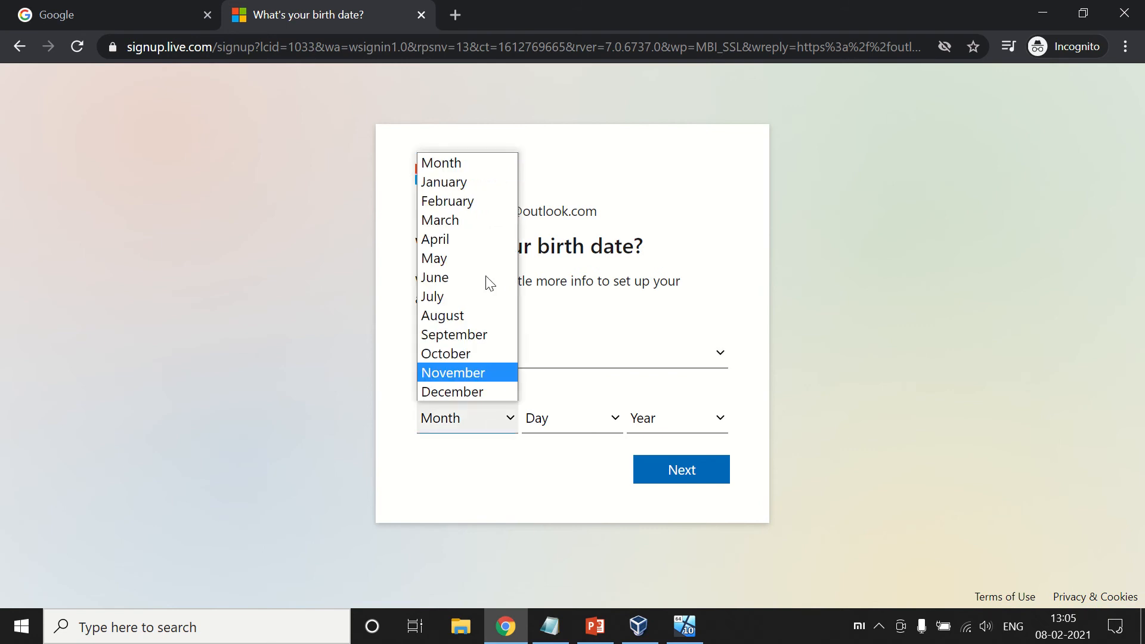
left_click(572, 418)
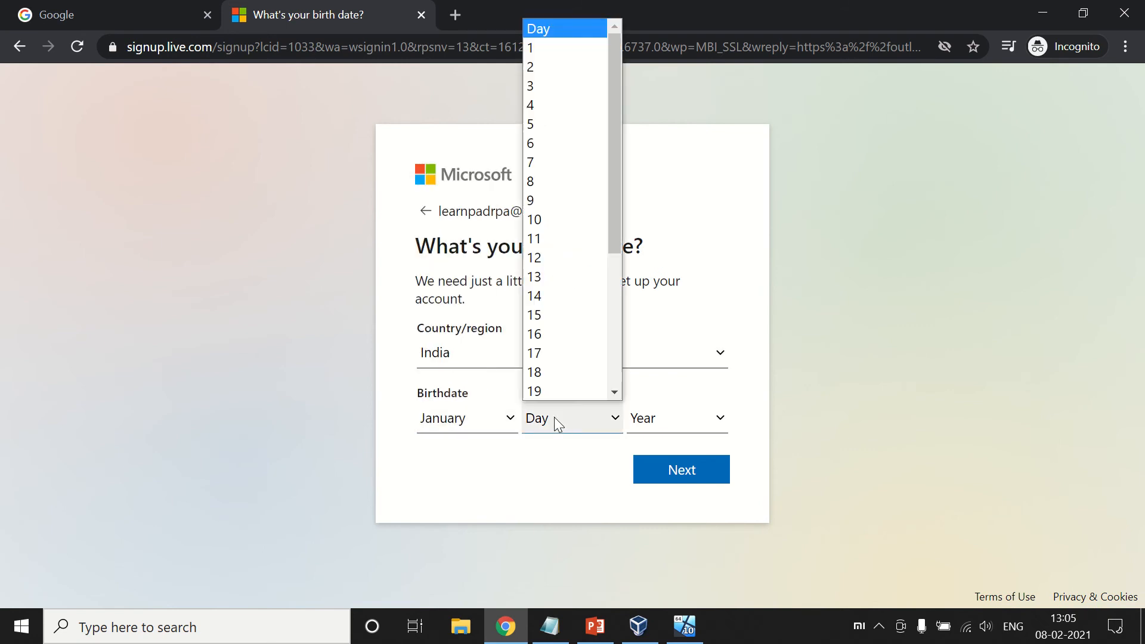
left_click(531, 47)
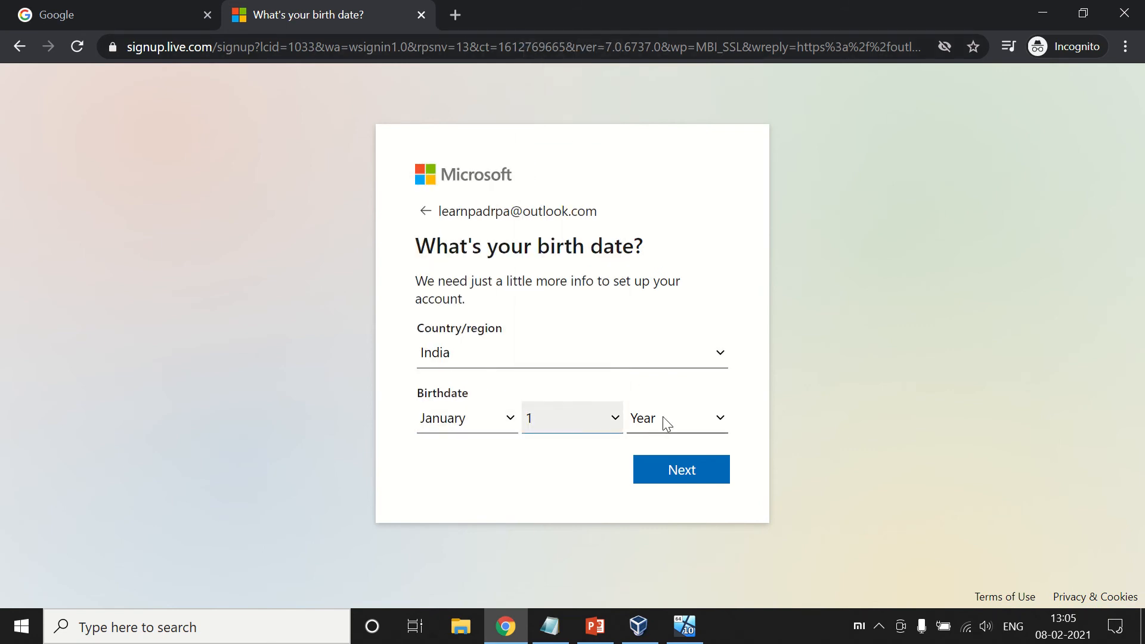
left_click(675, 418)
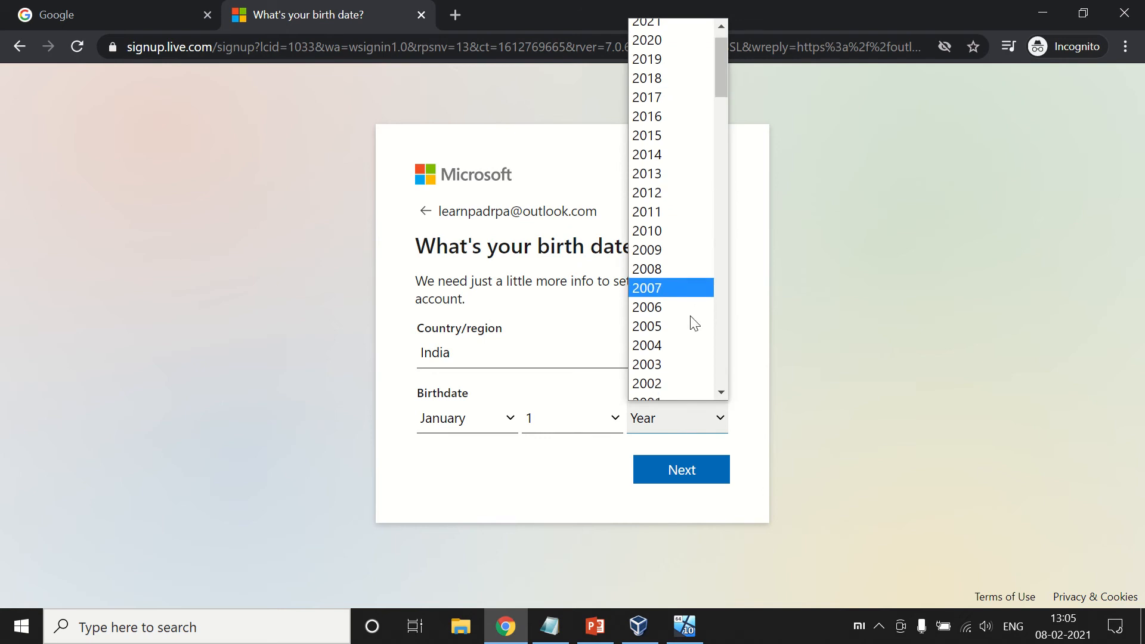
scroll("down", 3)
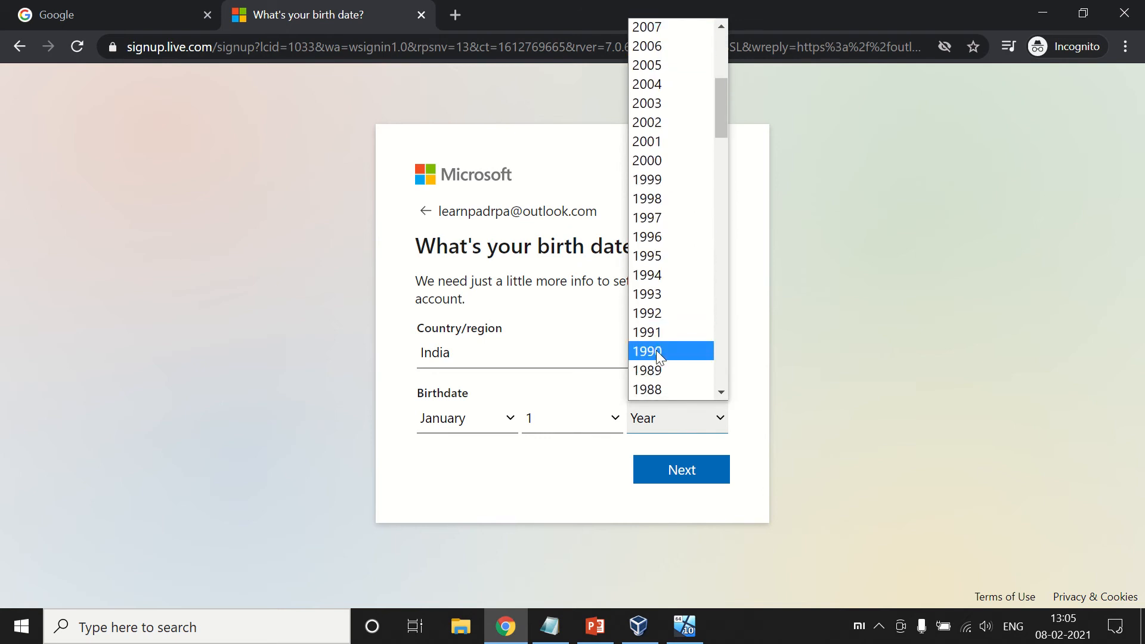
left_click(648, 351)
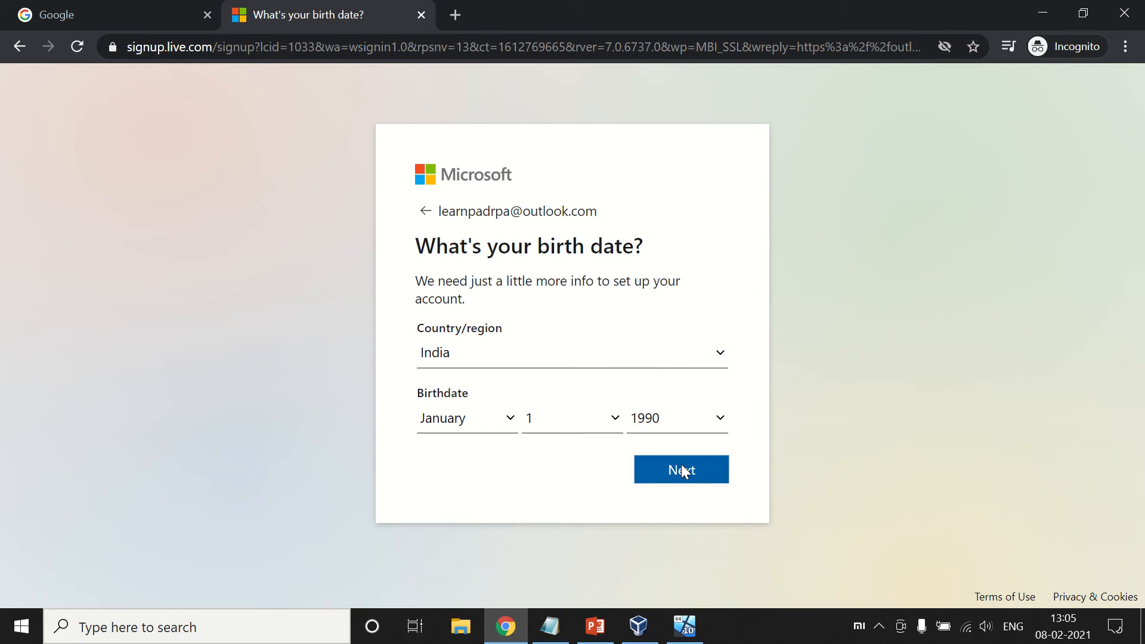
left_click(680, 469)
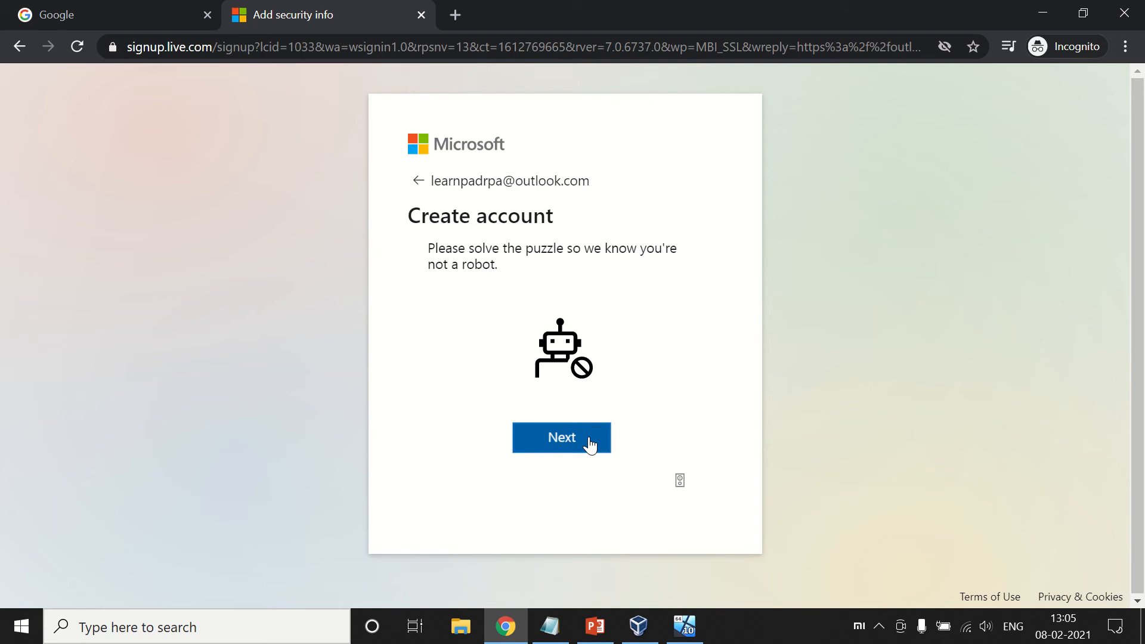
Solve the robot-check puzzle by rotating the image upright and confirming.
left_click(560, 437)
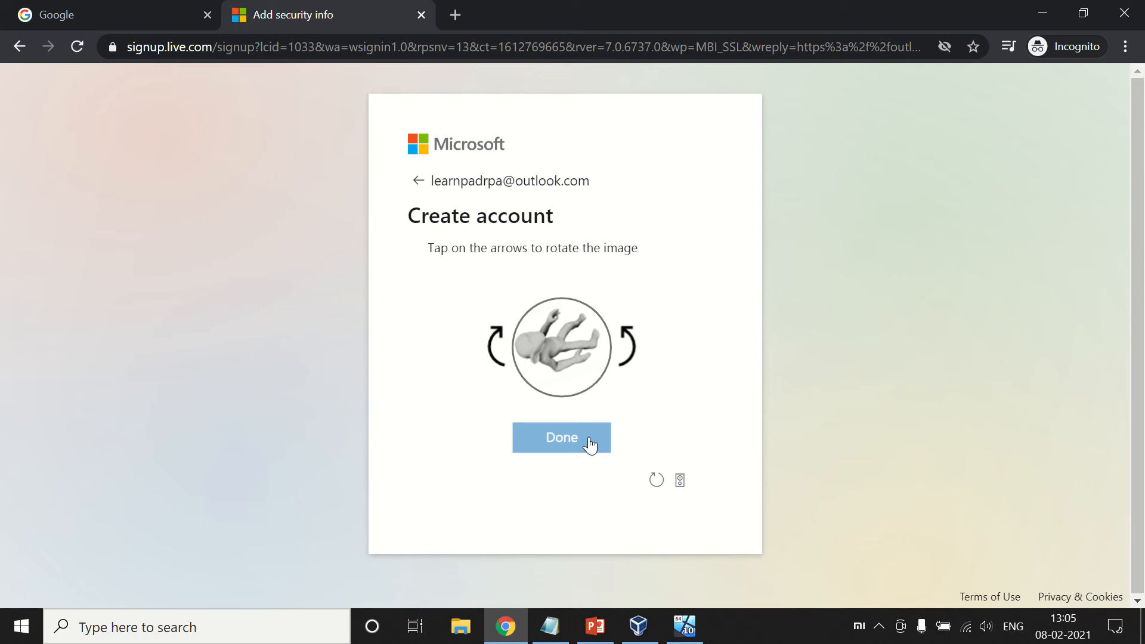
left_click(497, 347)
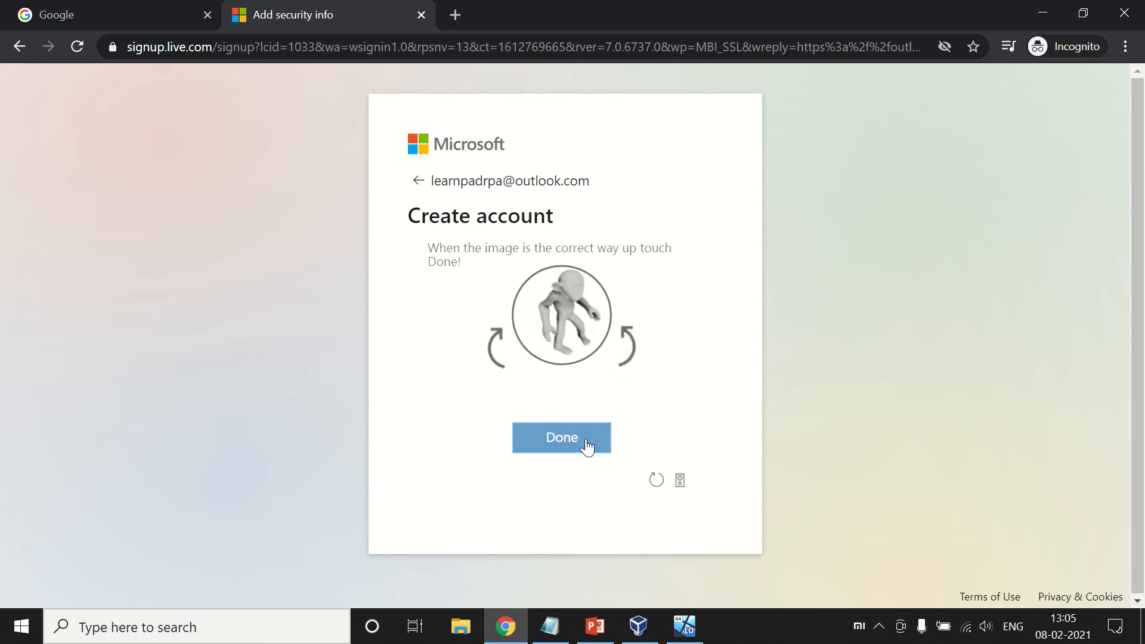
left_click(561, 437)
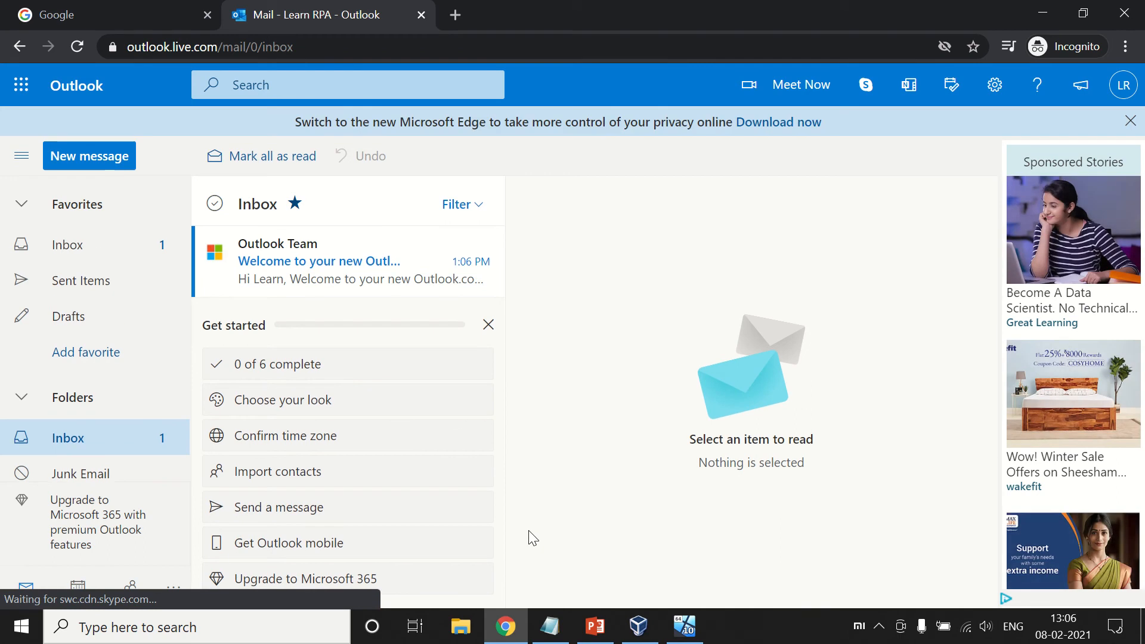
Mark step 1 as Done in the setup notes and select the Office 365 E3 trial link.
left_click(487, 325)
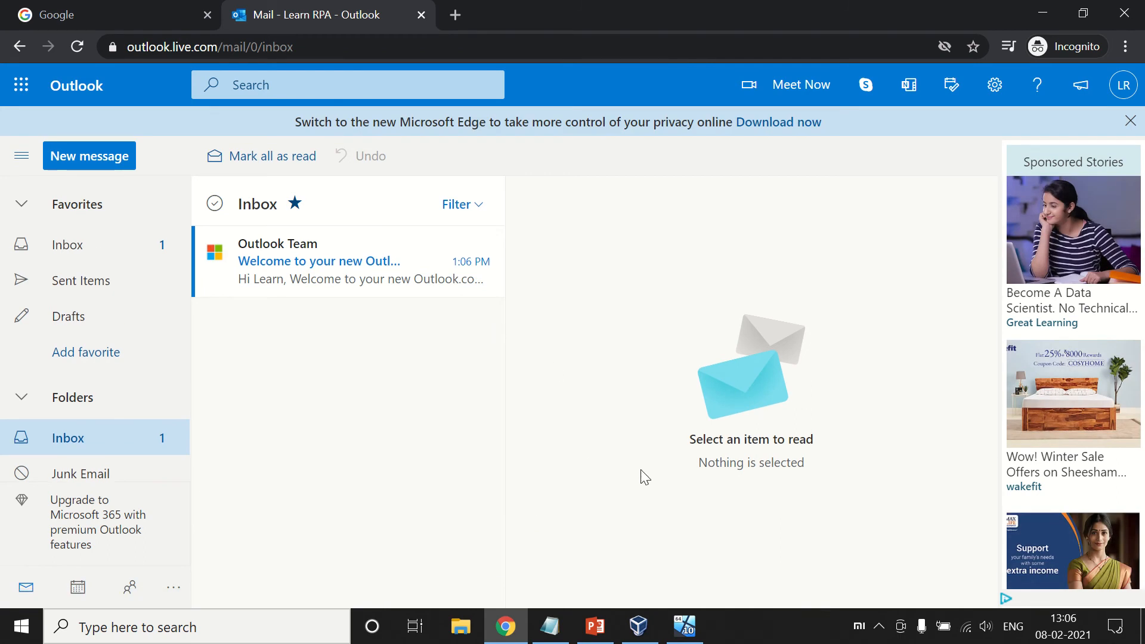
left_click(549, 625)
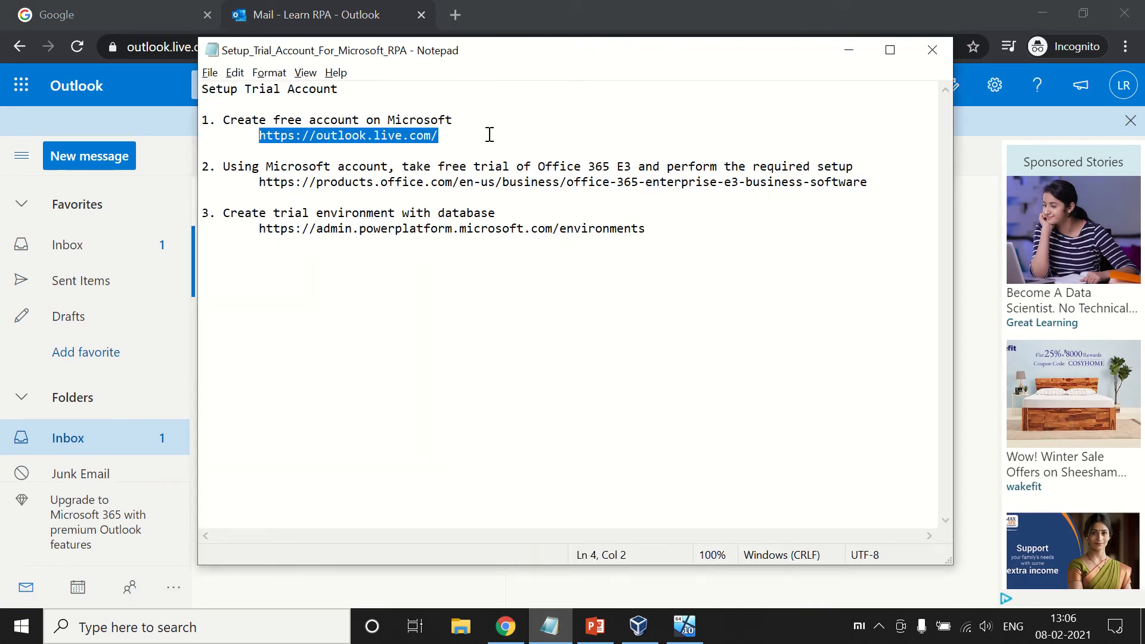
type("-")
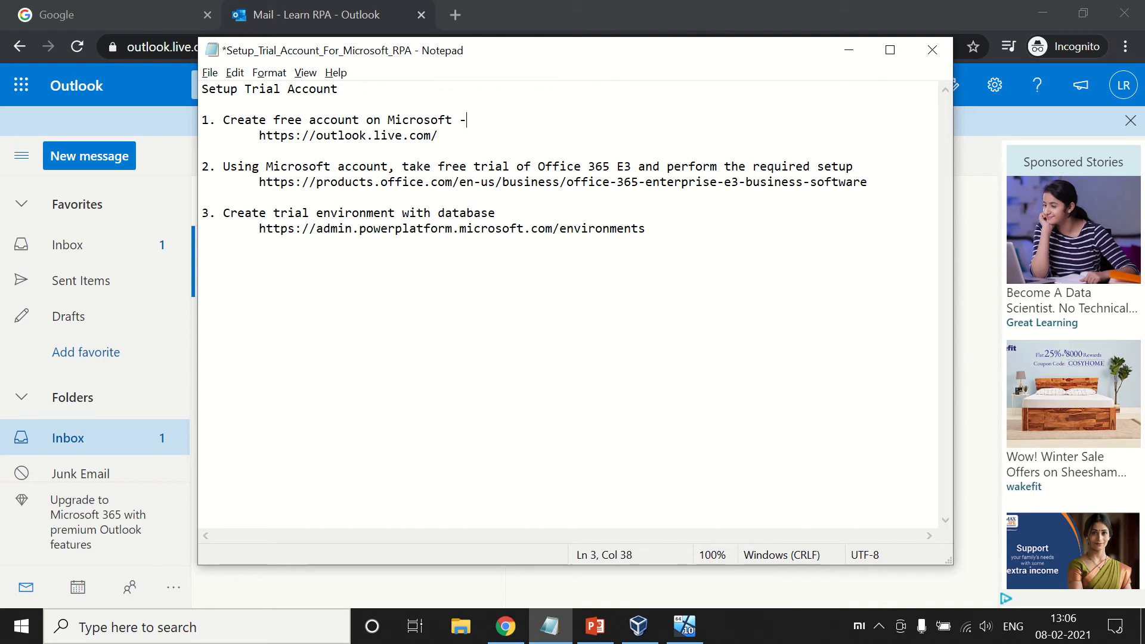
type("Done")
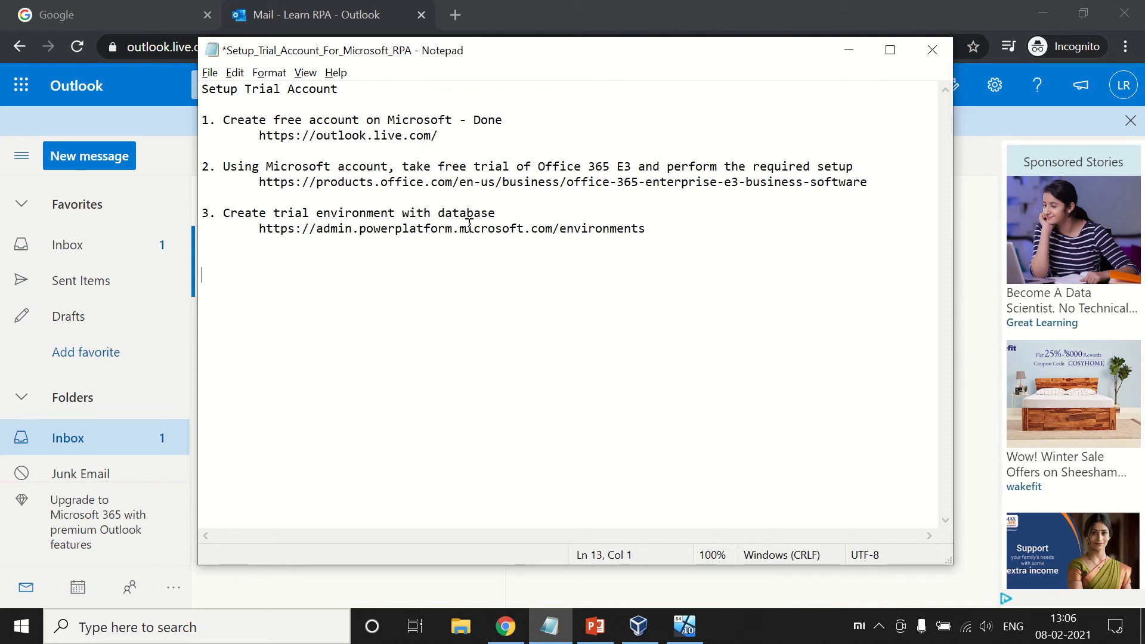
mouse_move(611, 170)
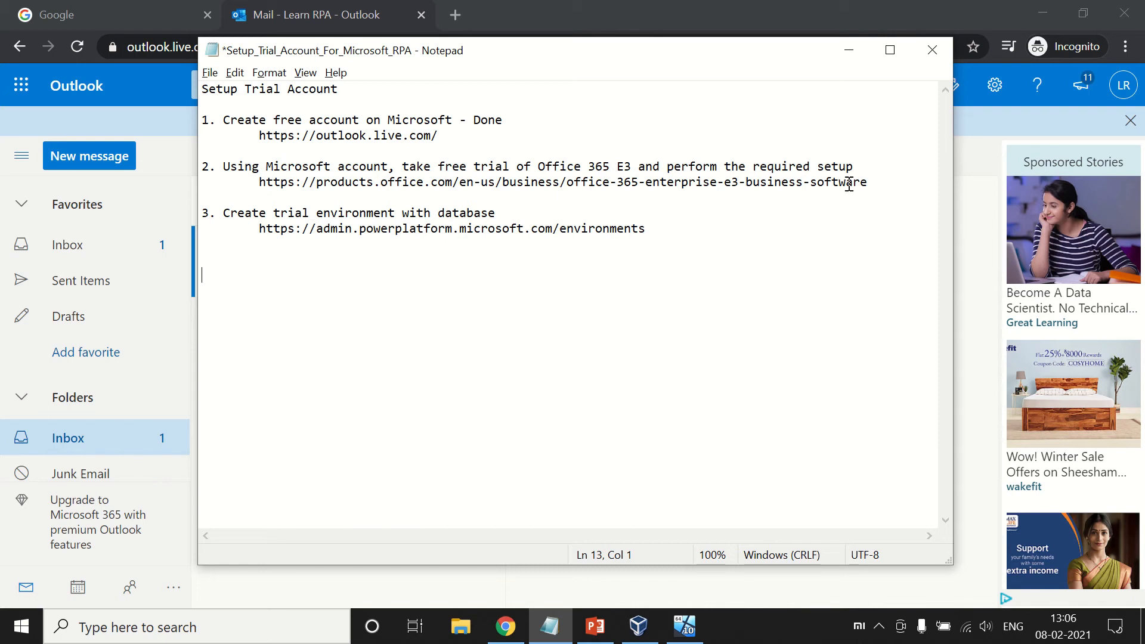
left_click_drag(258, 182, 867, 182)
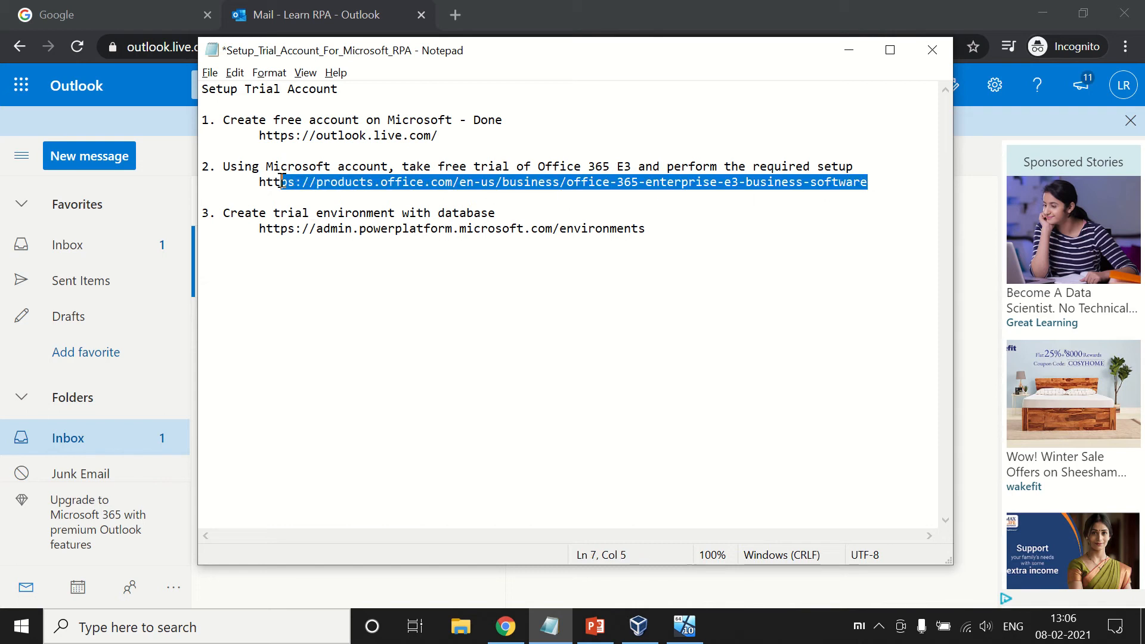
left_click(261, 181)
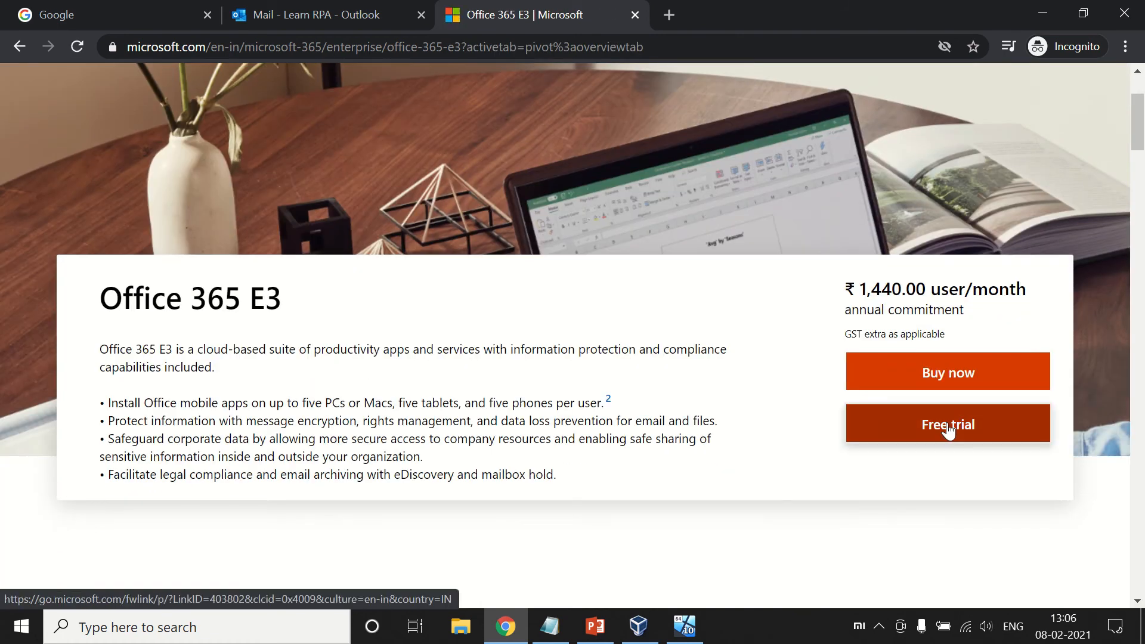
Start the Office 365 E3 free trial with the new outlook.com email and begin account setup.
left_click(947, 424)
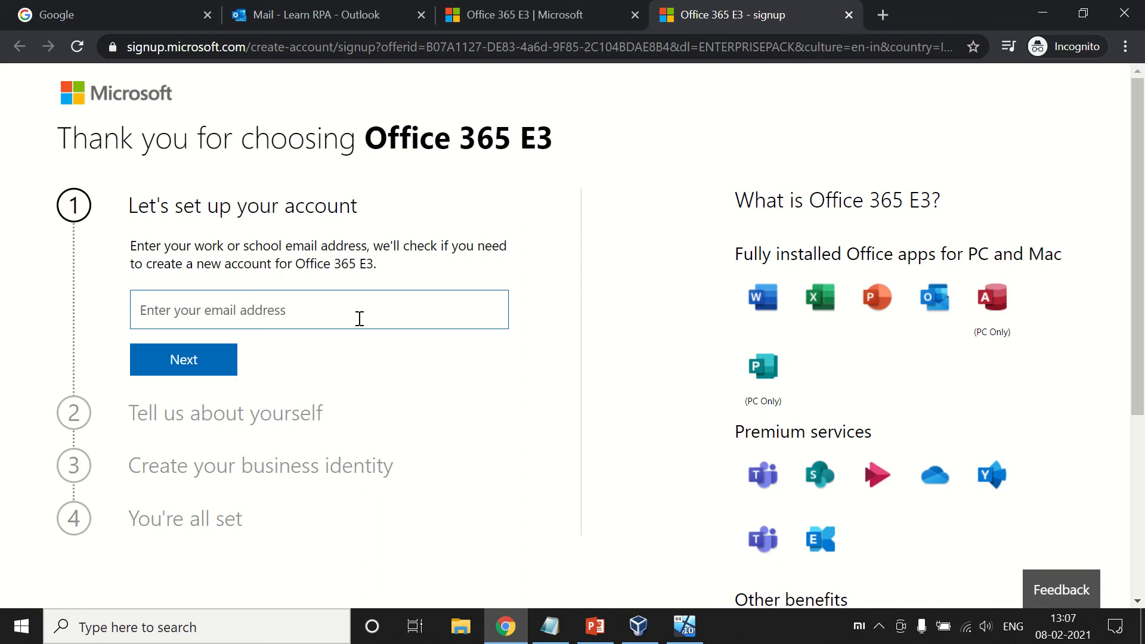
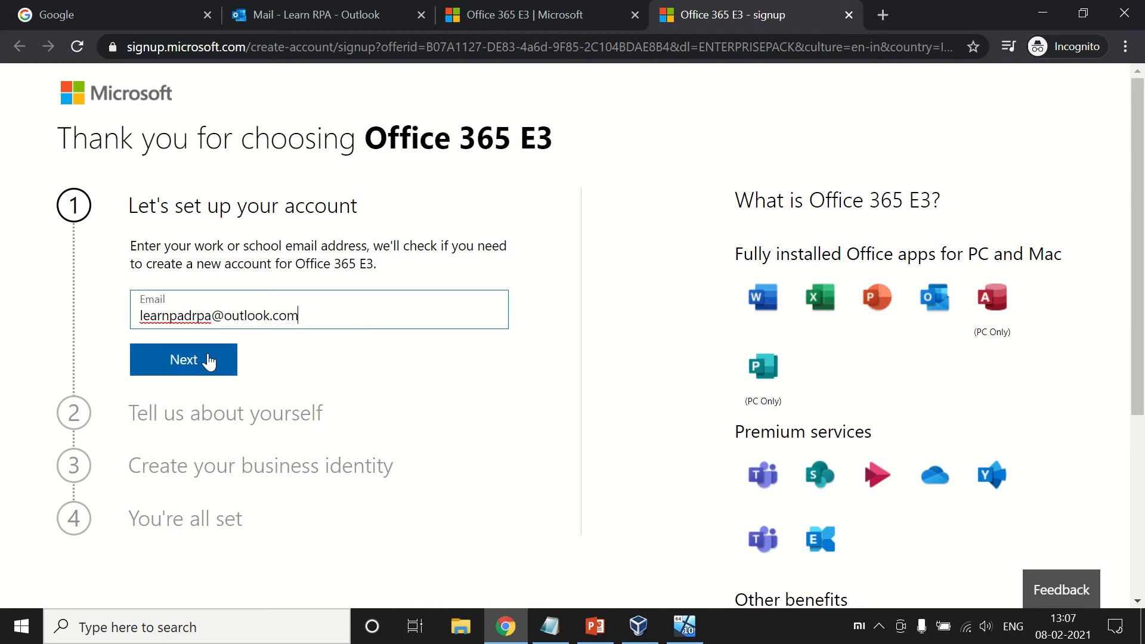
left_click(183, 359)
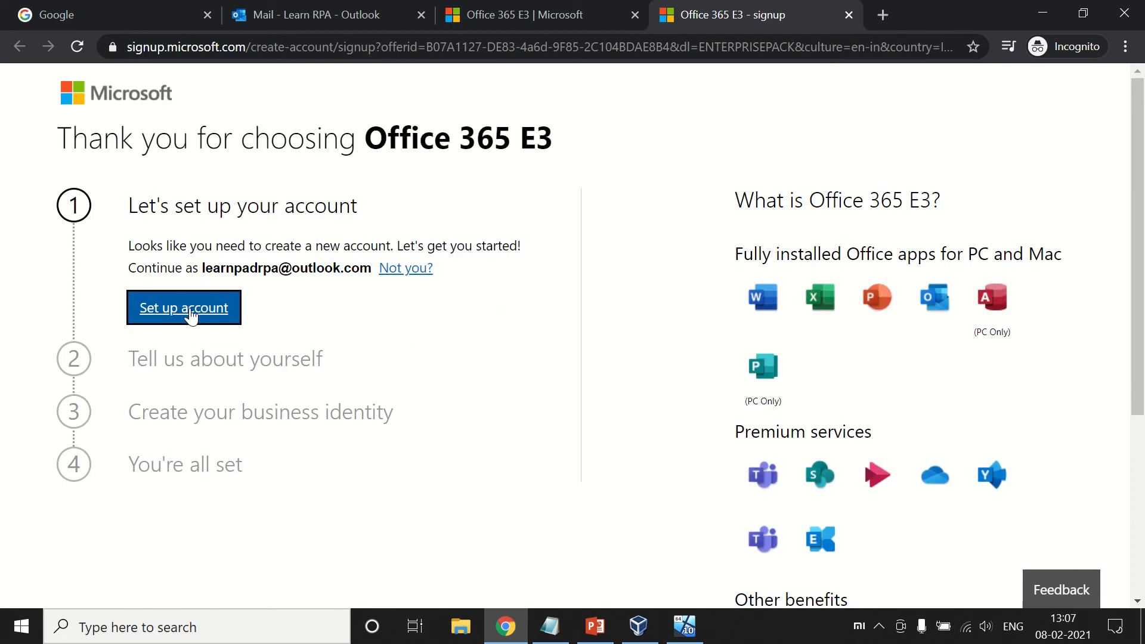
left_click(183, 306)
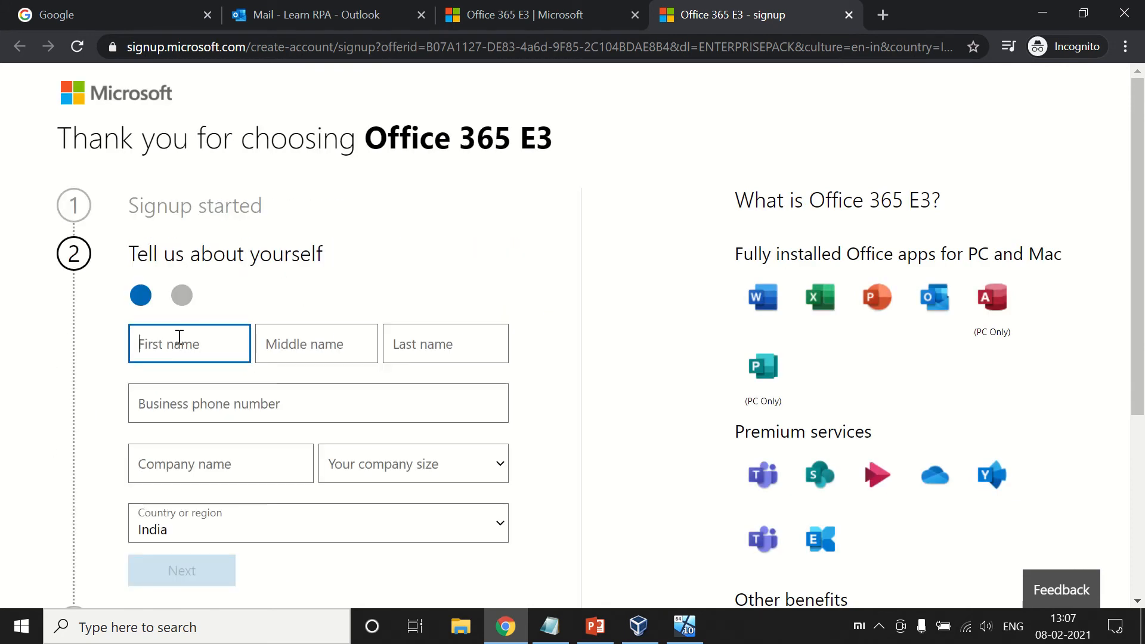
Enter the first and last name and the business phone number.
type("Le")
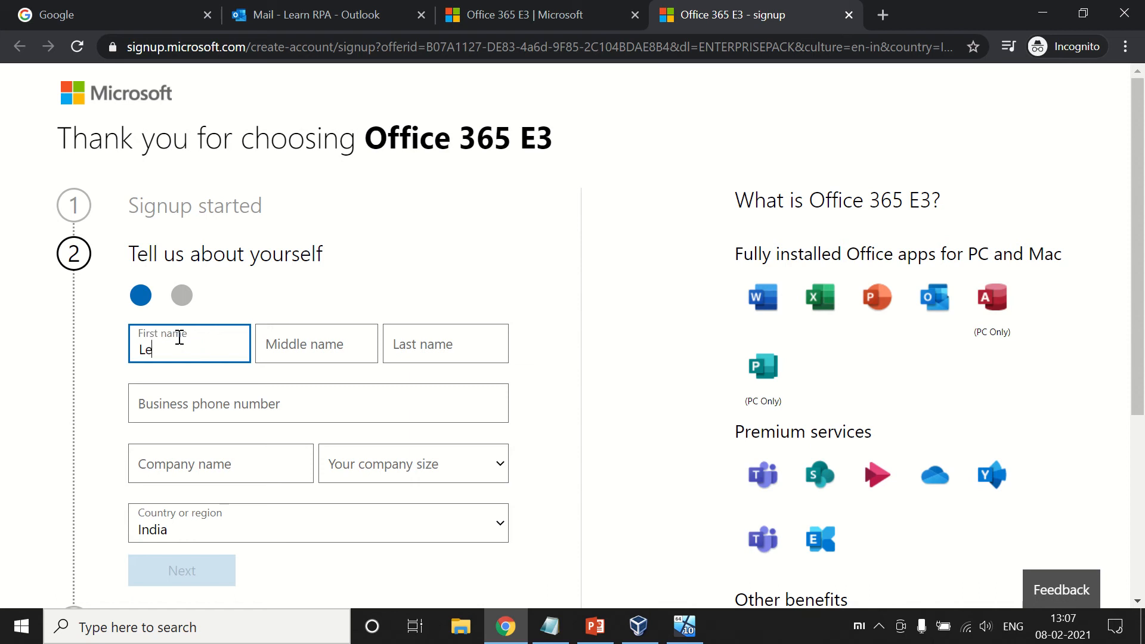
left_click(445, 343)
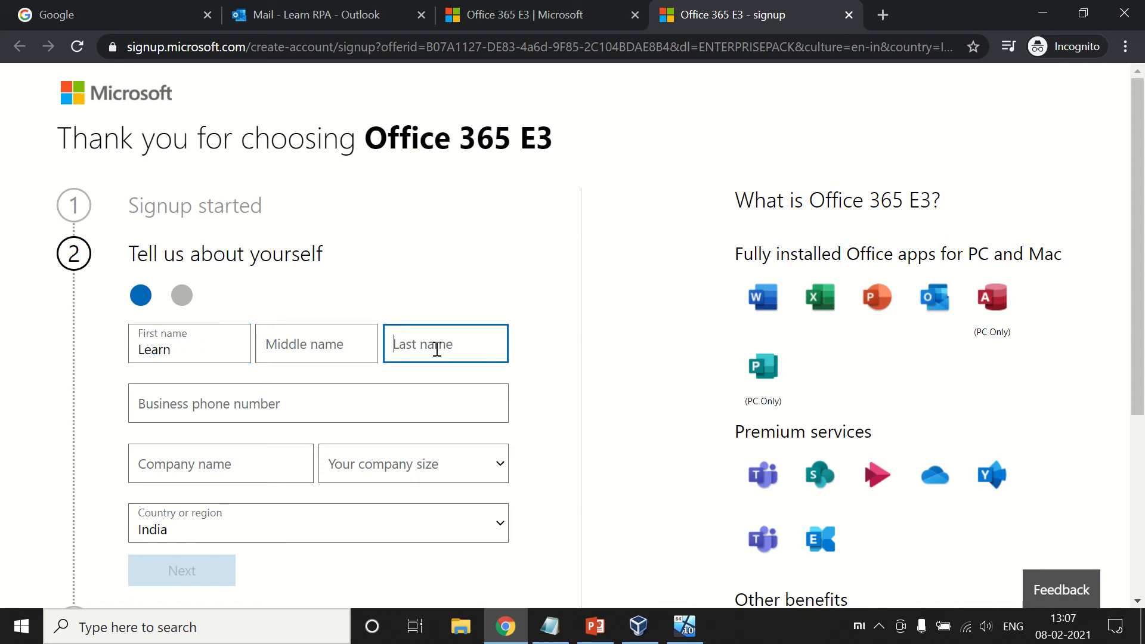
type("RPA")
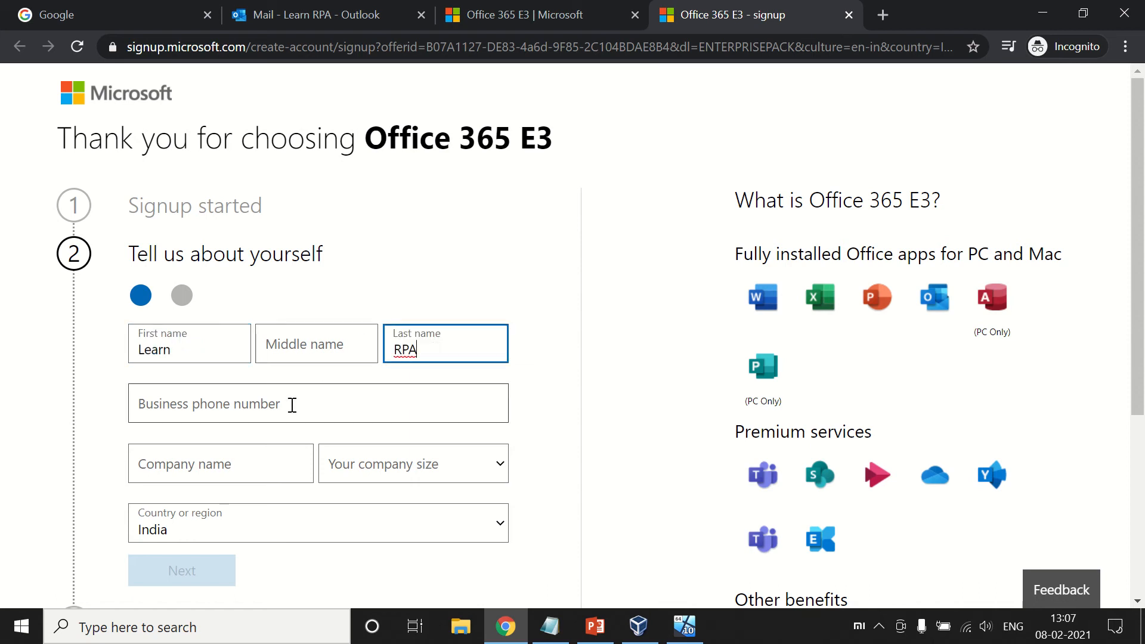
left_click(318, 403)
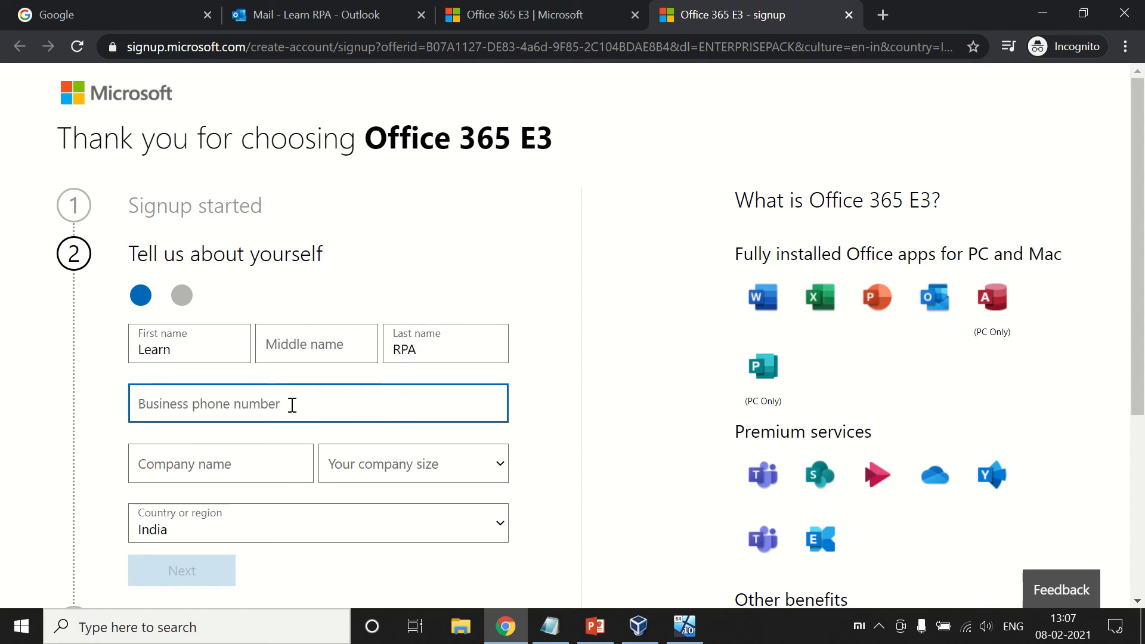
scroll("down", 3)
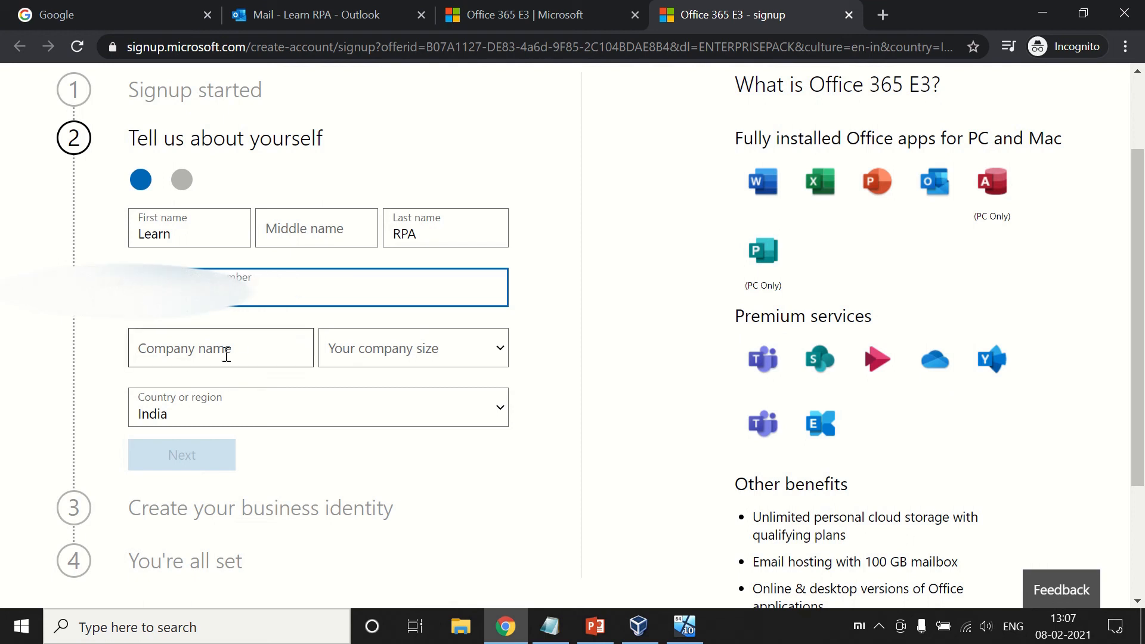
Enter company name Learnpadrpa, choose a 1-person company size, and submit the details.
left_click(220, 347)
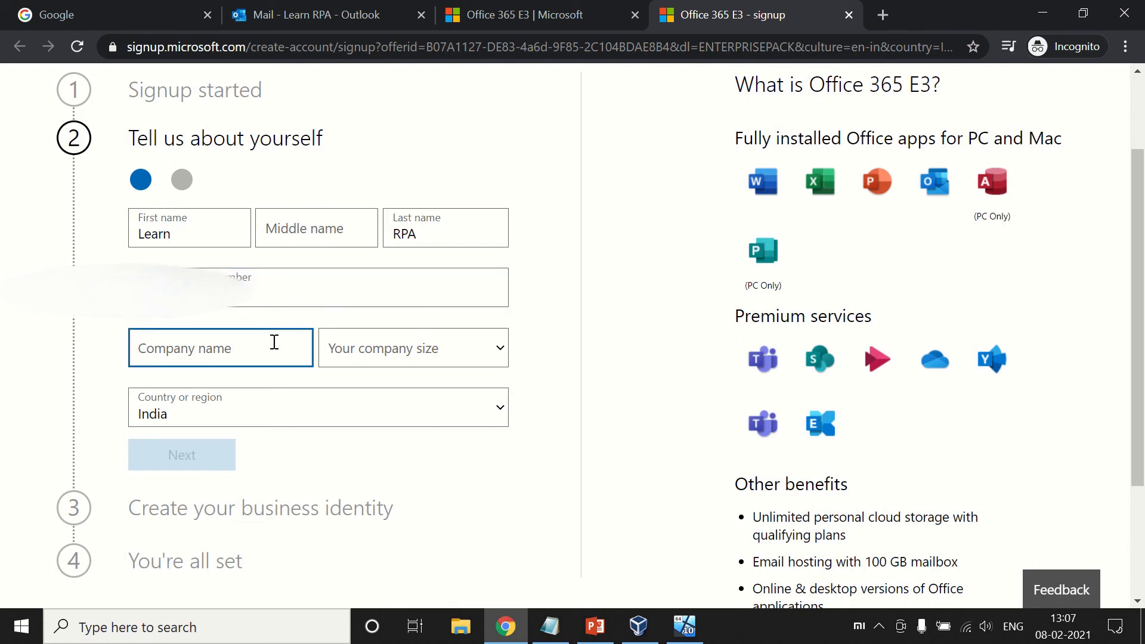
type("D")
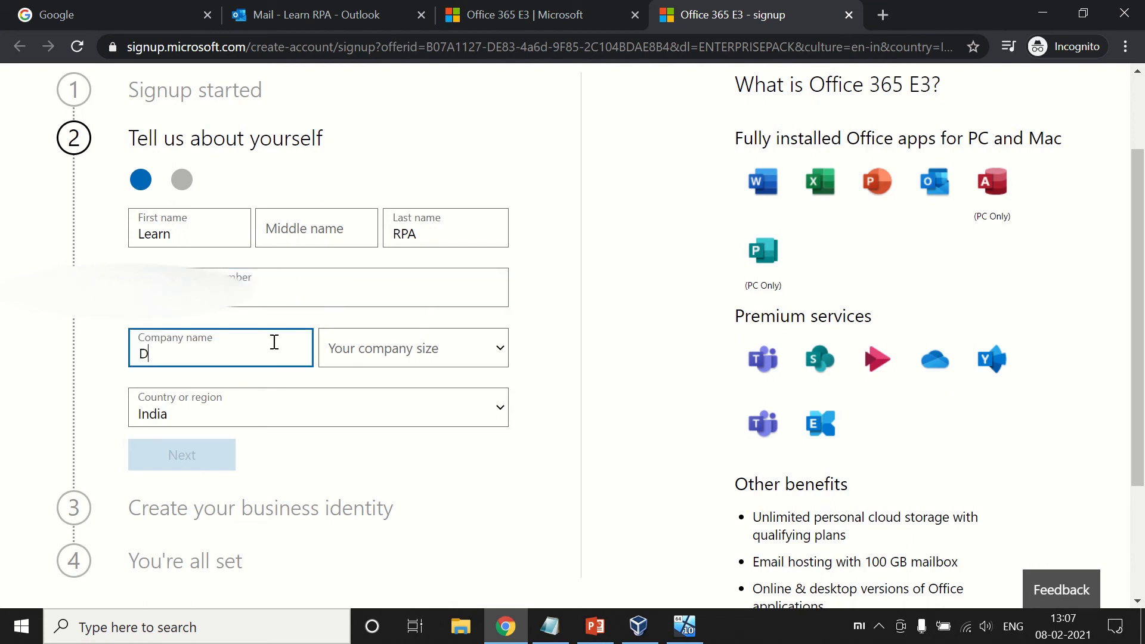
type("emo")
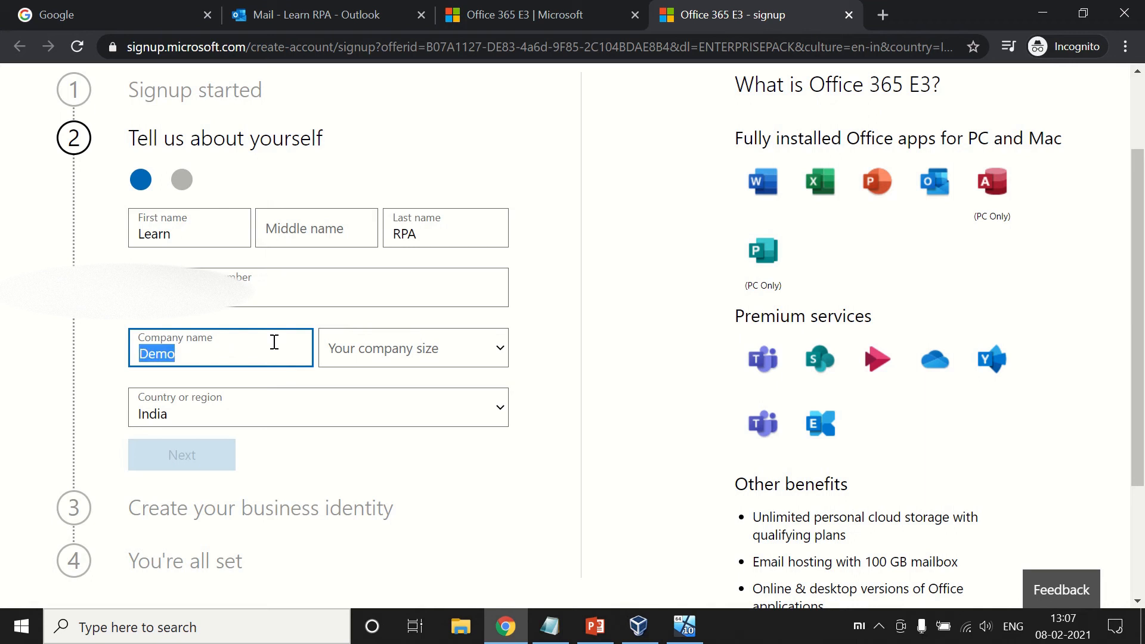
type("Learnpad")
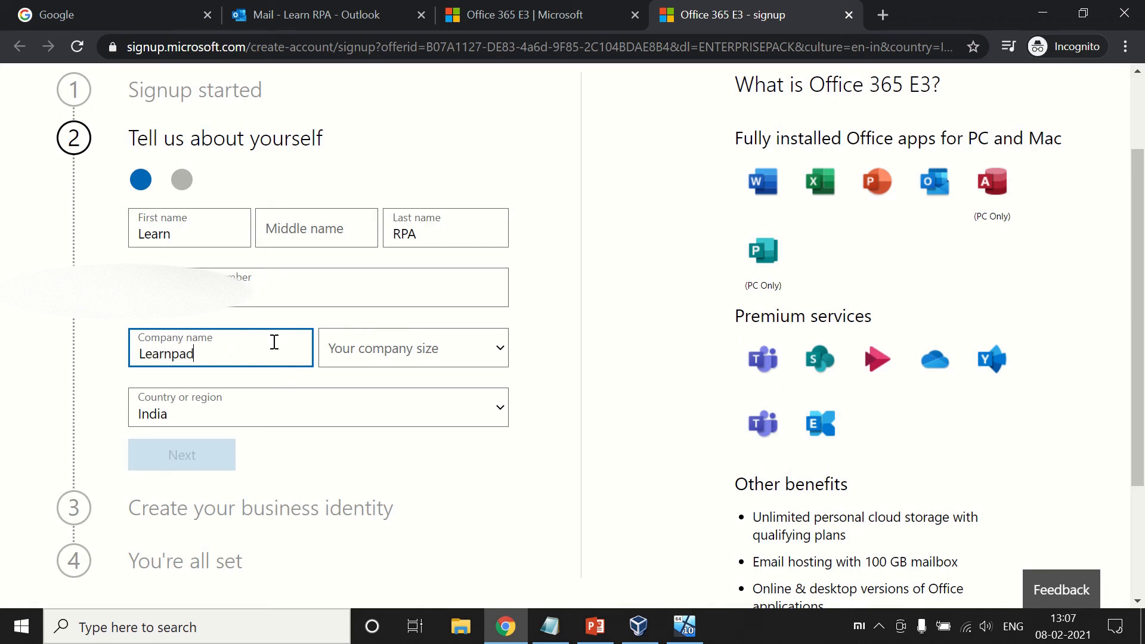
left_click(412, 348)
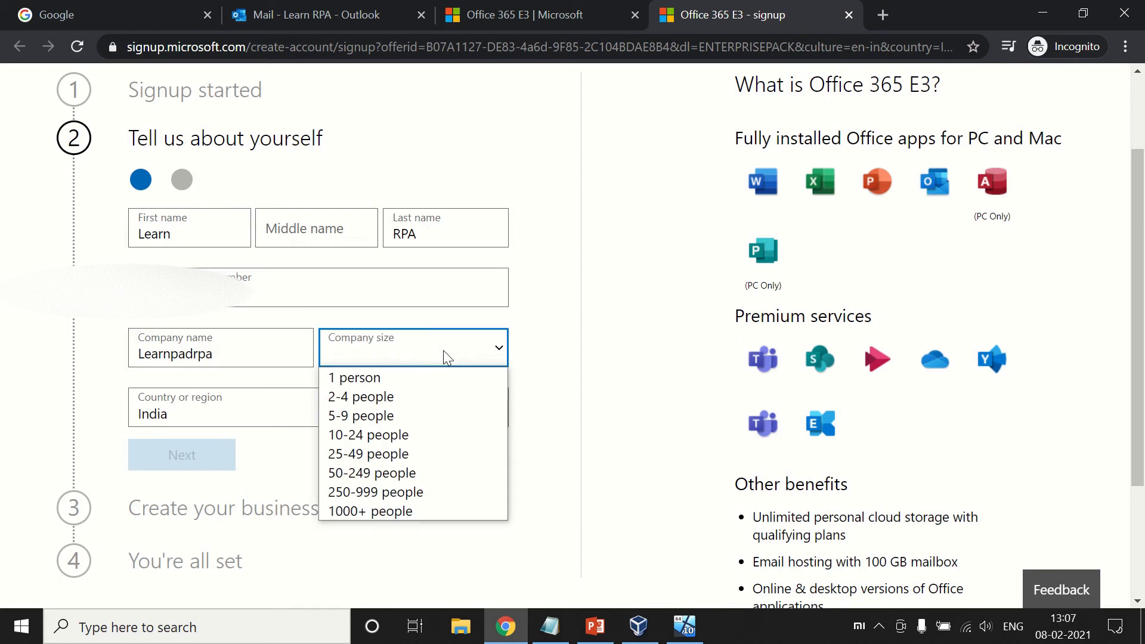
left_click(354, 377)
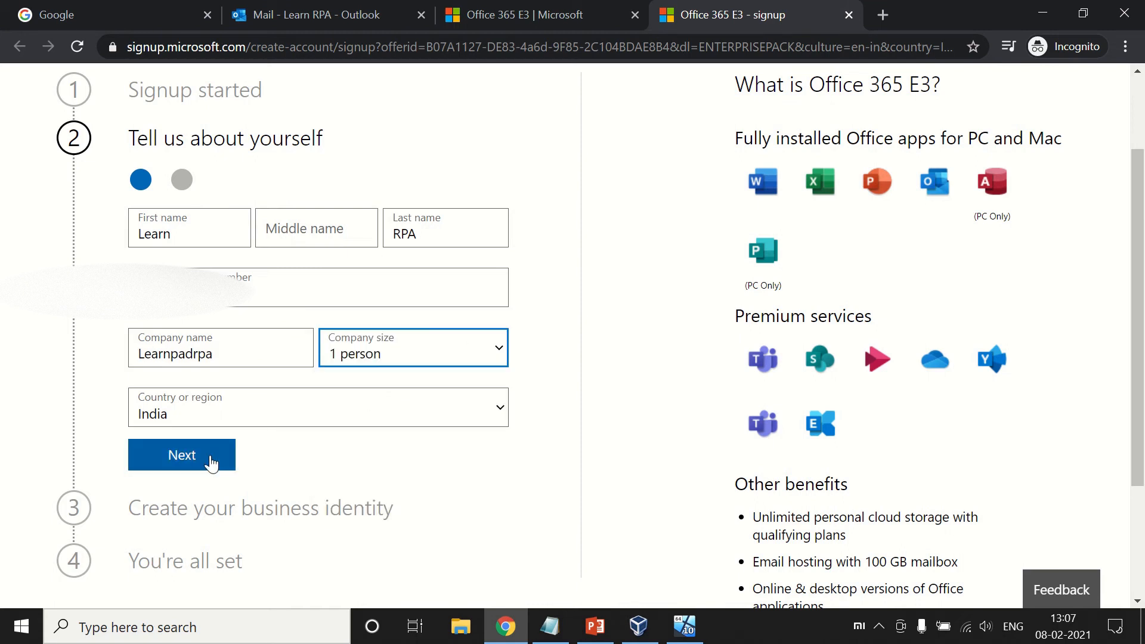
left_click(182, 454)
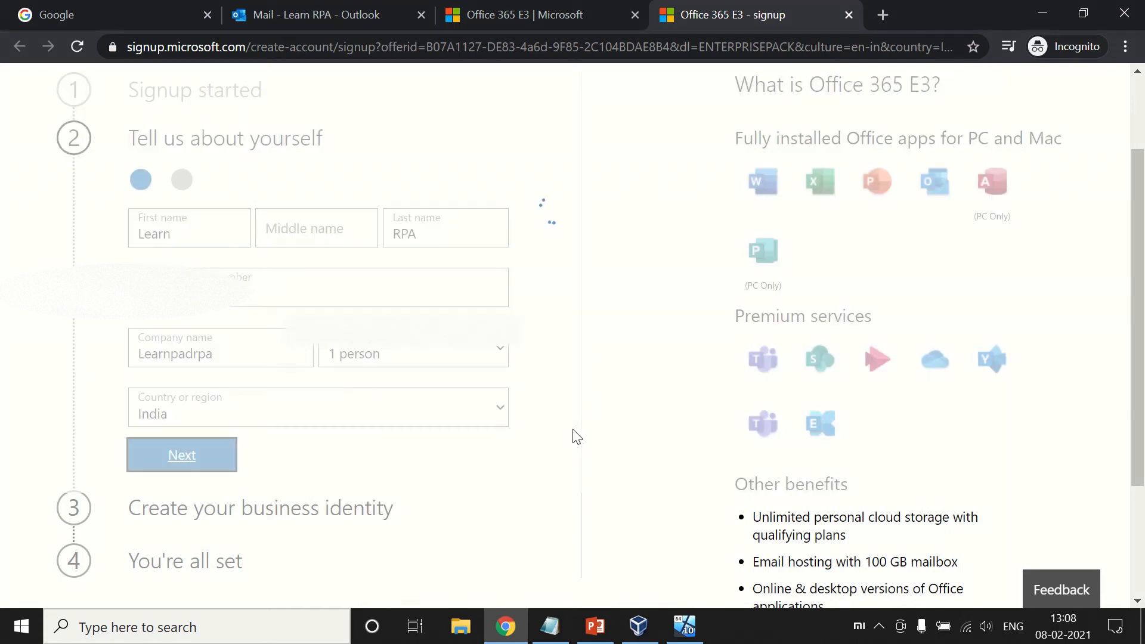
Get a verification code by text and verify the phone number with it.
left_click(182, 455)
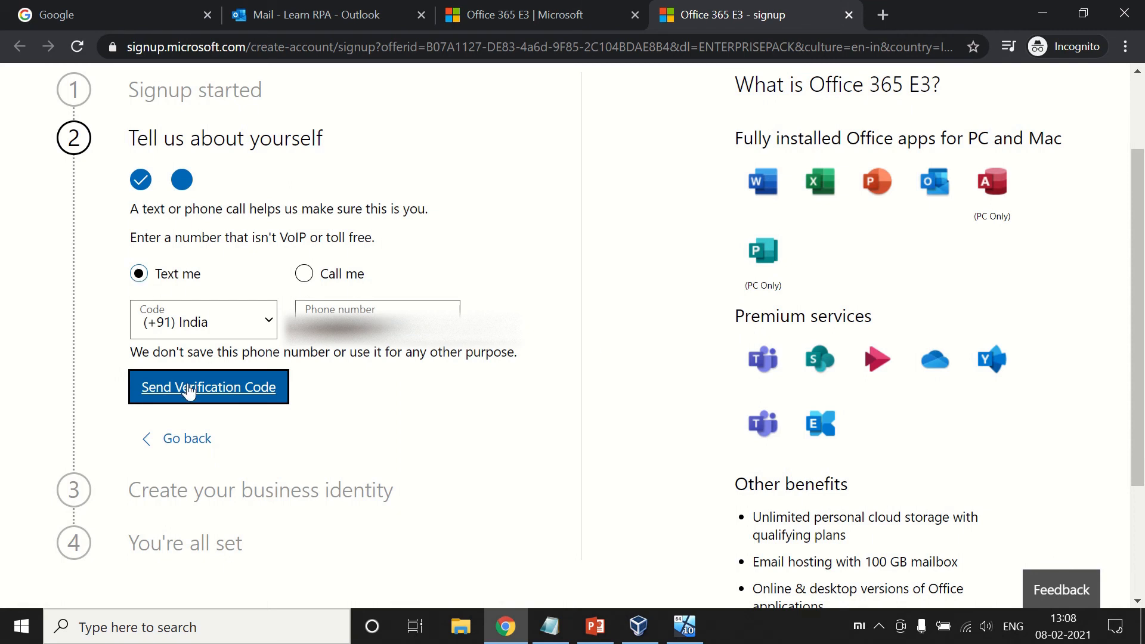
left_click(208, 387)
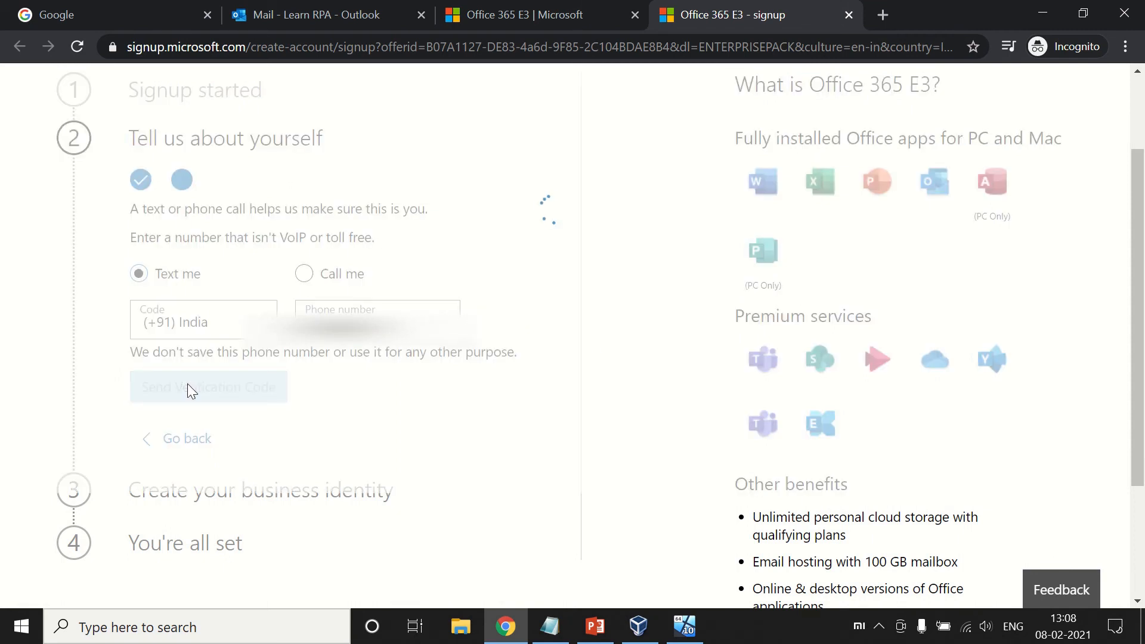
left_click(208, 386)
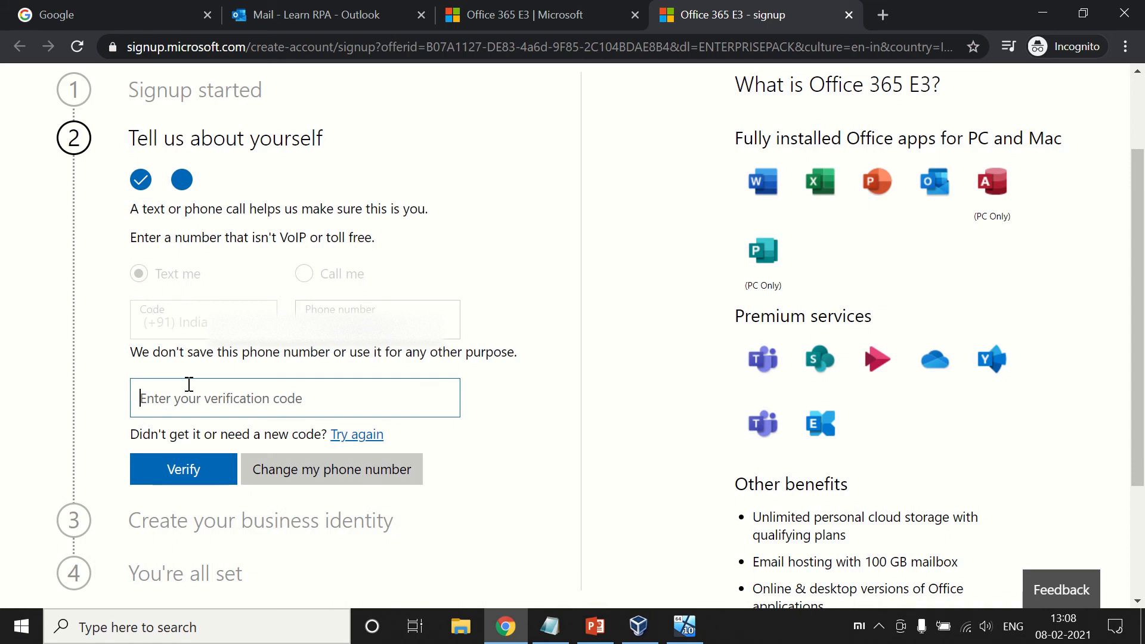
mouse_move(37, 394)
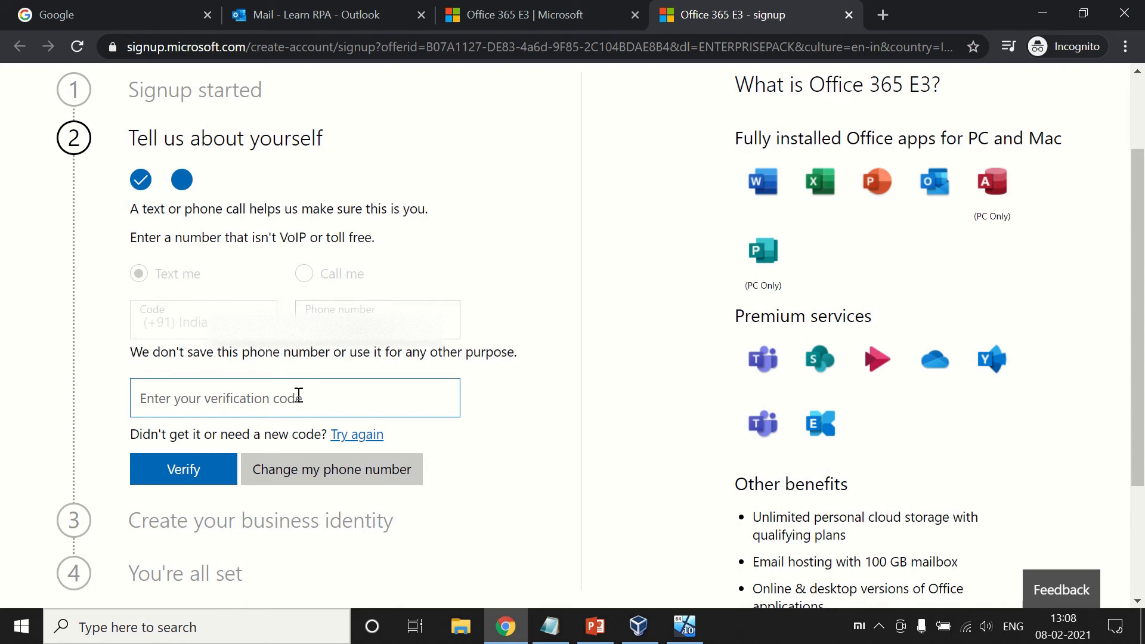
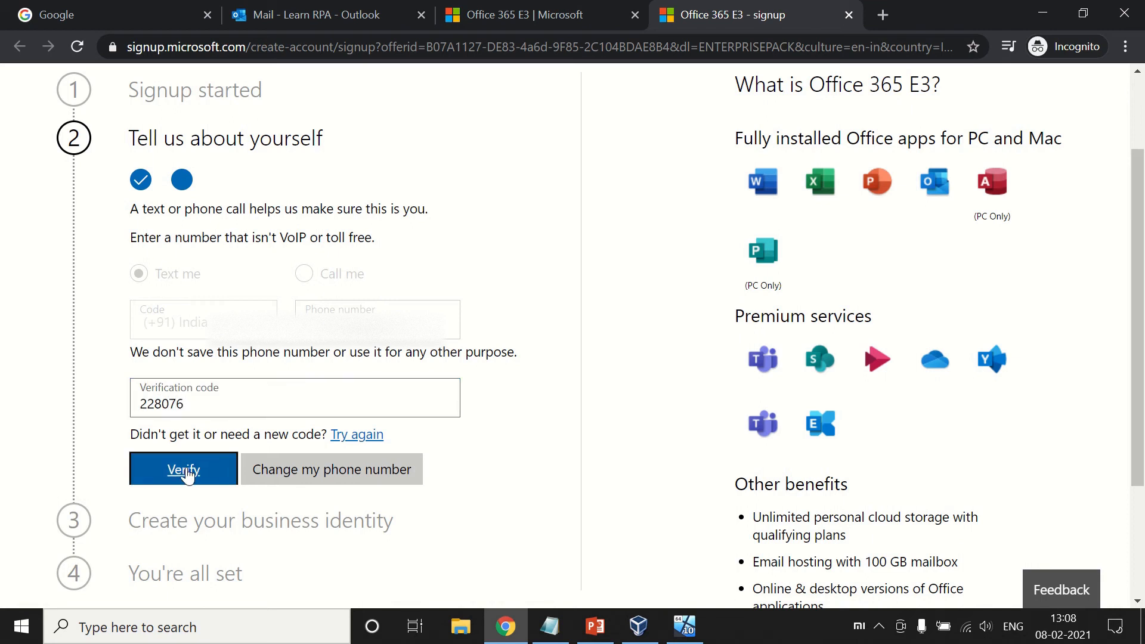
left_click(183, 469)
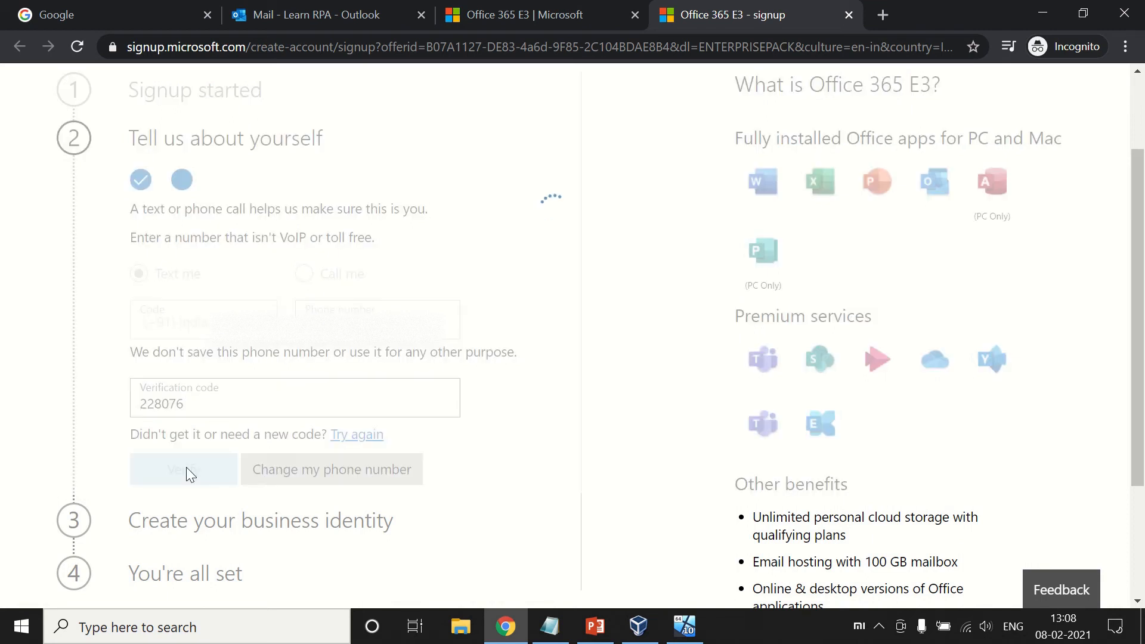
left_click(182, 468)
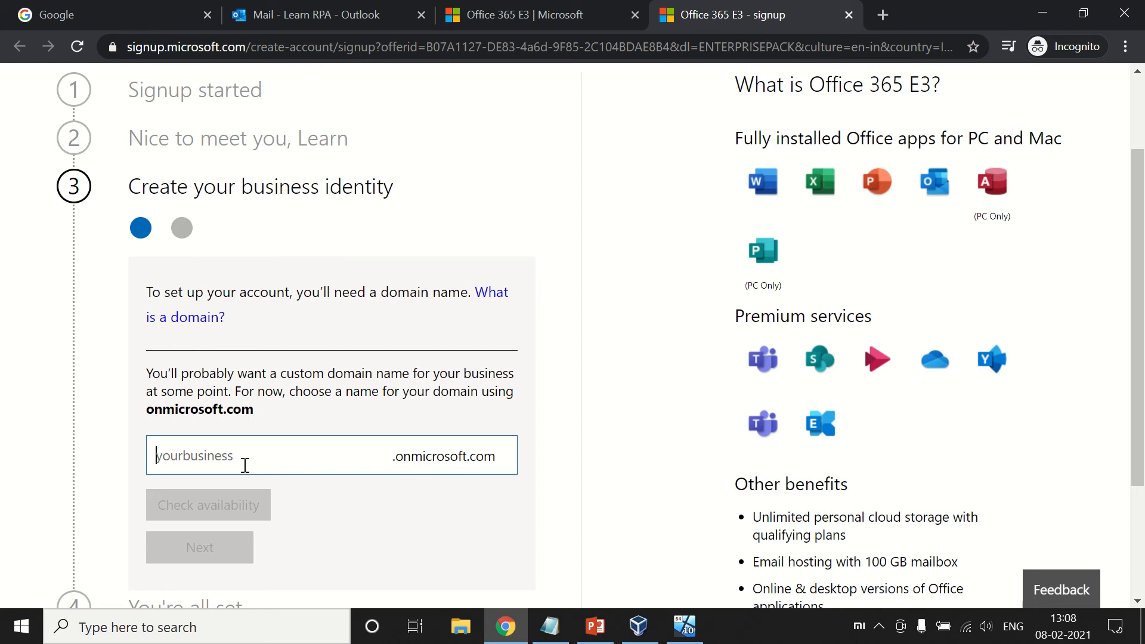
Enter learnpadrpa as the domain, confirm it is available, and continue.
type("learn")
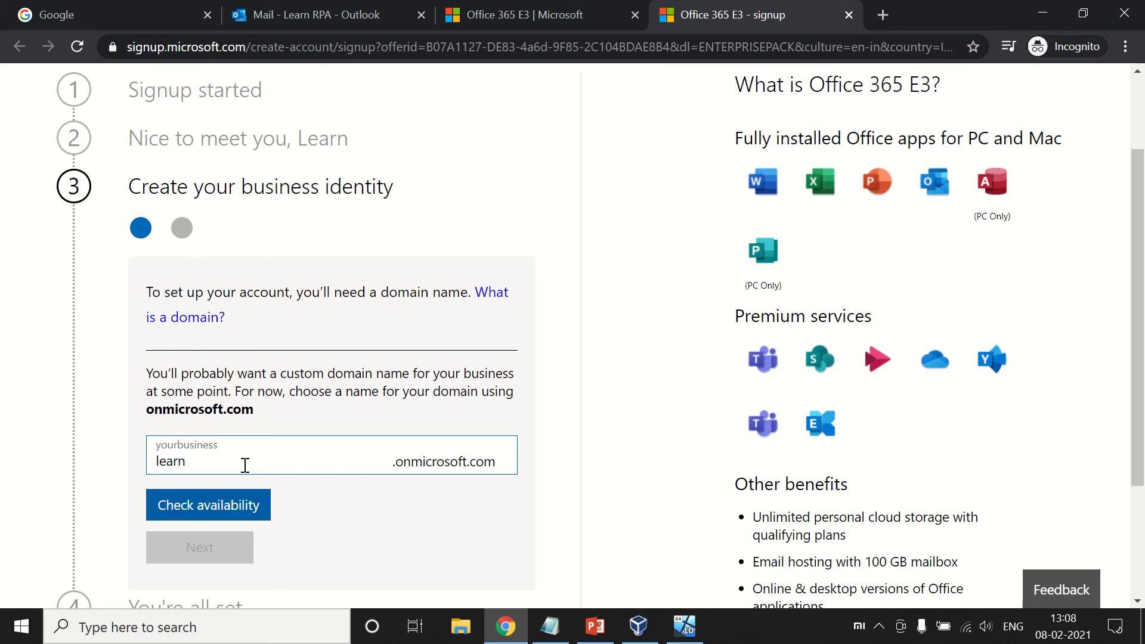
type("padrpa")
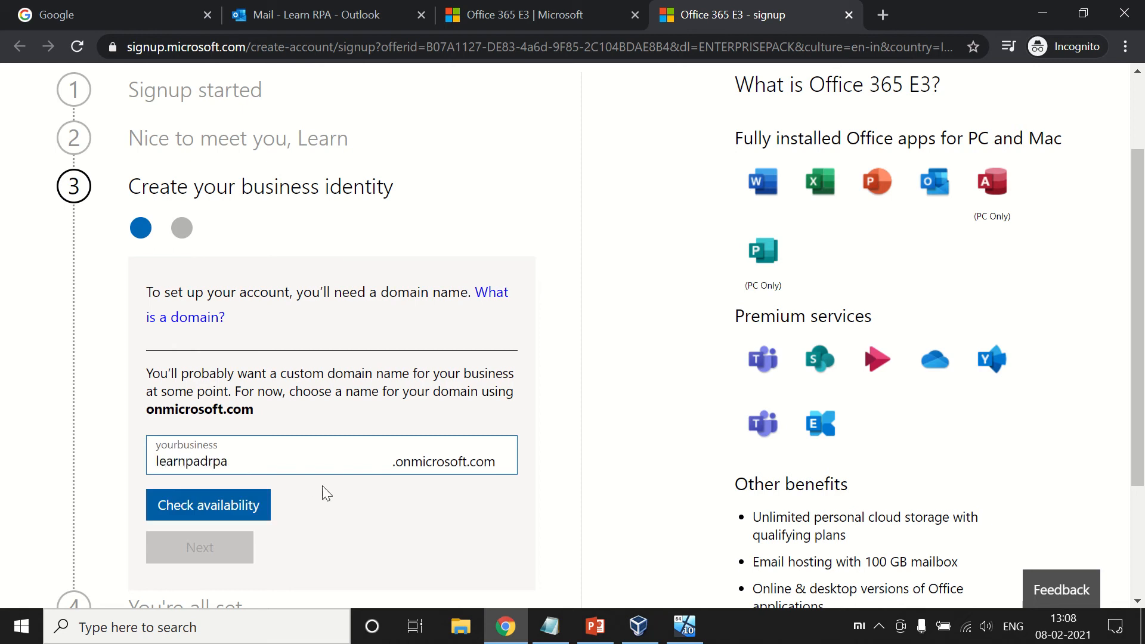
left_click(208, 504)
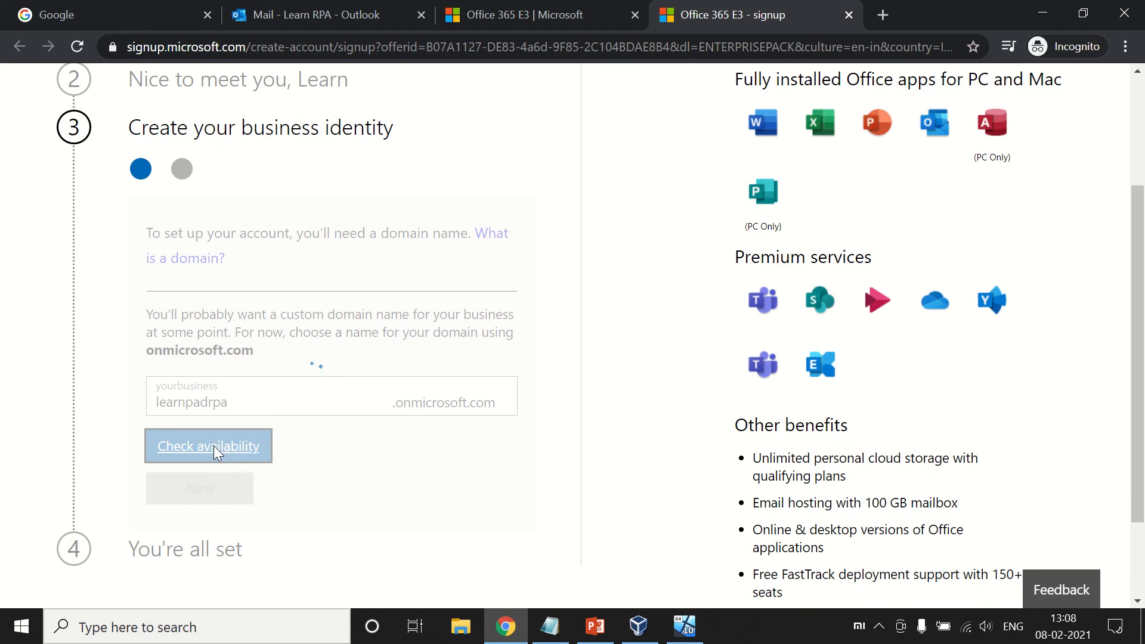
left_click(208, 445)
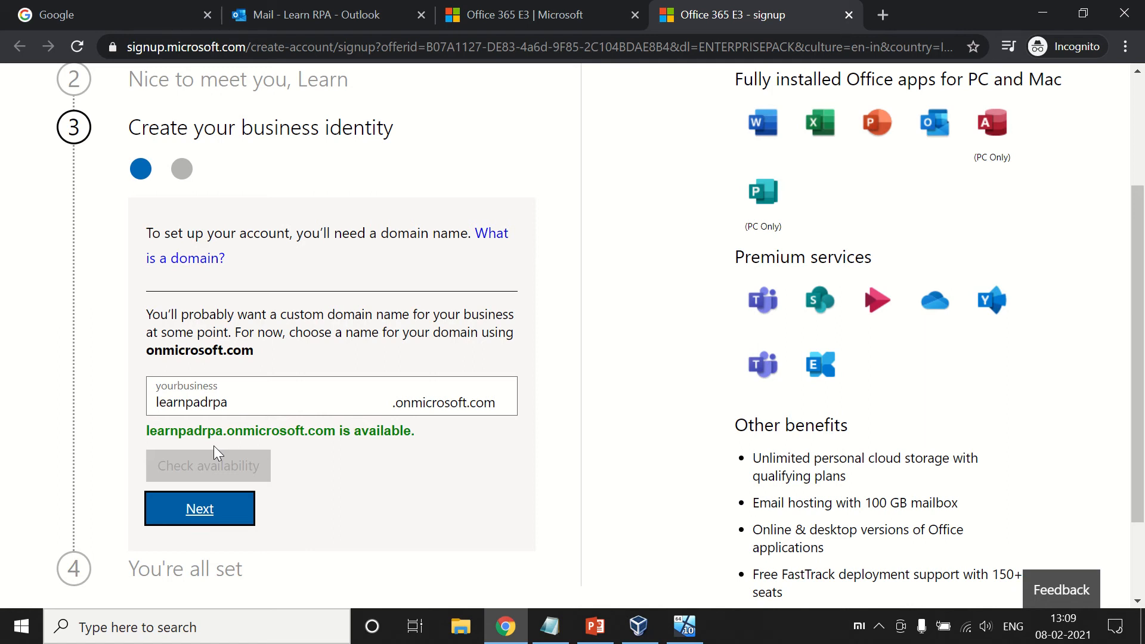
left_click(199, 508)
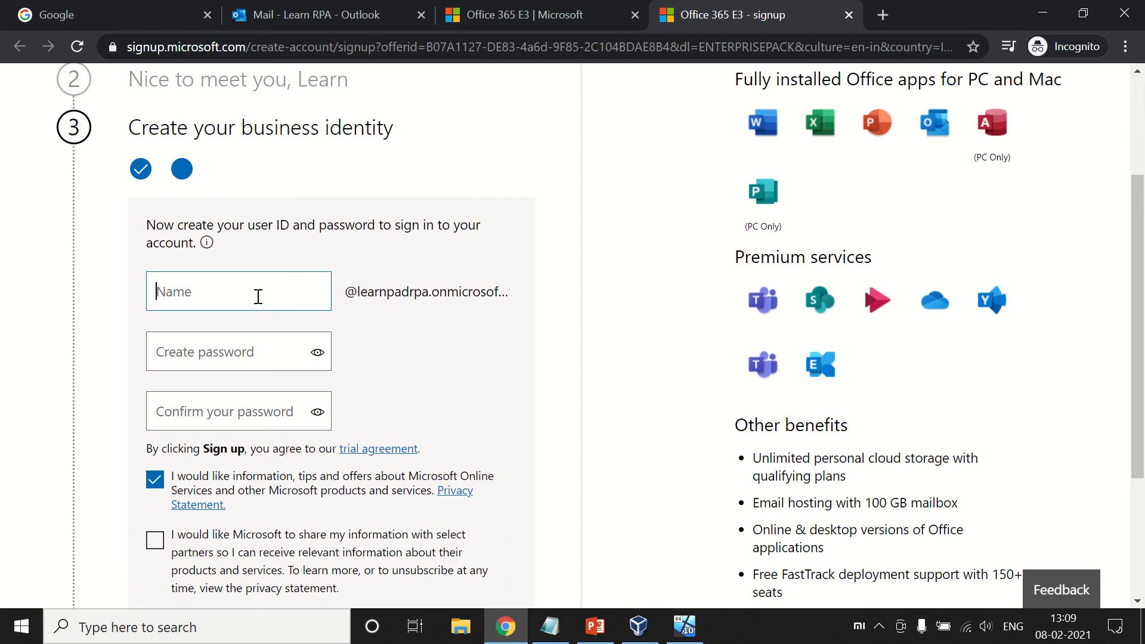
left_click(237, 290)
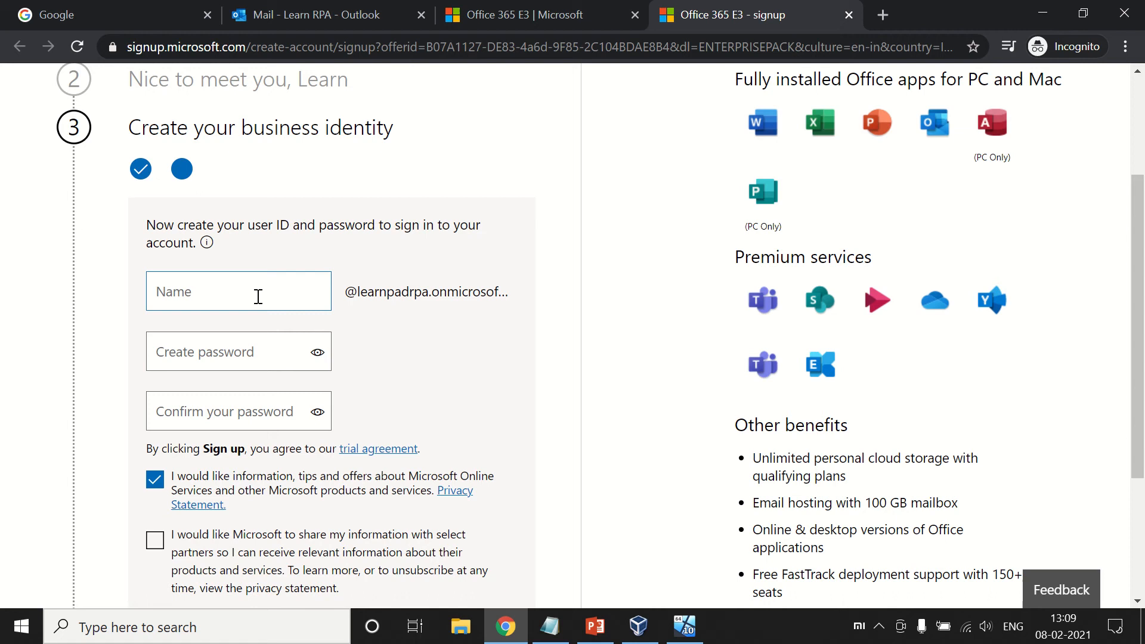
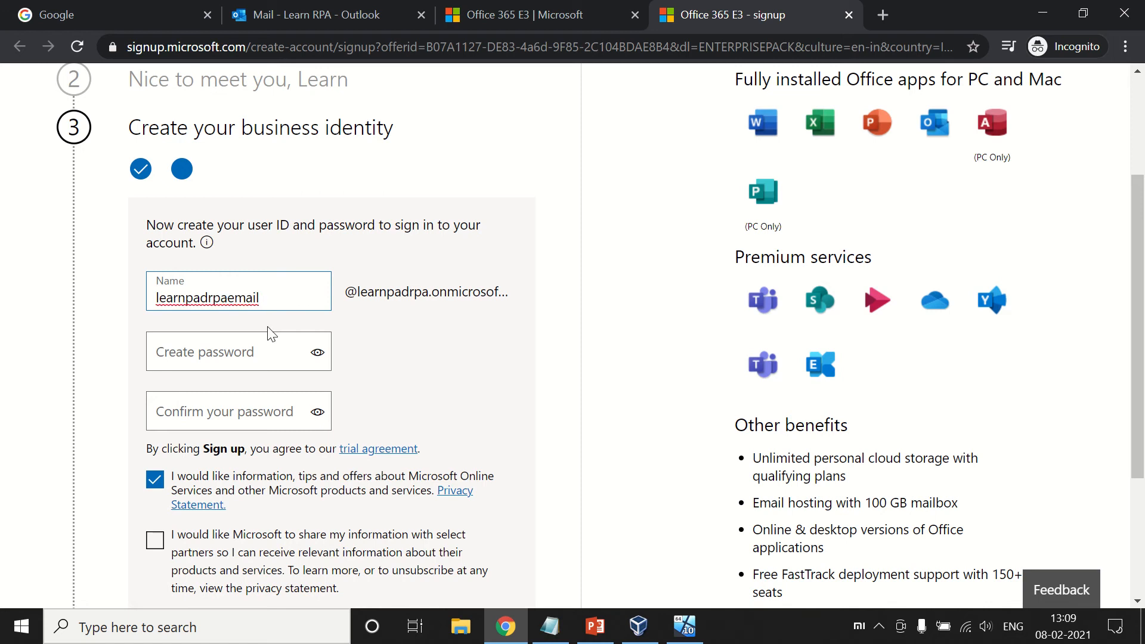
type("••")
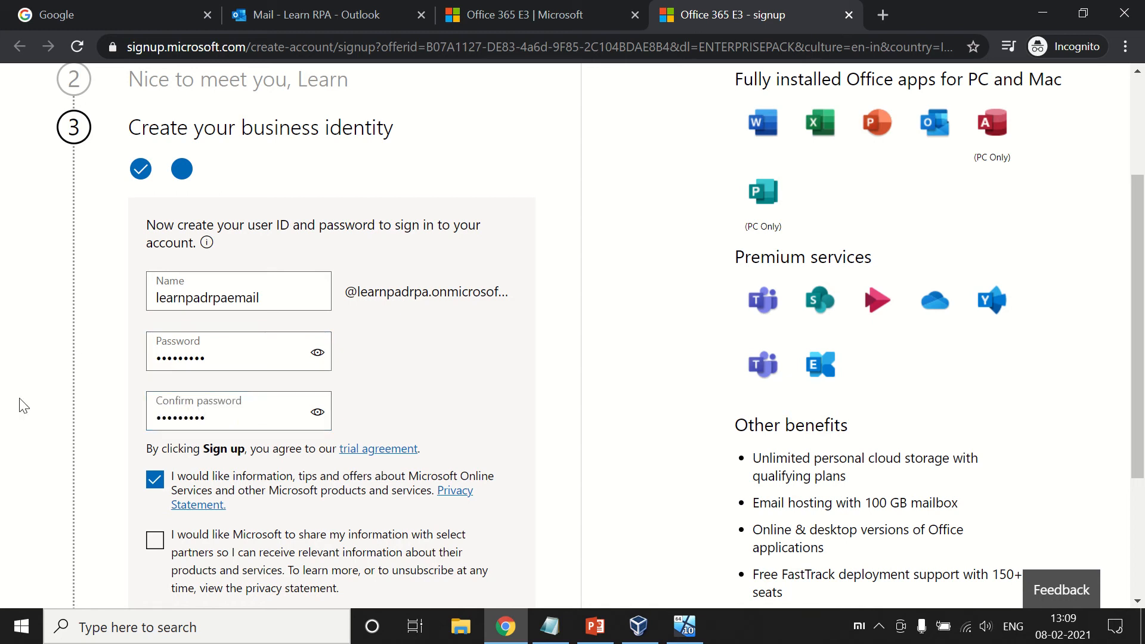
left_click(237, 291)
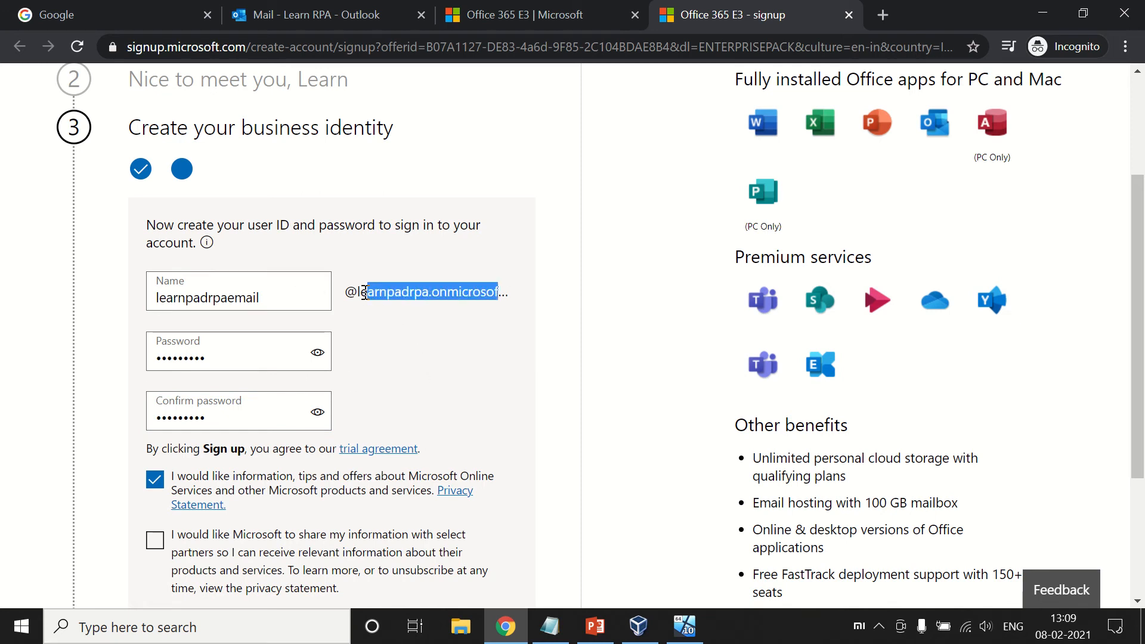
left_click(425, 325)
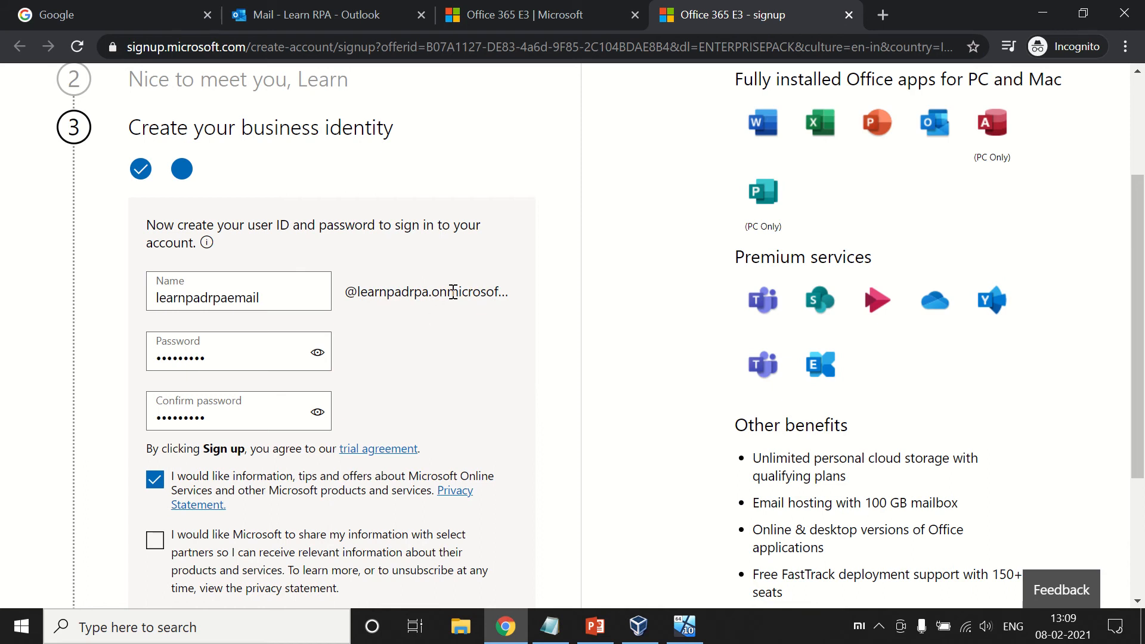
mouse_move(412, 319)
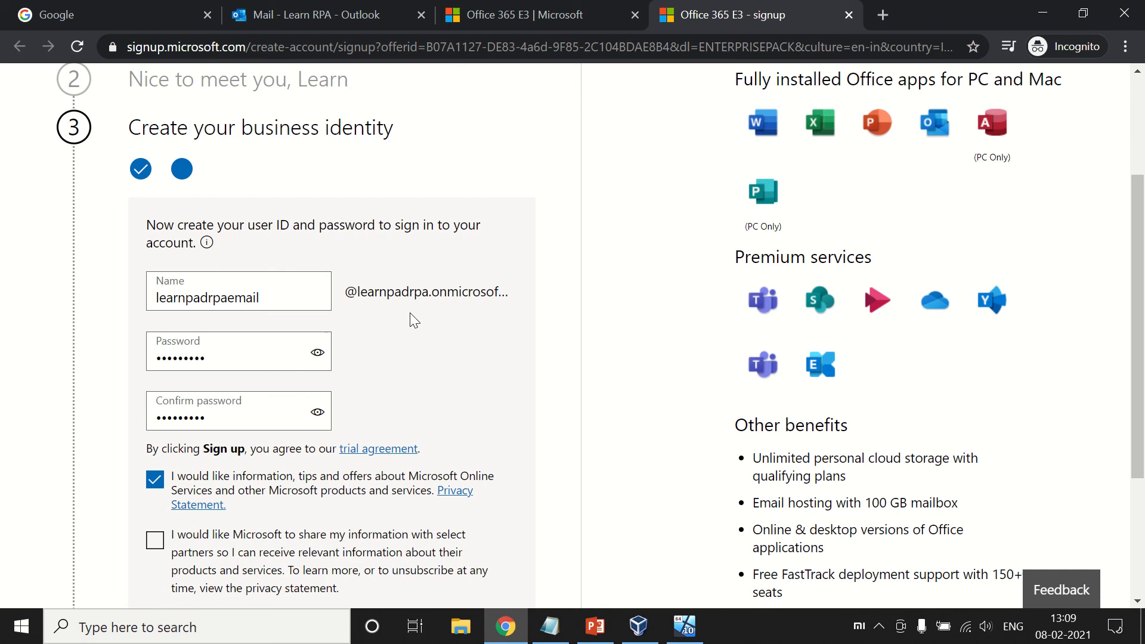
Untick the Microsoft marketing information option and submit the user details.
scroll("down", 3)
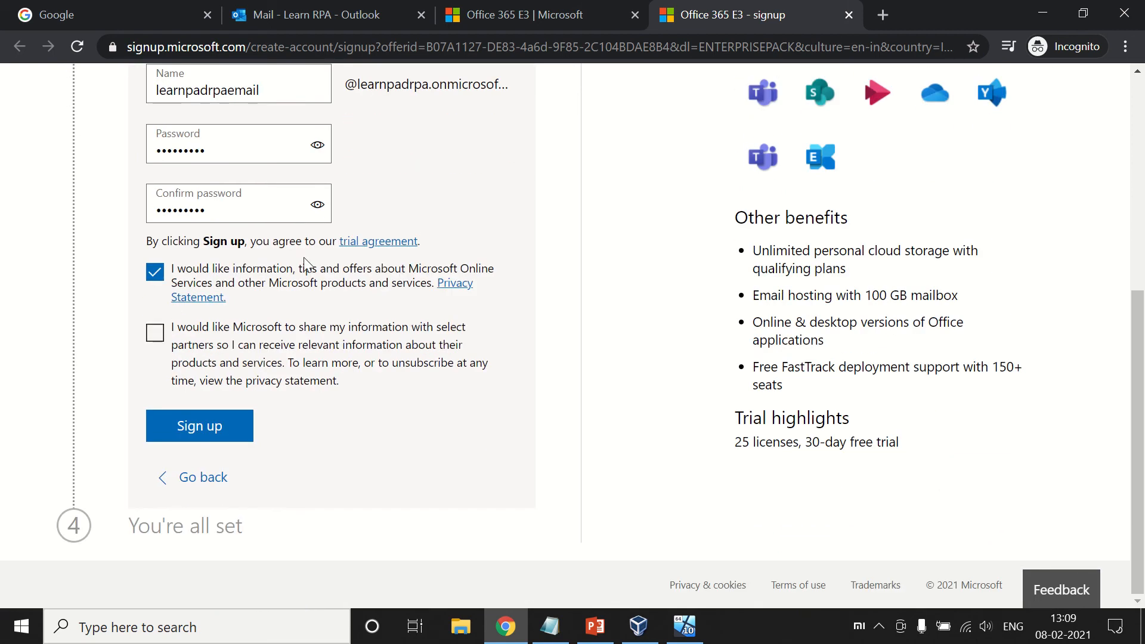
left_click(153, 272)
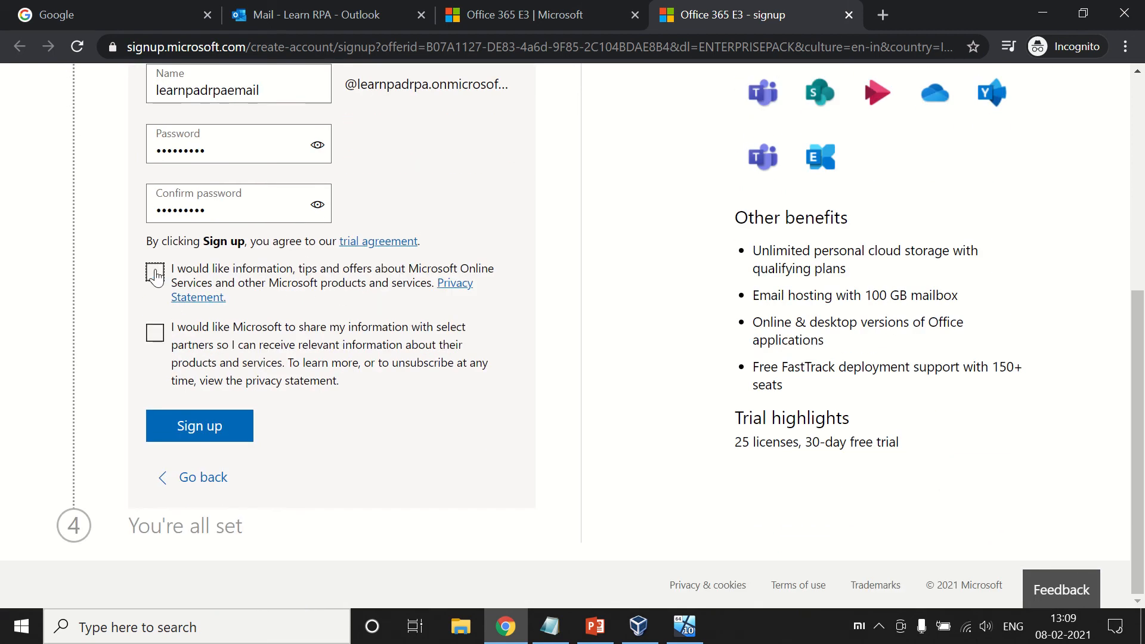
left_click(198, 425)
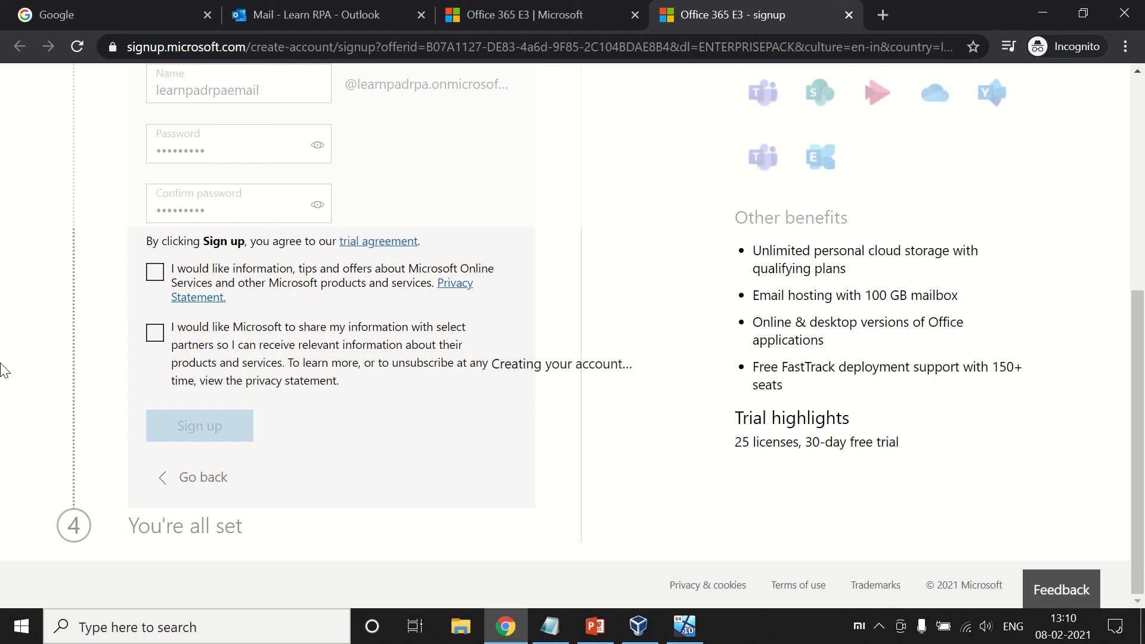
left_click(200, 425)
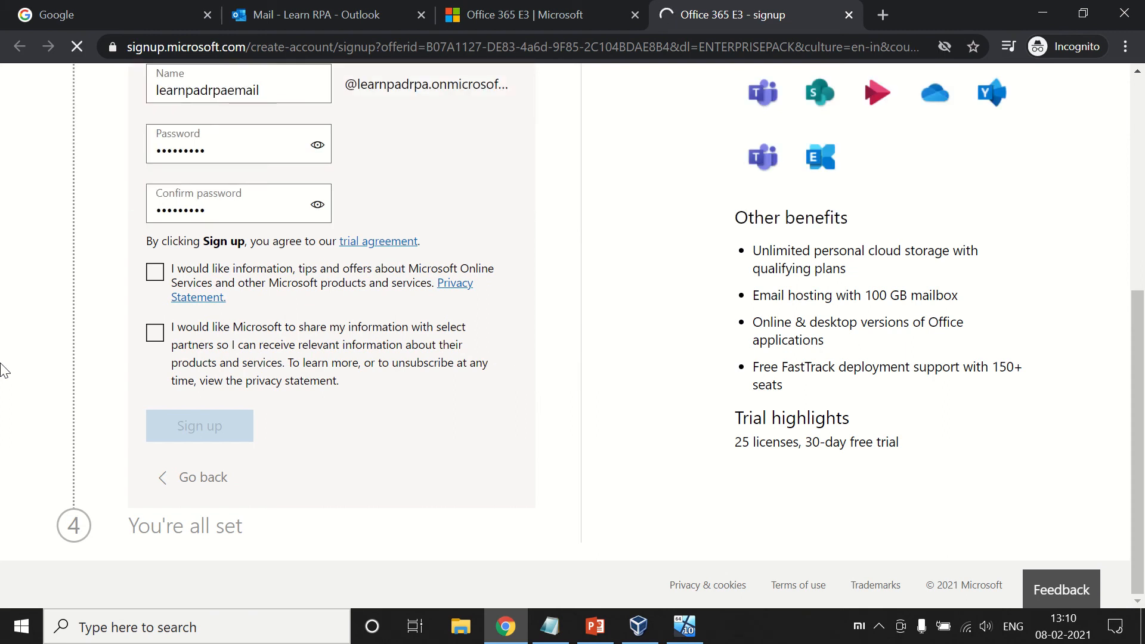
left_click(198, 426)
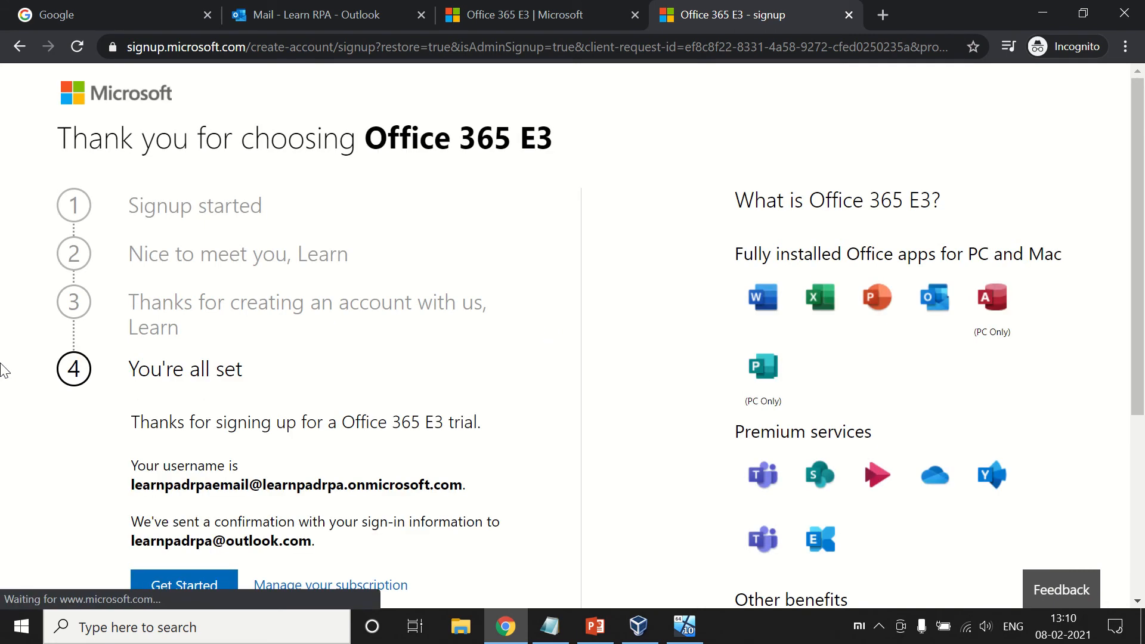
scroll("down", 3)
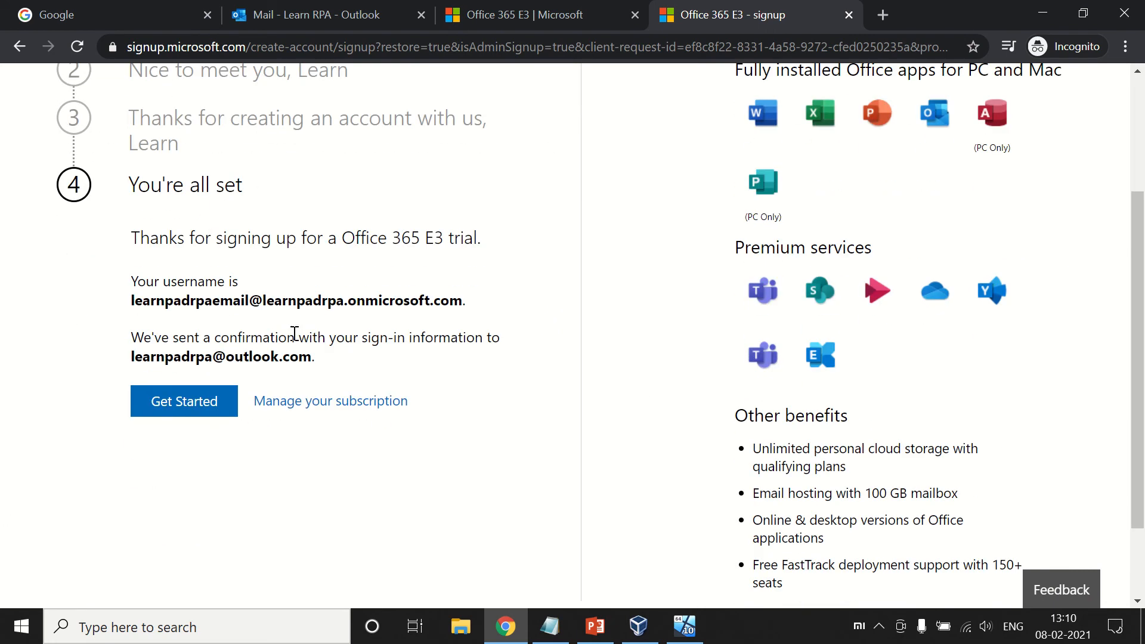
left_click(183, 400)
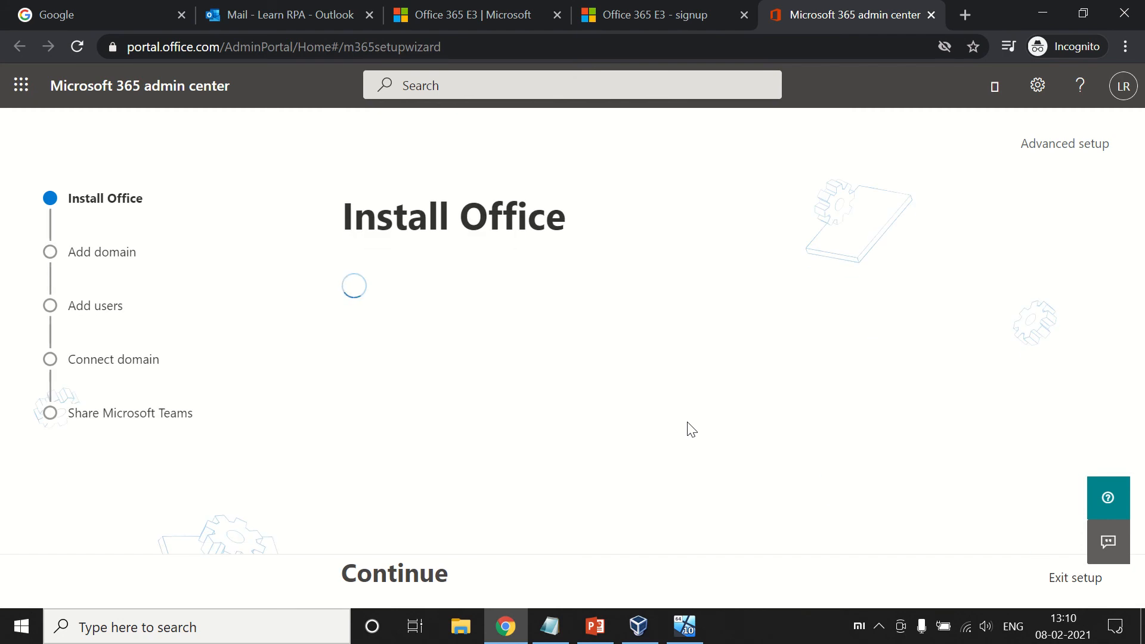
mouse_move(849, 90)
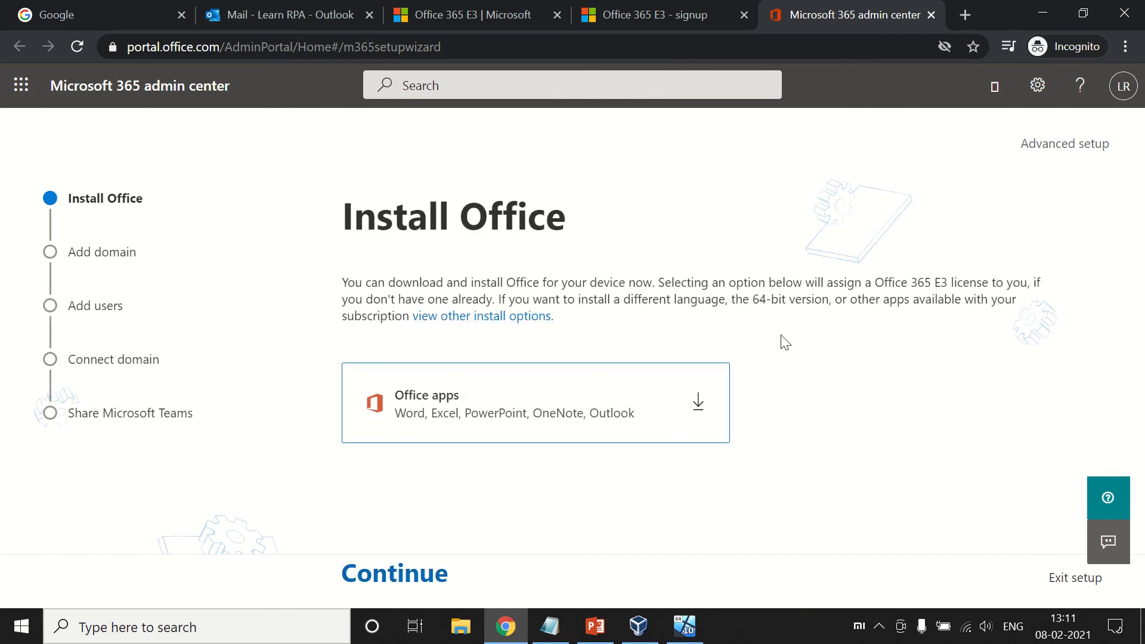
mouse_move(1074, 578)
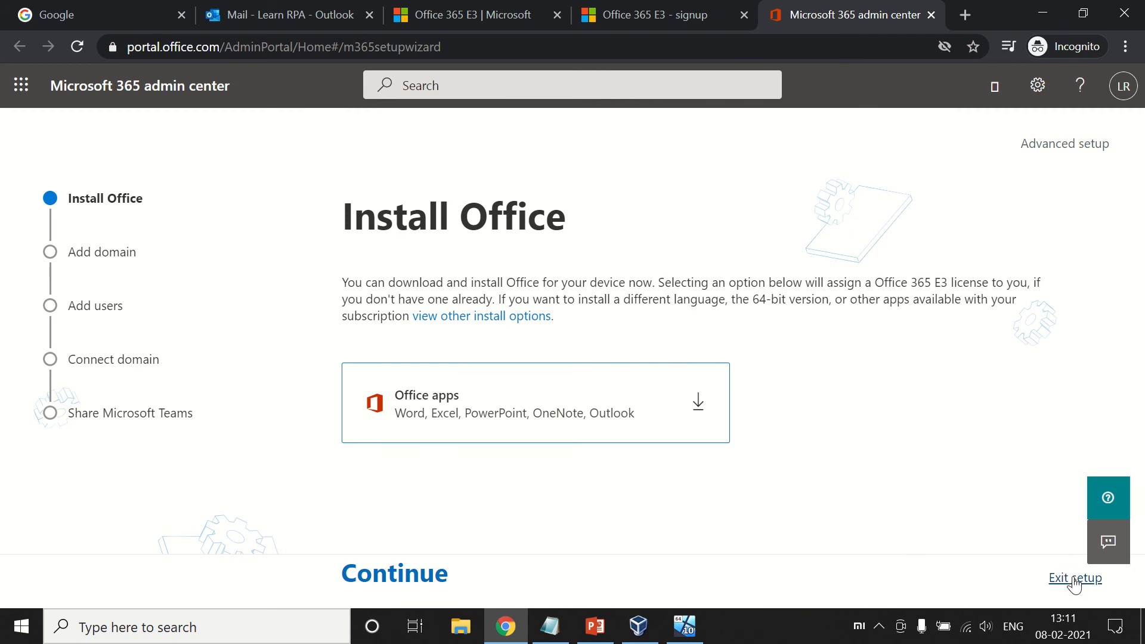
mouse_move(706, 230)
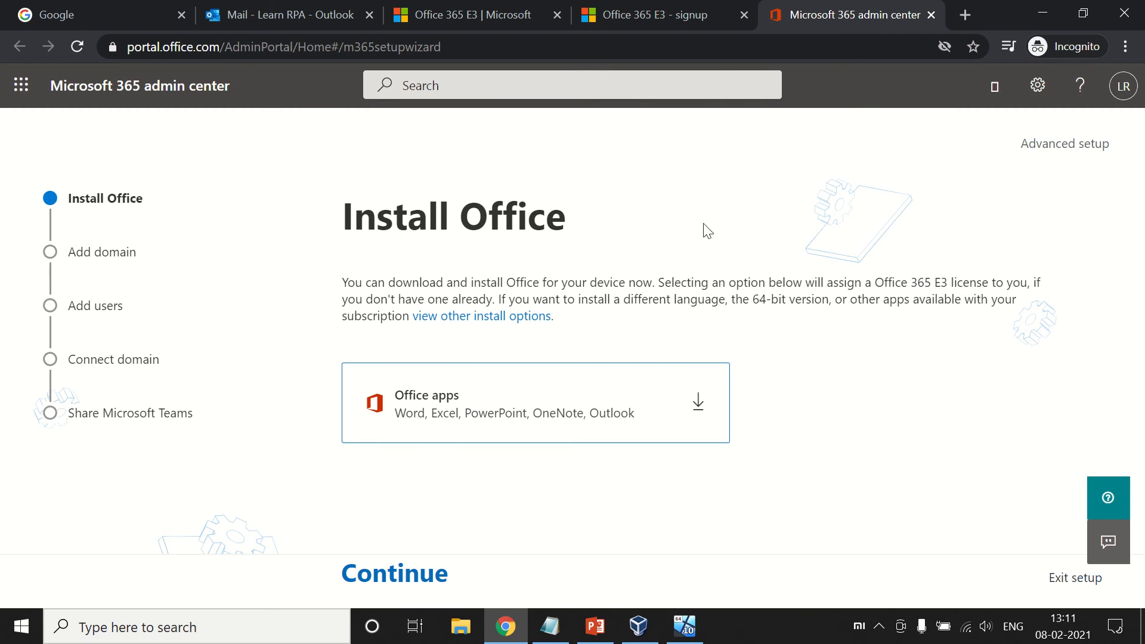
mouse_move(916, 402)
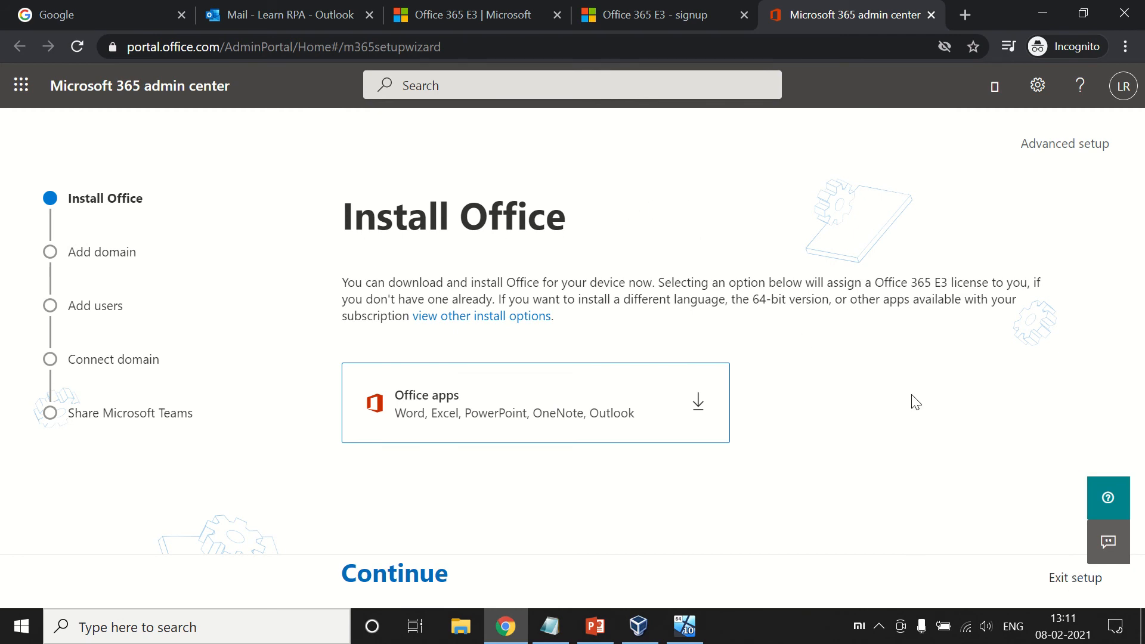
mouse_move(1074, 578)
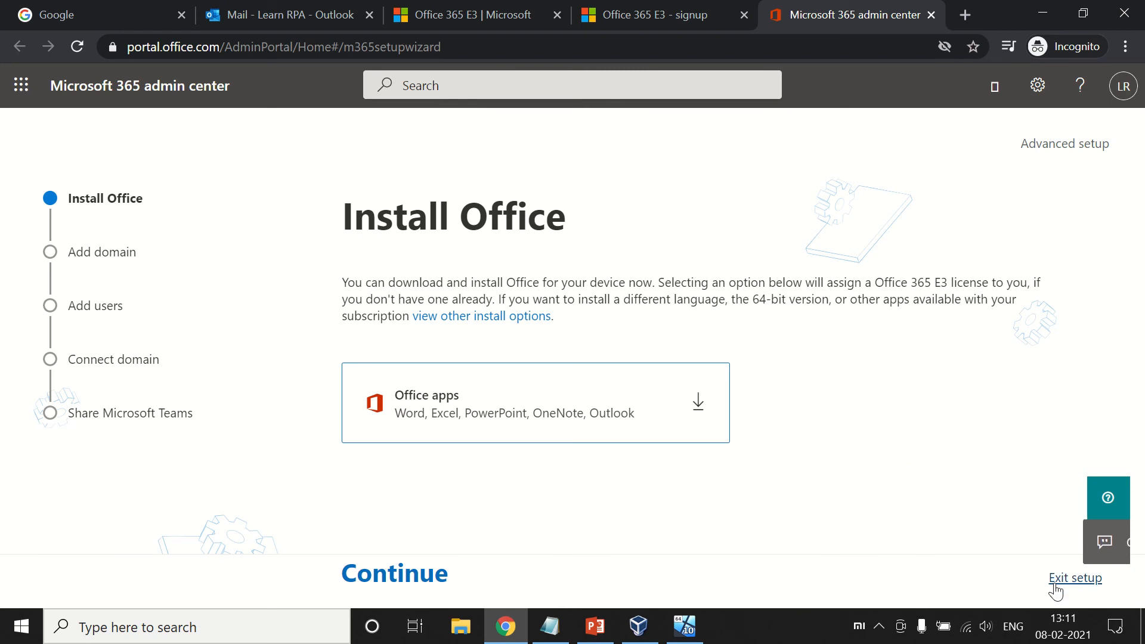
Exit admin center setup with reason Other and comment 'Demo purpose Learning', then close the tab.
left_click(1074, 578)
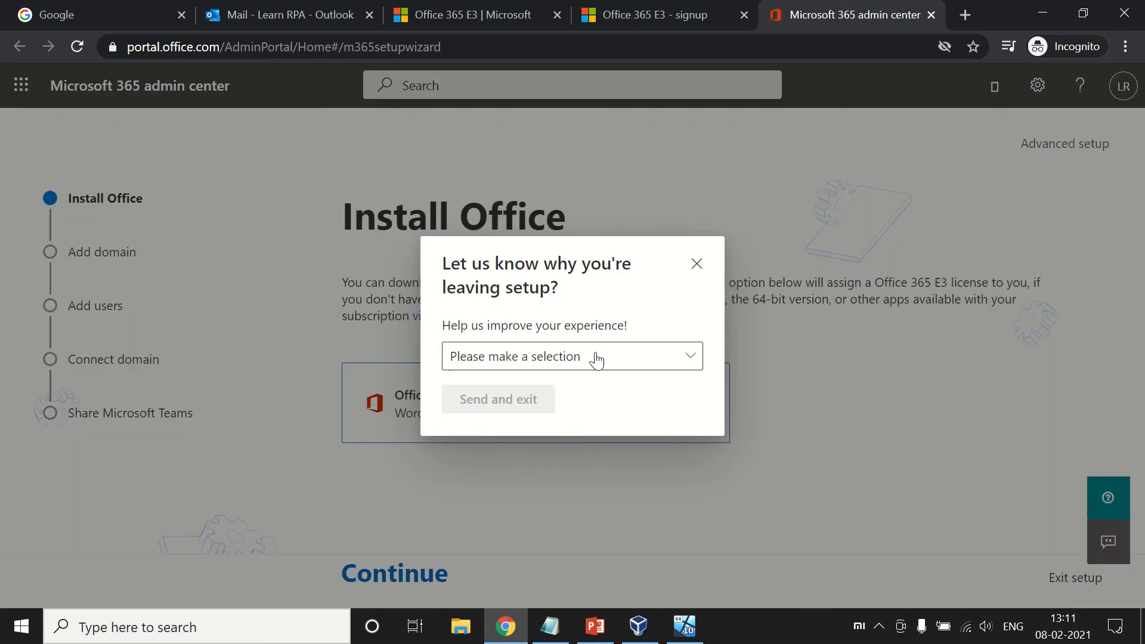
left_click(572, 357)
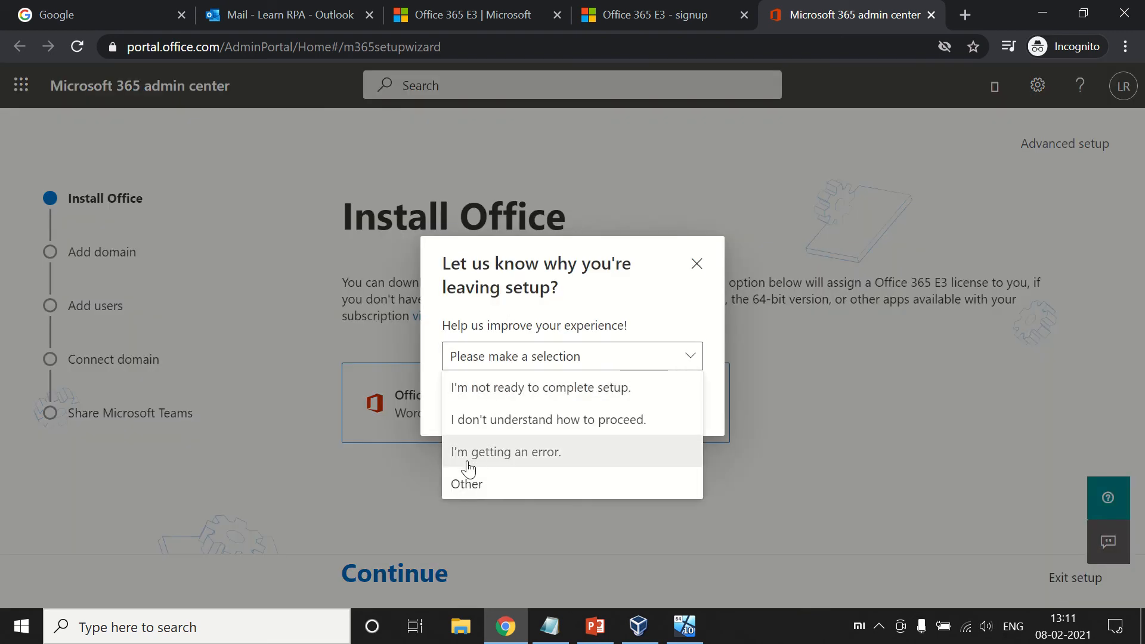
left_click(466, 484)
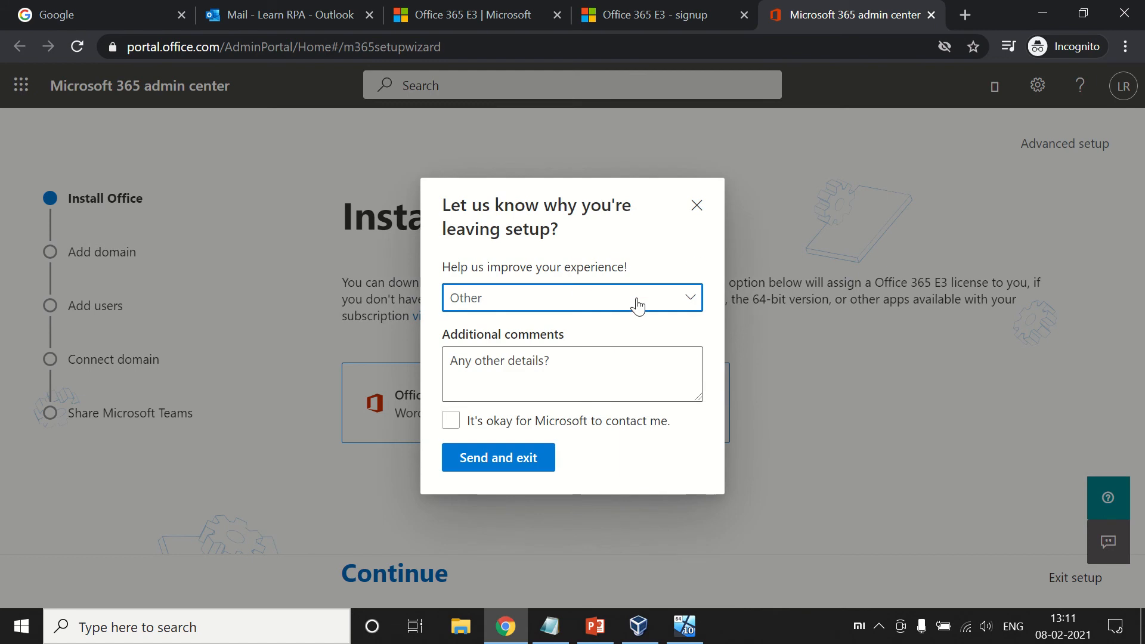
type("D")
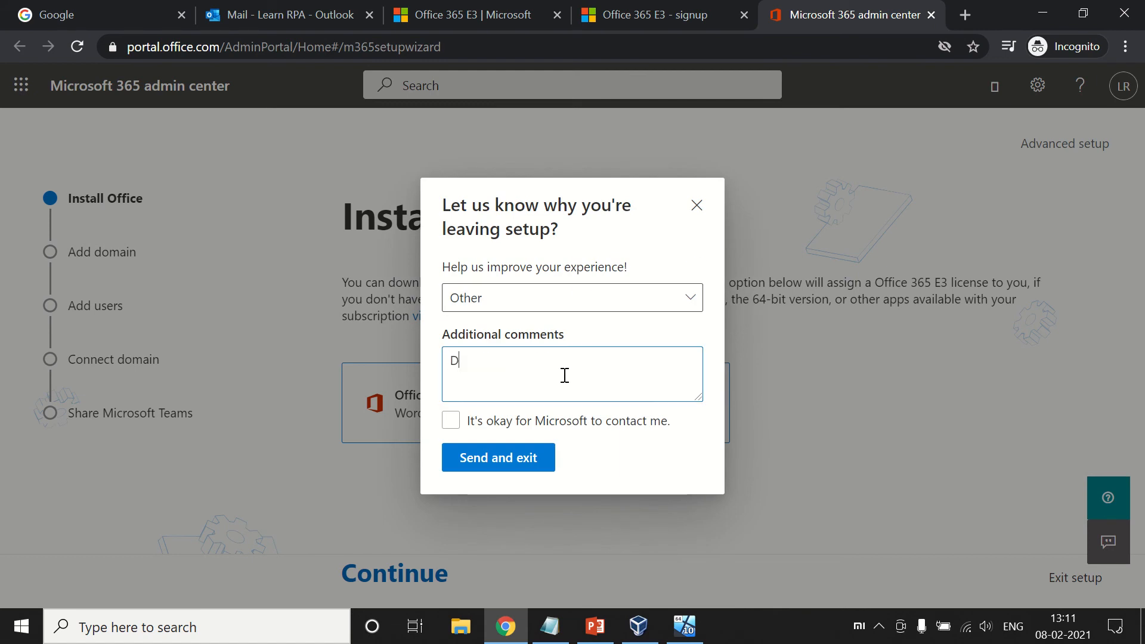
type("emo purpose")
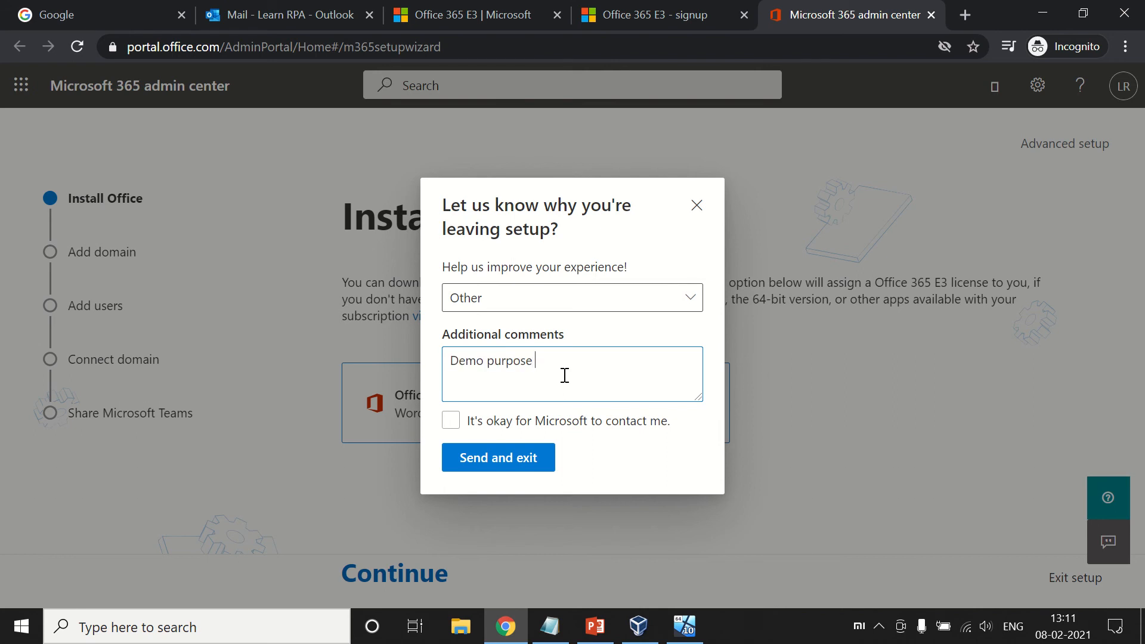
type("Learning")
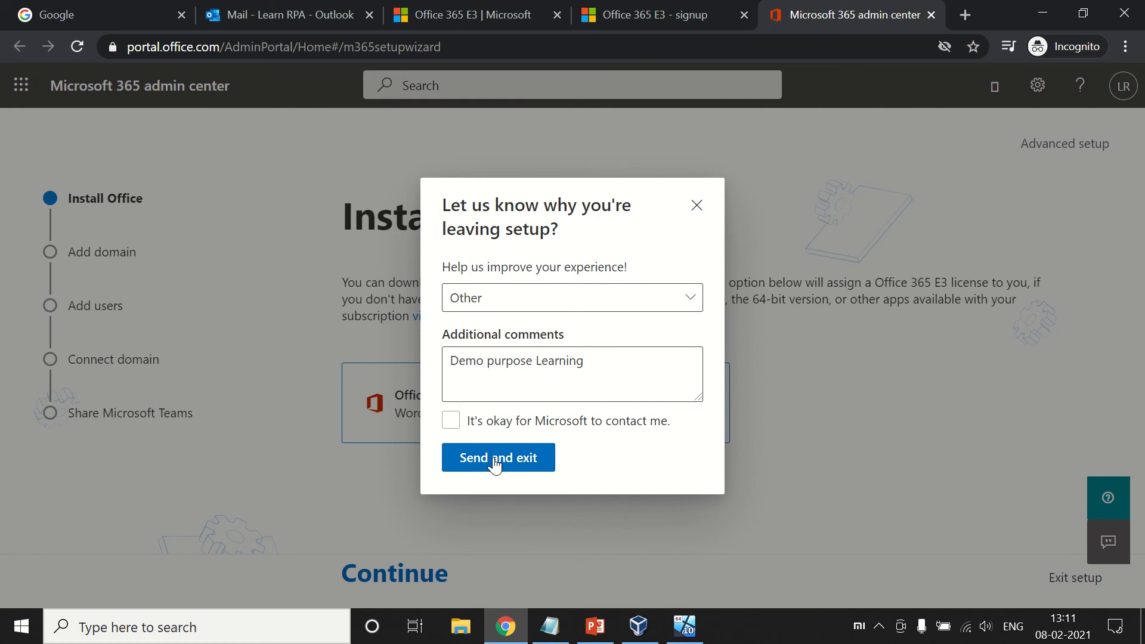
left_click(498, 458)
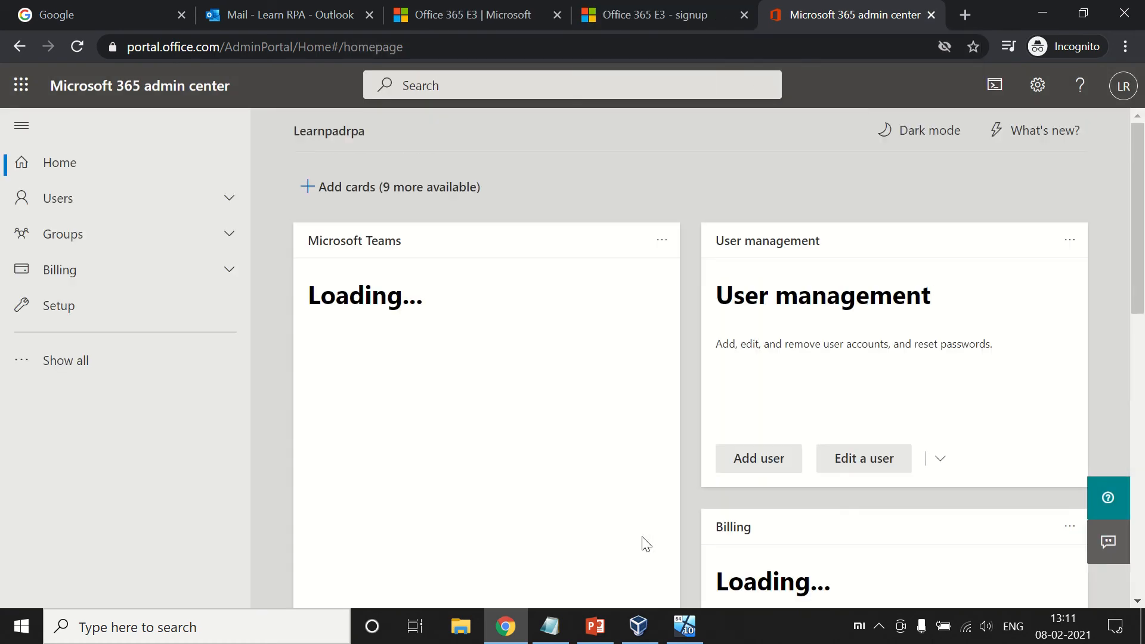
left_click(661, 14)
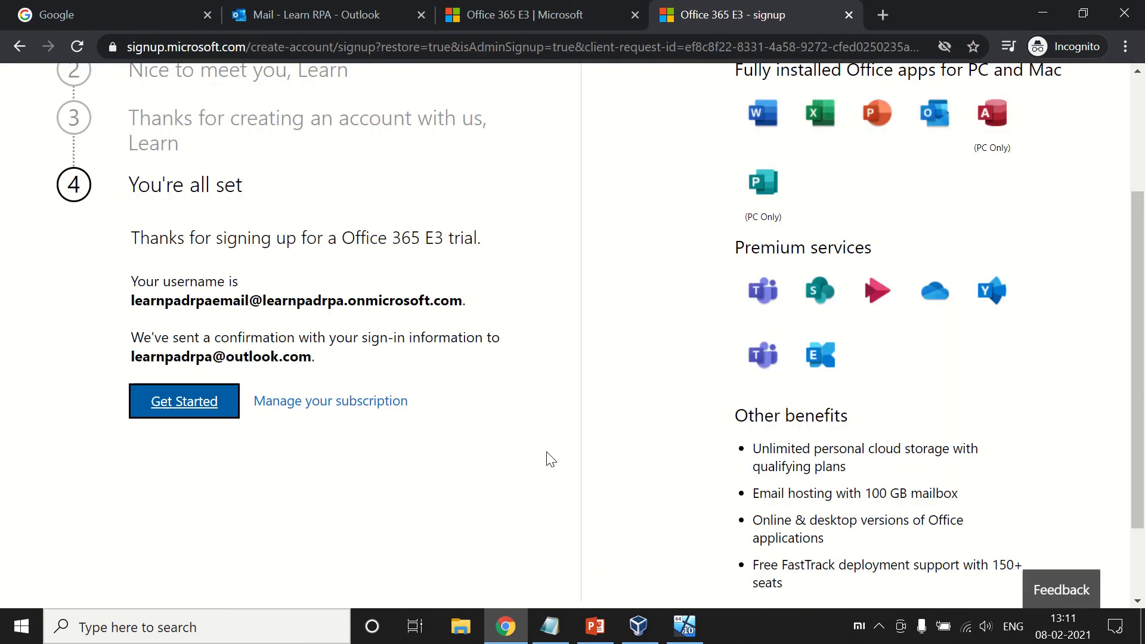
Bring the Notepad setup checklist back to the front.
left_click(549, 627)
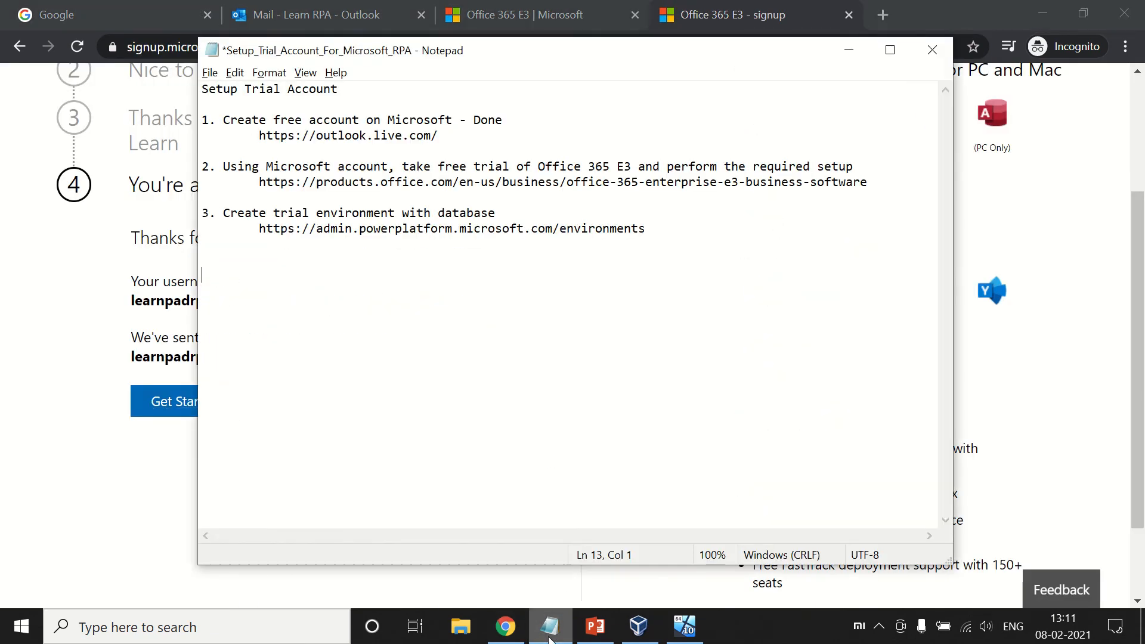
mouse_move(867, 166)
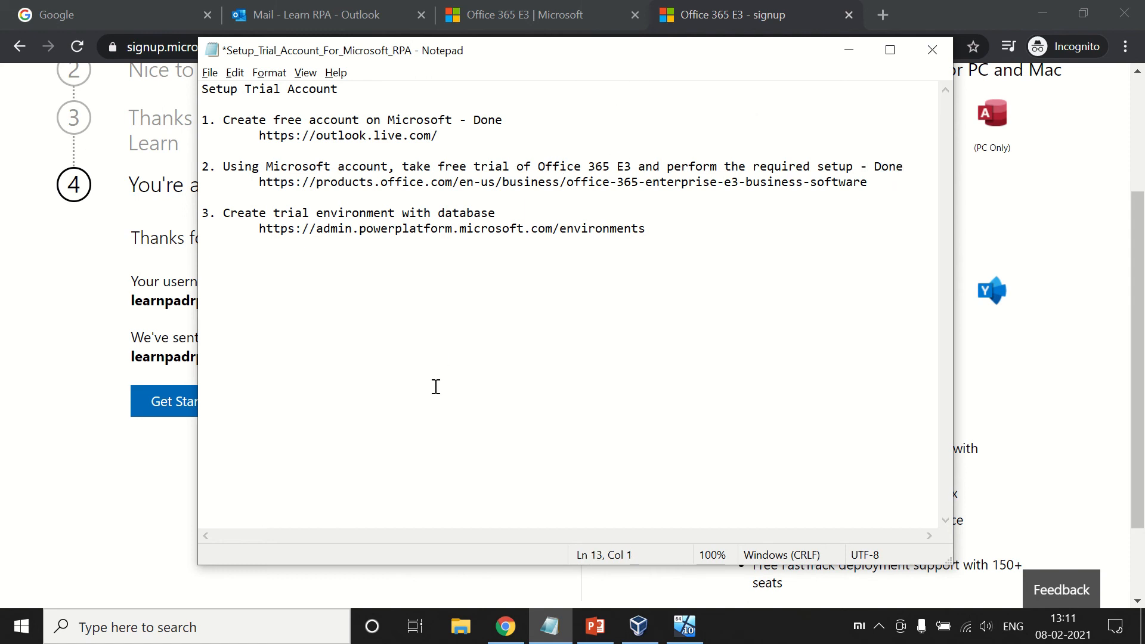
mouse_move(374, 222)
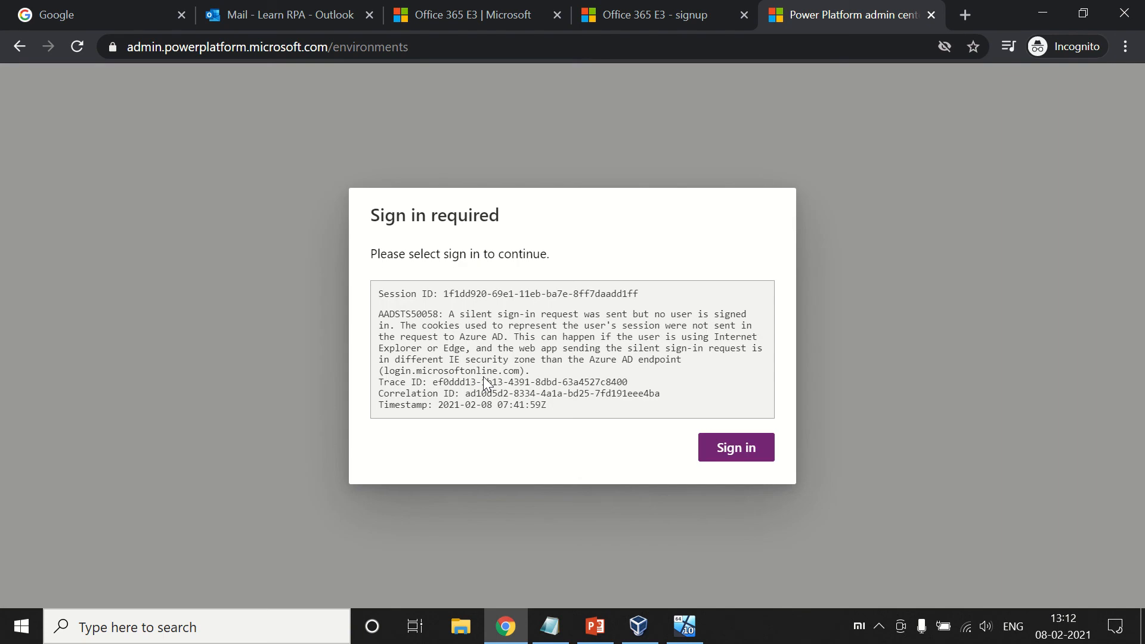
mouse_move(621, 349)
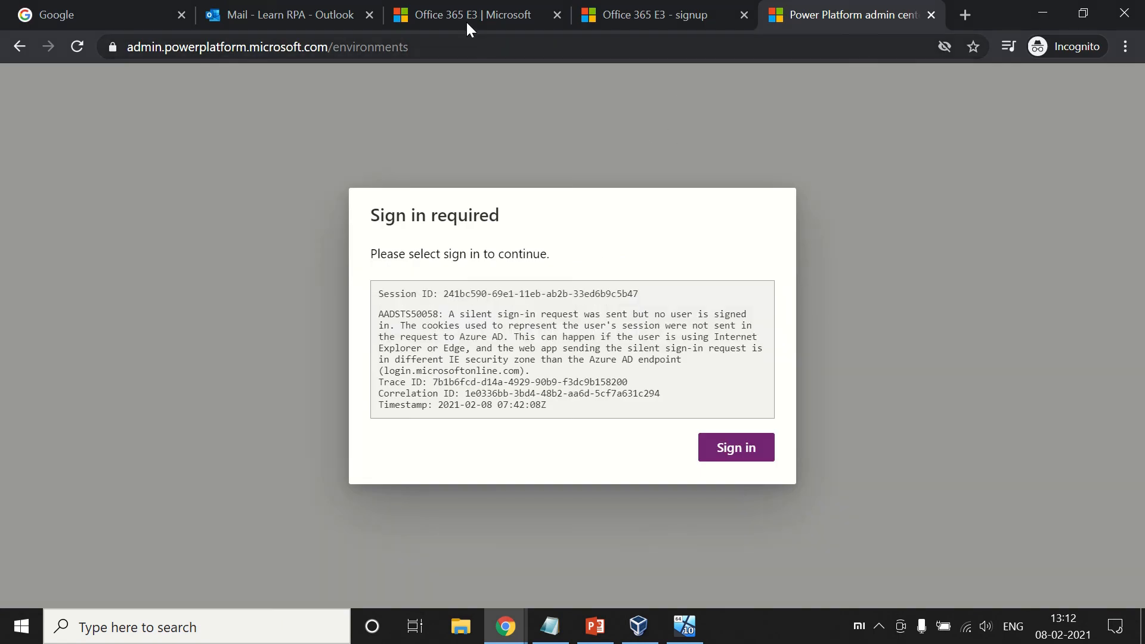
Check the signup tab for the username, then return and start Power Platform sign-in.
left_click(654, 14)
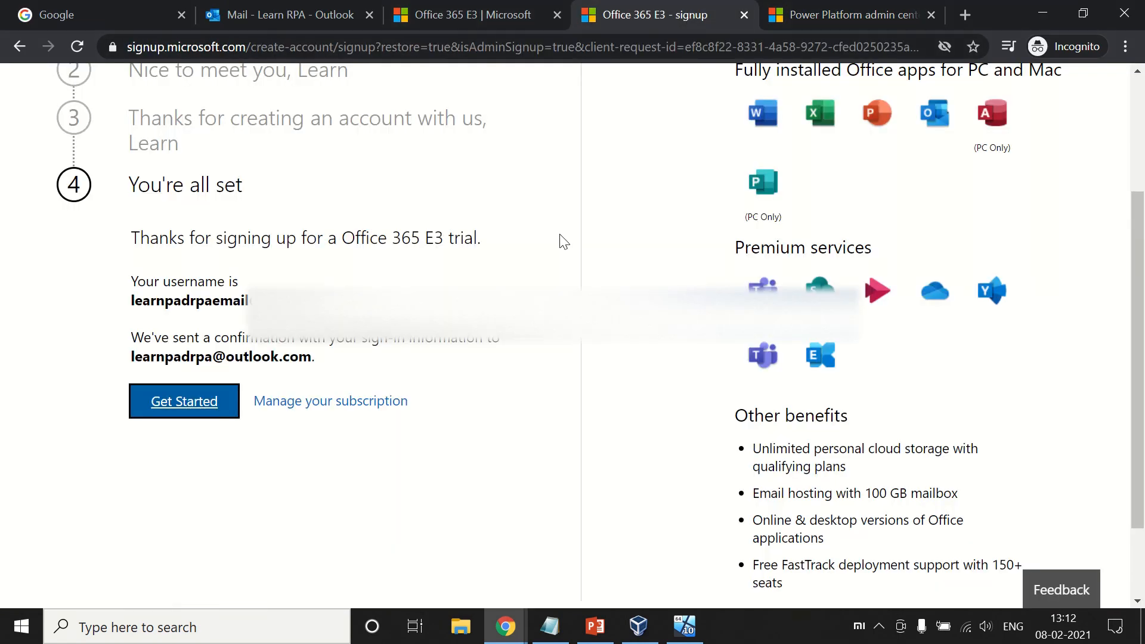
left_click(184, 400)
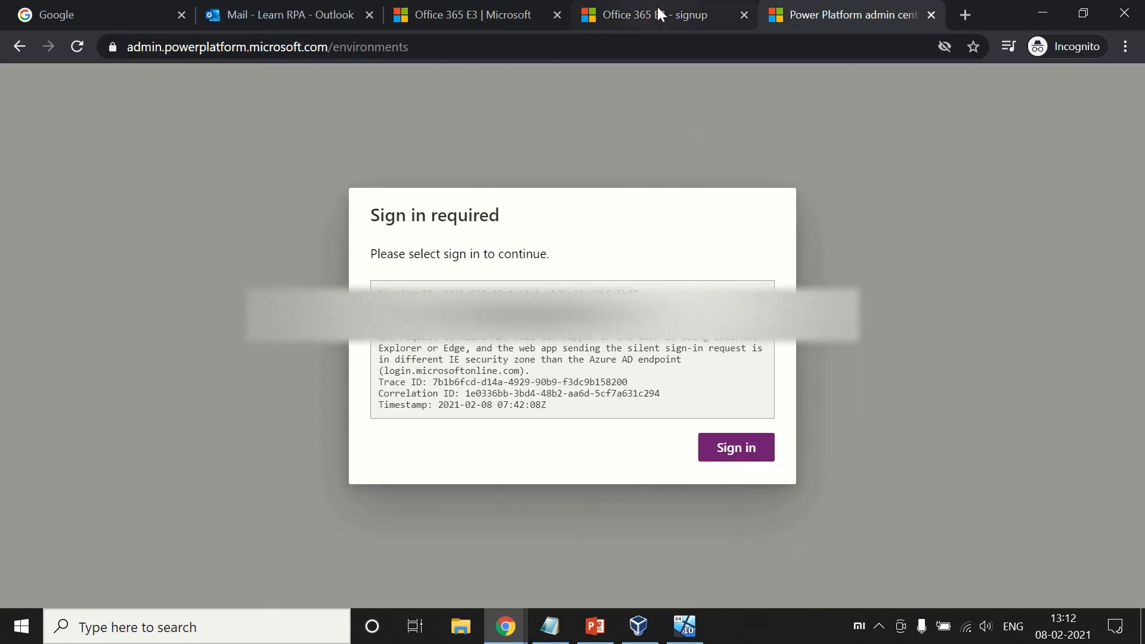
left_click(736, 447)
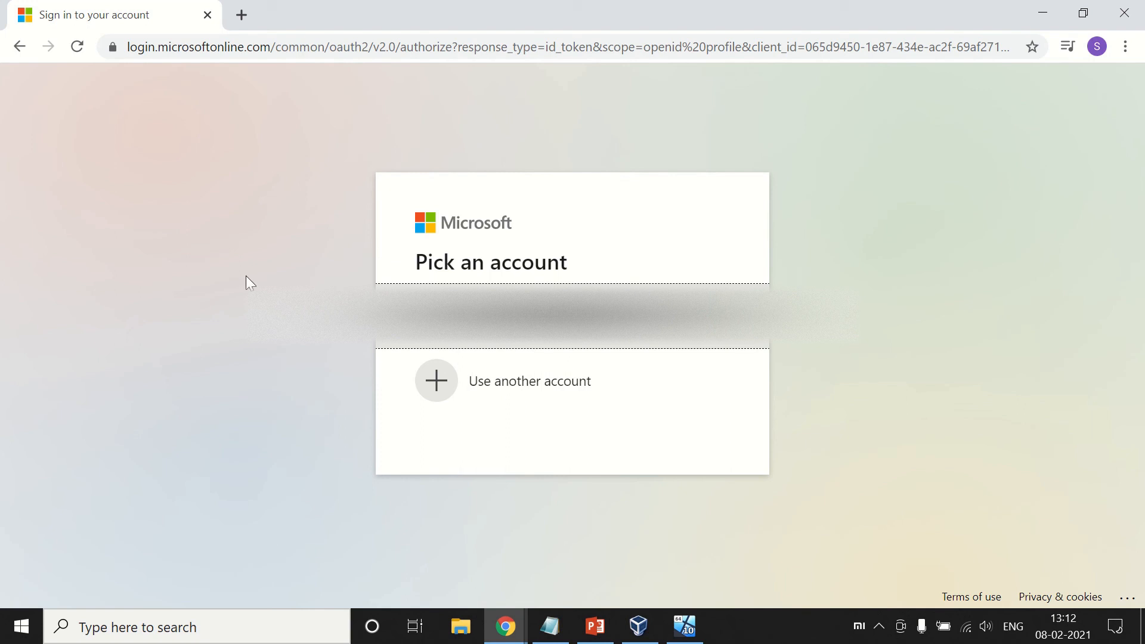
mouse_move(499, 343)
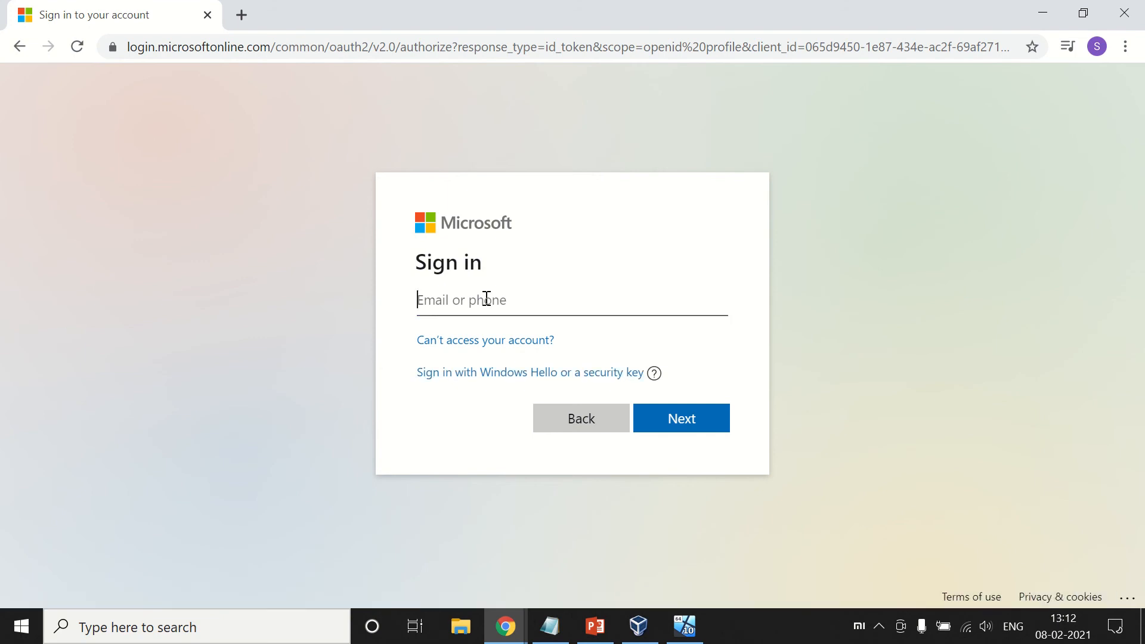
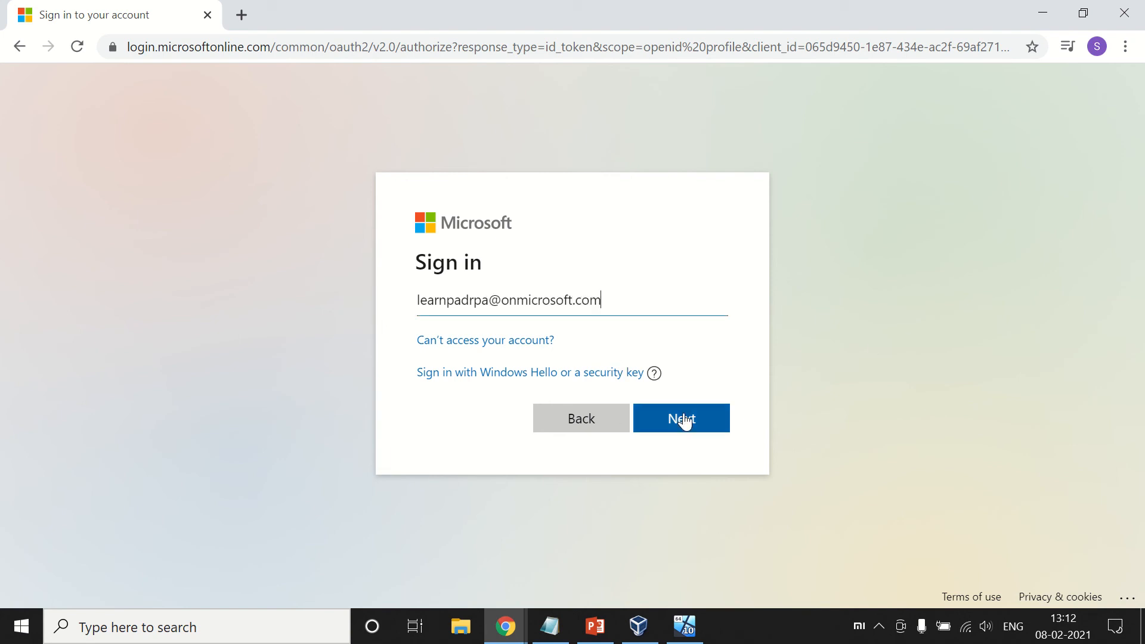
left_click(679, 418)
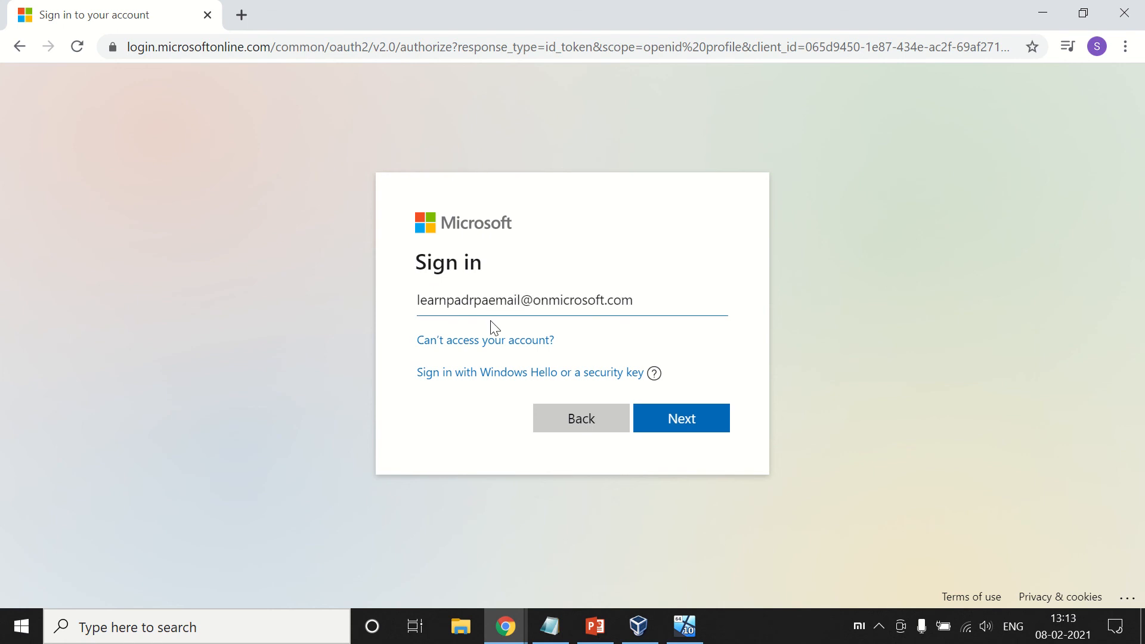
Correct the username's domain to learnpadRpa, then sign in with the password.
left_click(489, 300)
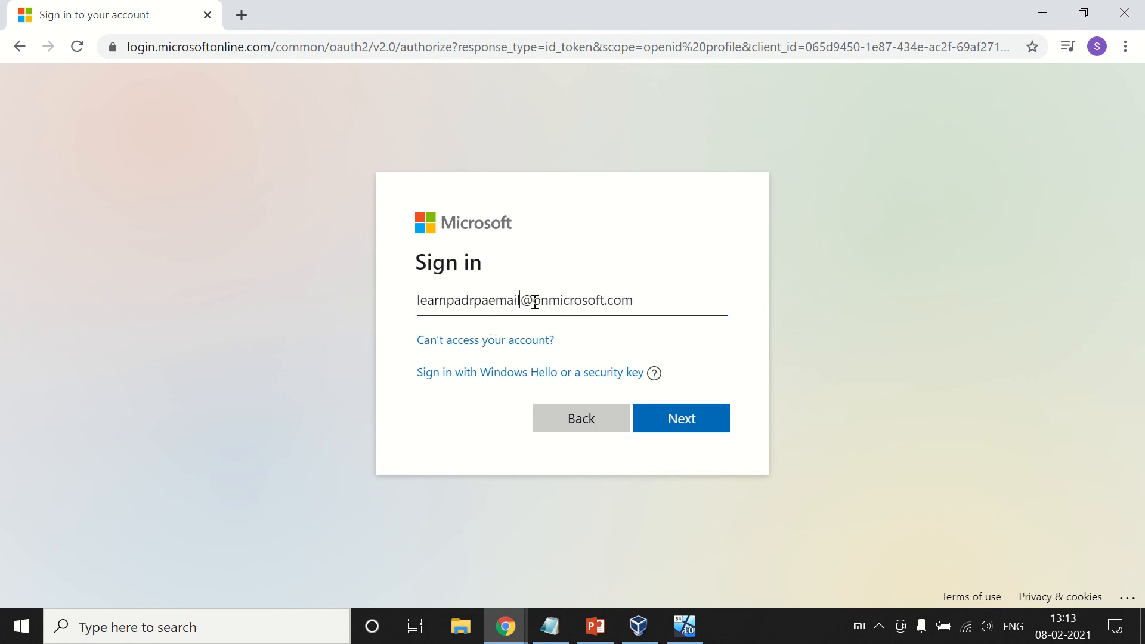
type("learn")
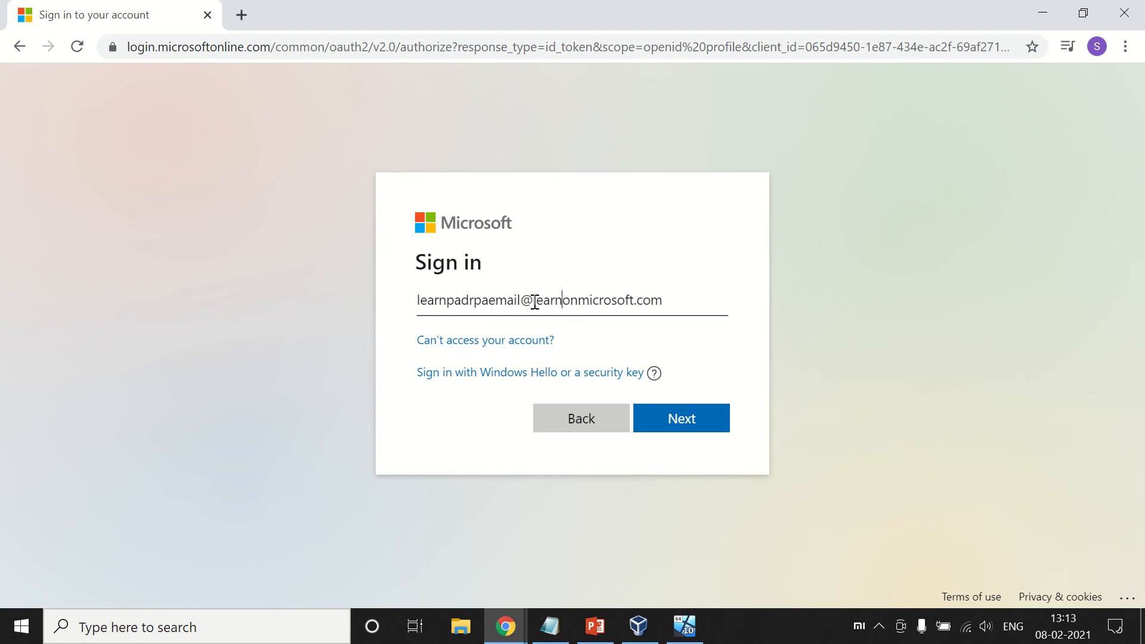
type("dRpa")
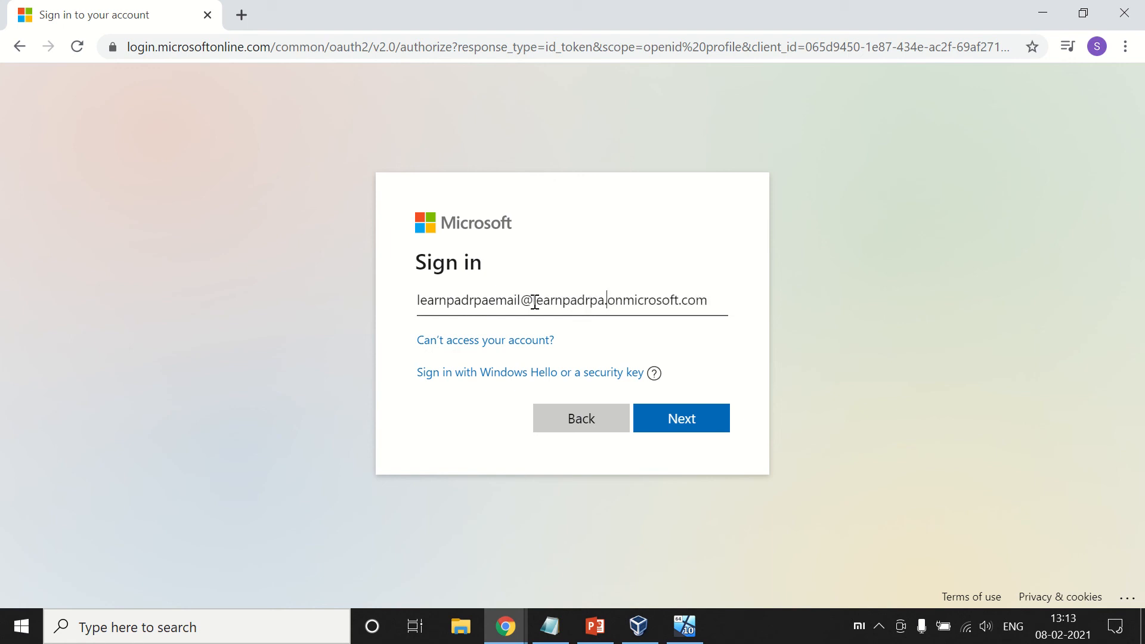
left_click(680, 417)
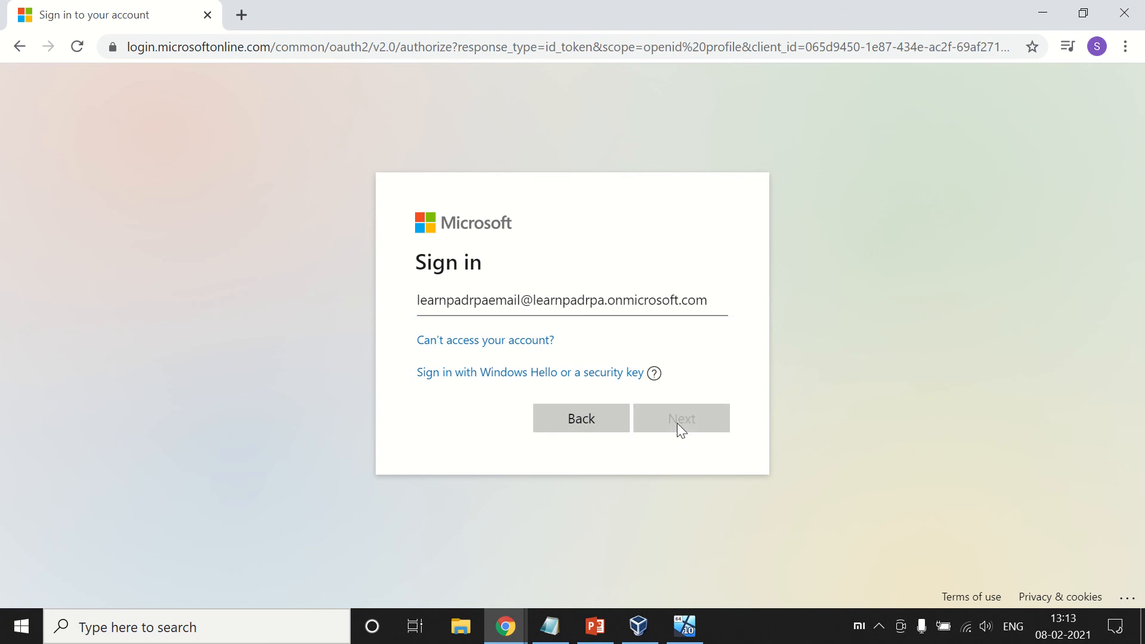
left_click(680, 418)
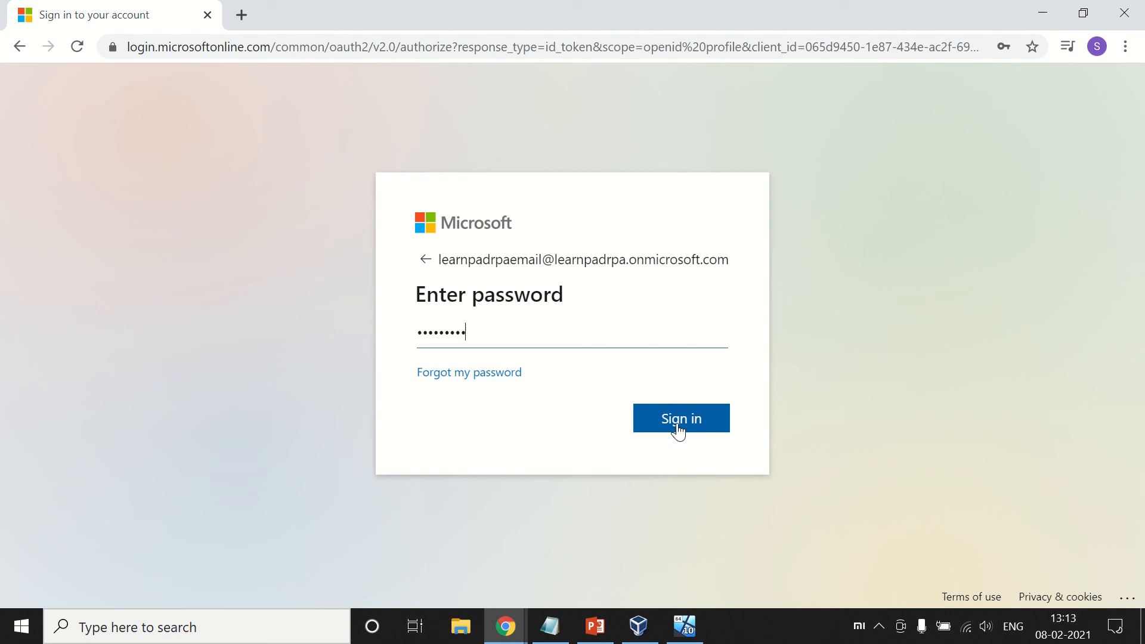
left_click(680, 419)
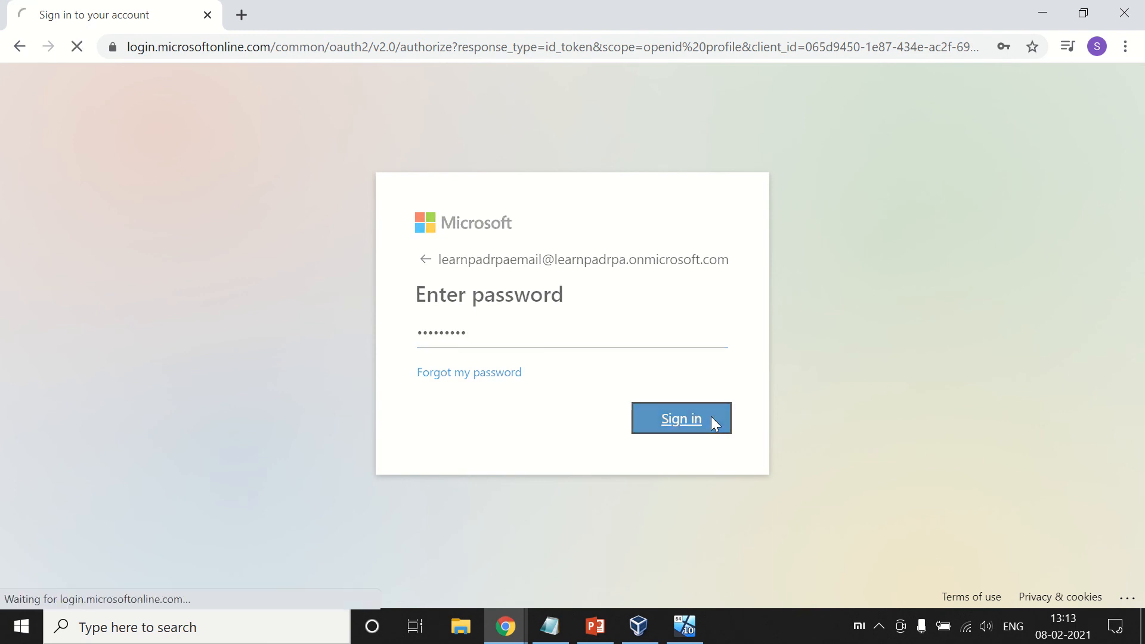
left_click(680, 419)
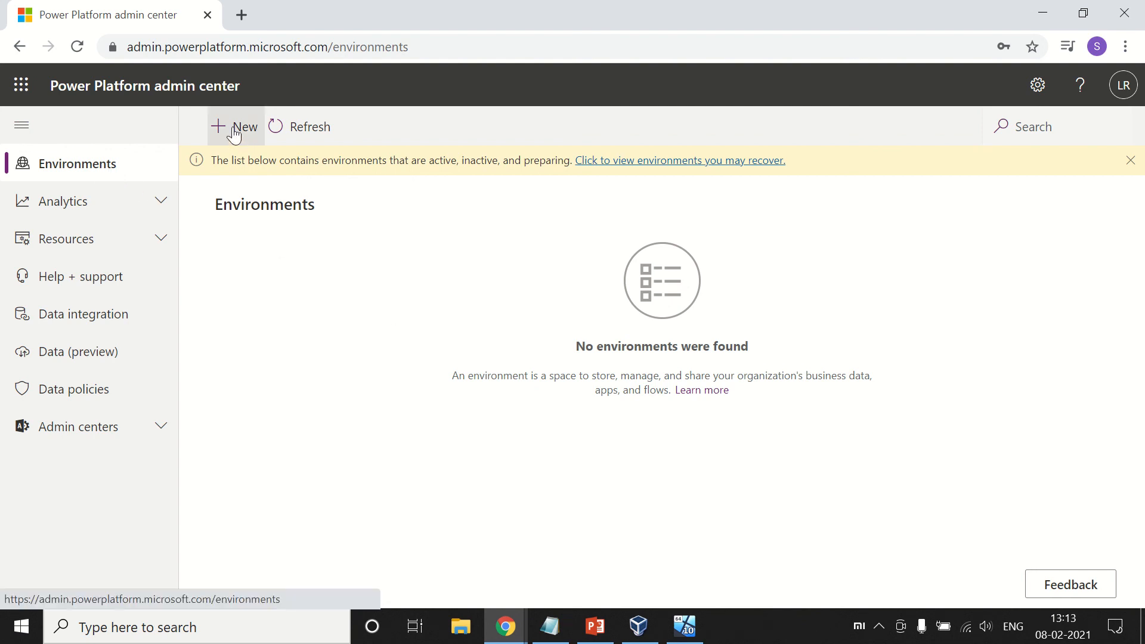
Start a new environment named 'demodb', browse the Type list, then discard the form.
left_click(234, 126)
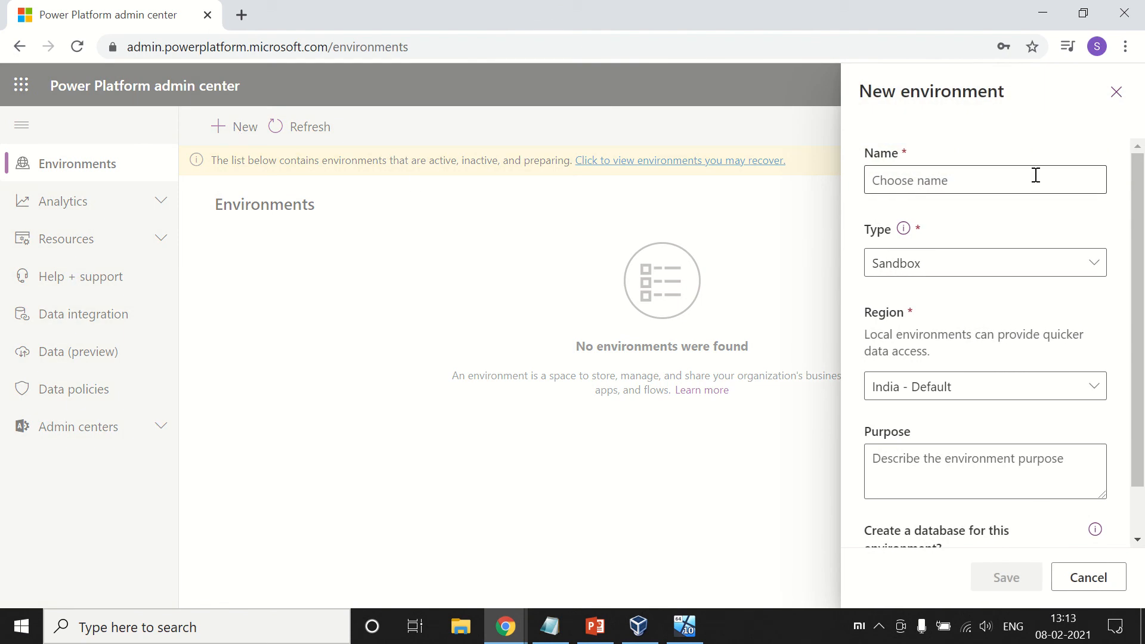
left_click(985, 179)
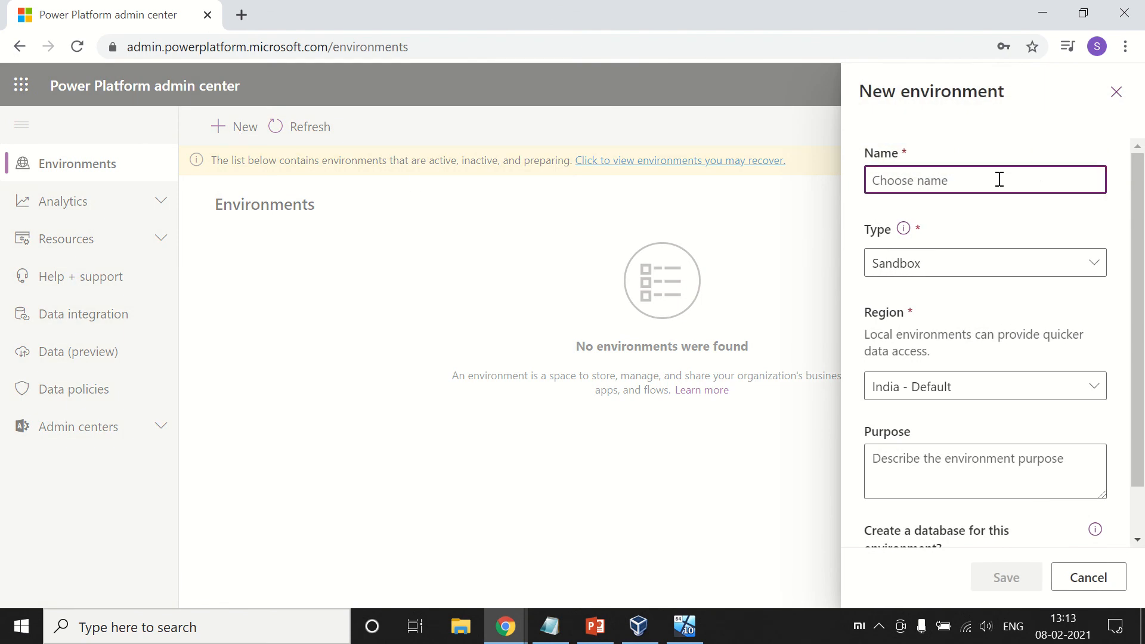
type("demodb")
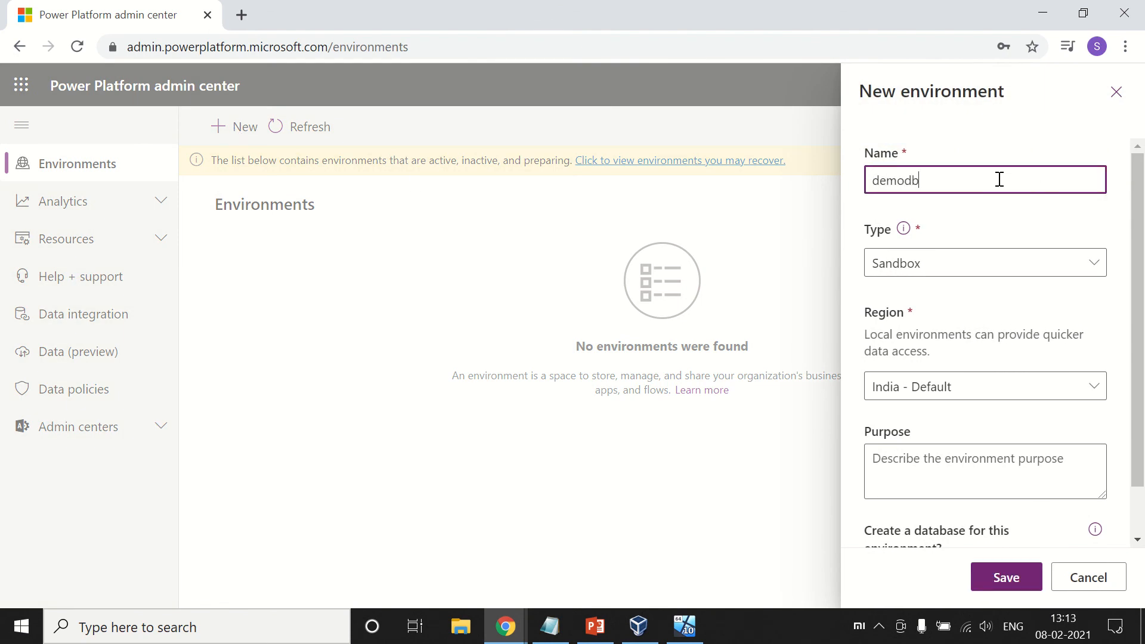
left_click(983, 263)
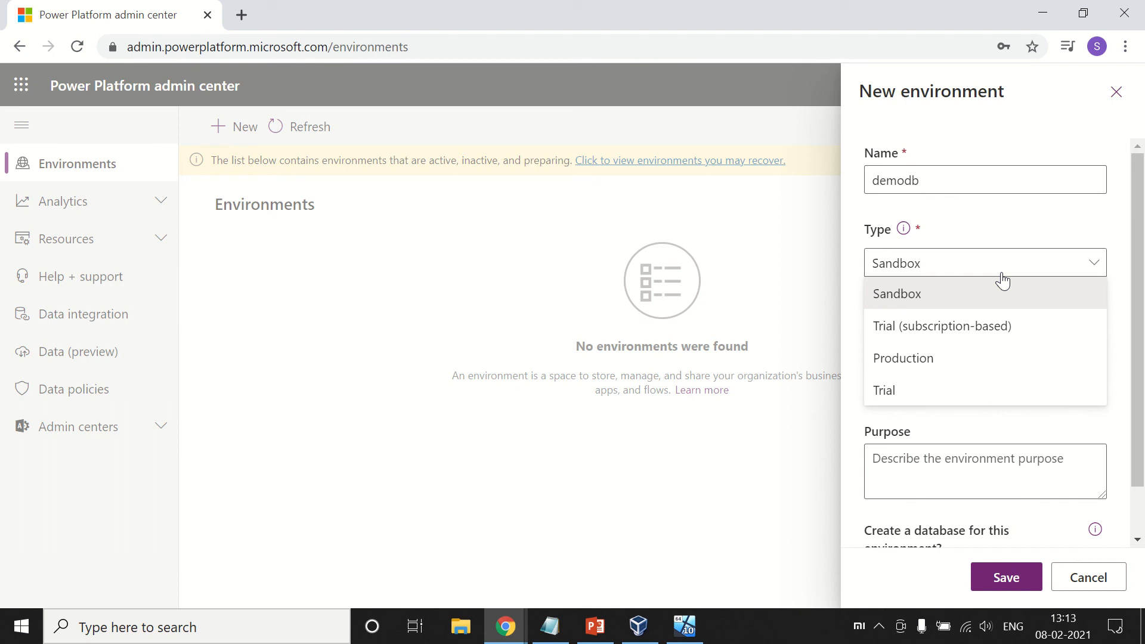
left_click(897, 292)
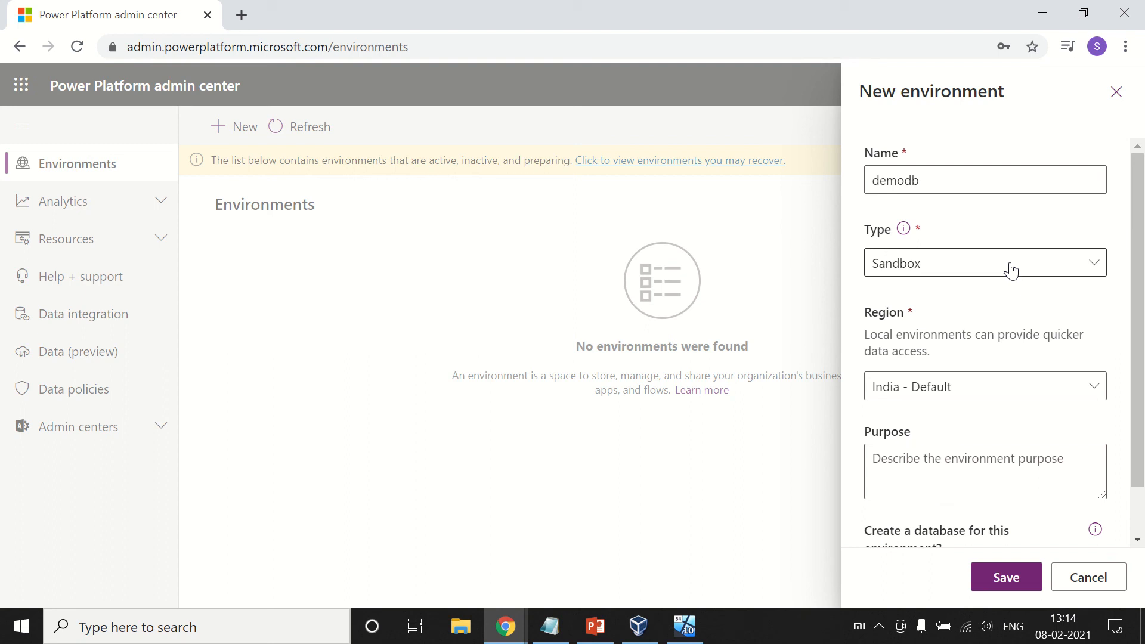
left_click(983, 263)
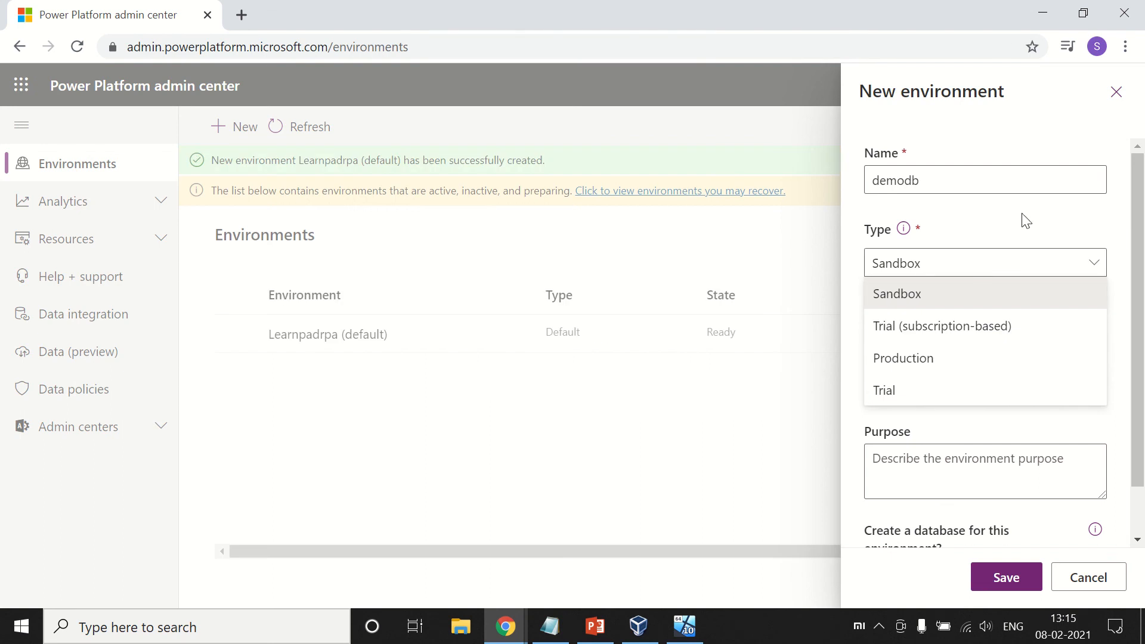
left_click(1087, 576)
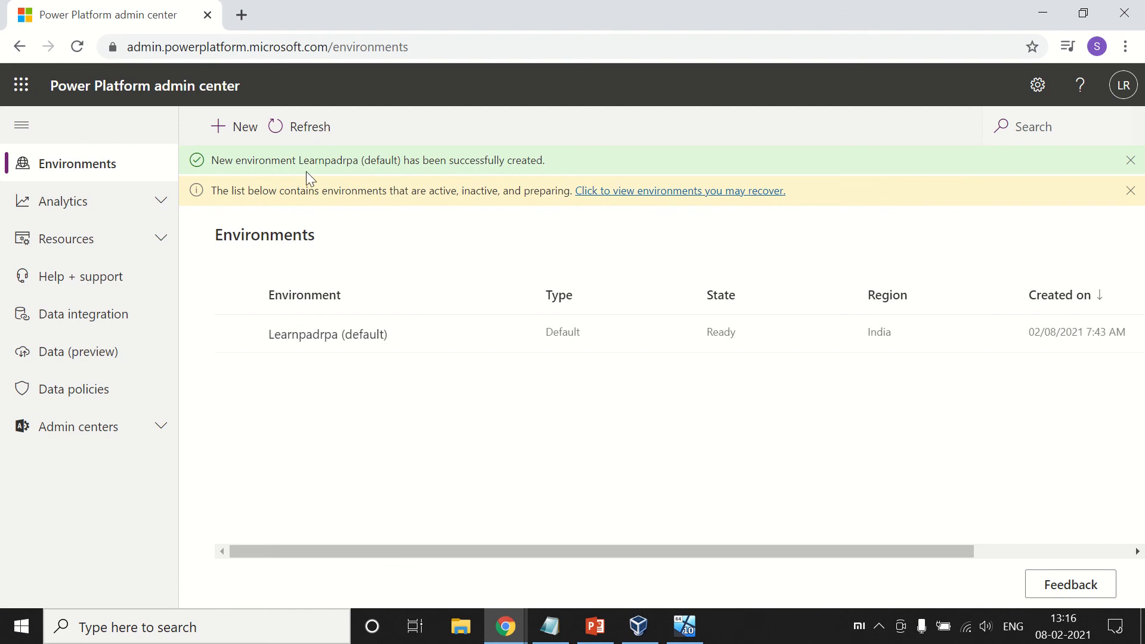
mouse_move(460, 179)
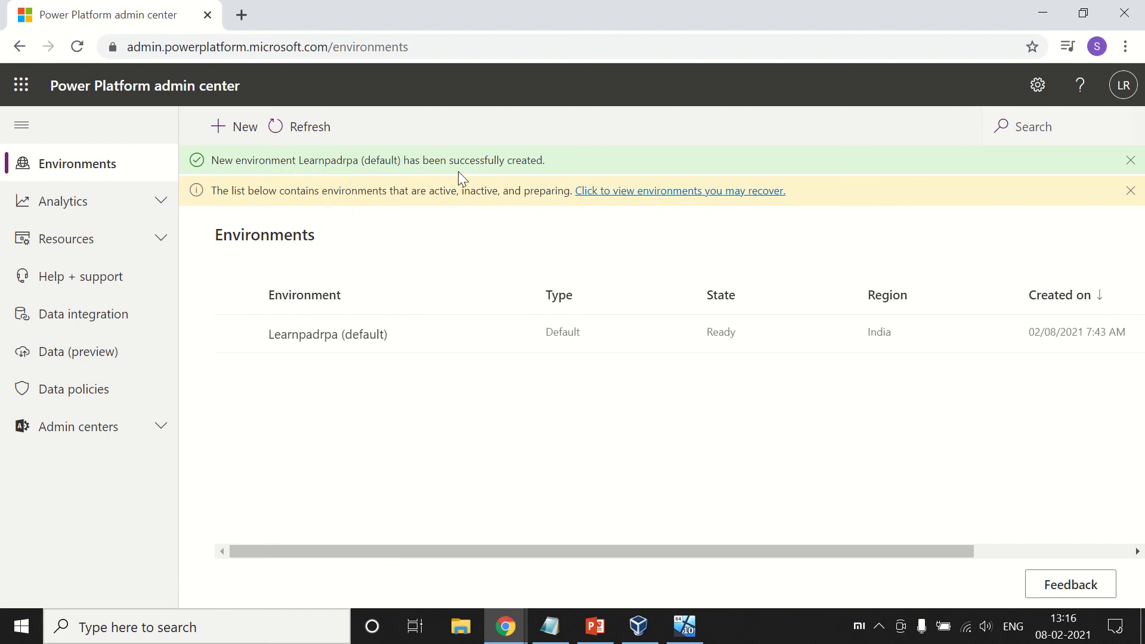
mouse_move(461, 387)
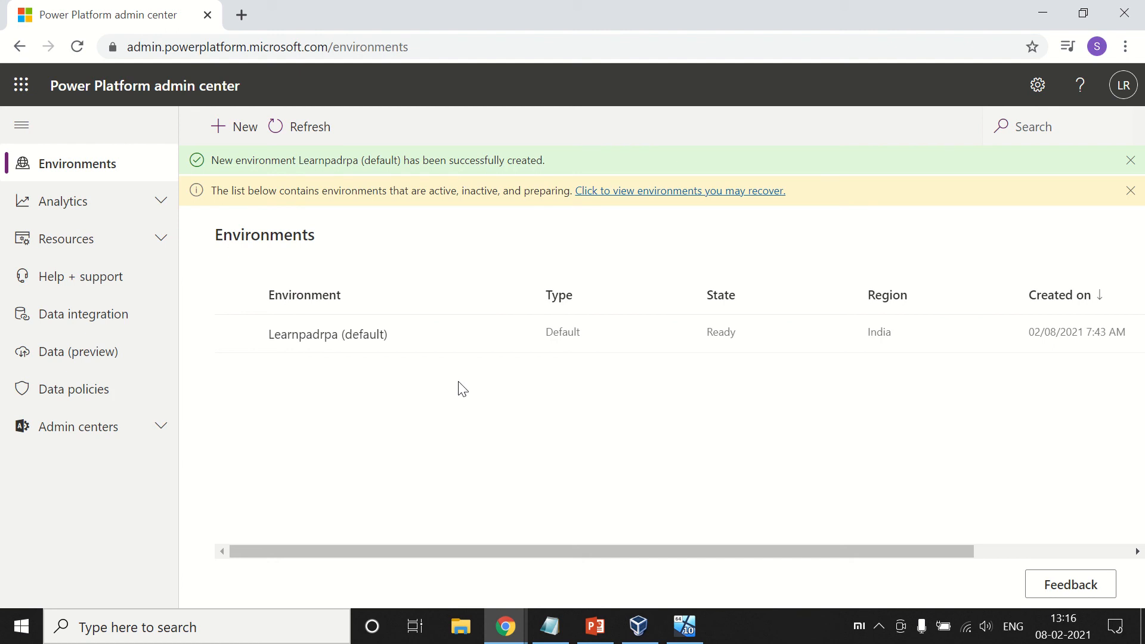
mouse_move(519, 437)
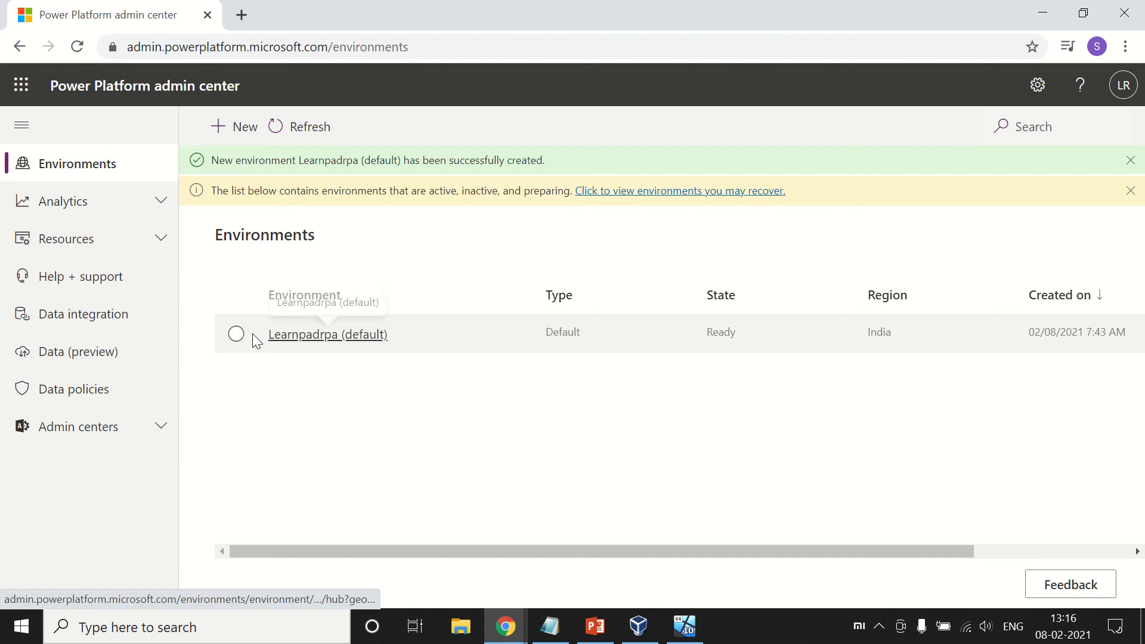
Open the Learnpadrpa (default) environment's details page.
left_click(328, 334)
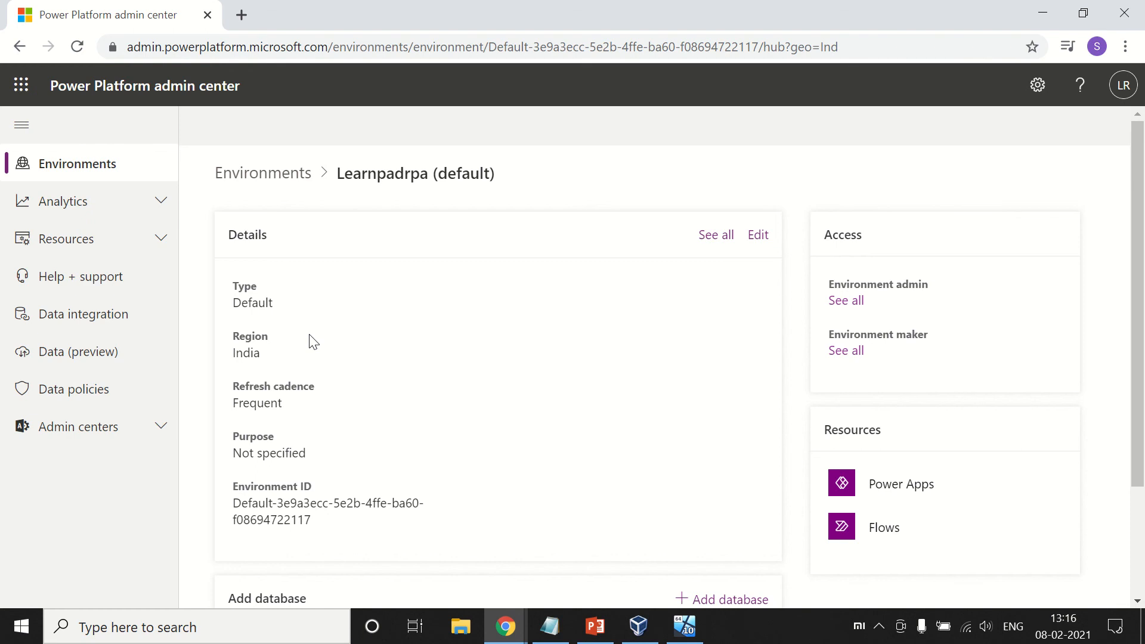
Add a database to Learnpadrpa (default) with INR (₹) currency and confirm it.
scroll("down", 3)
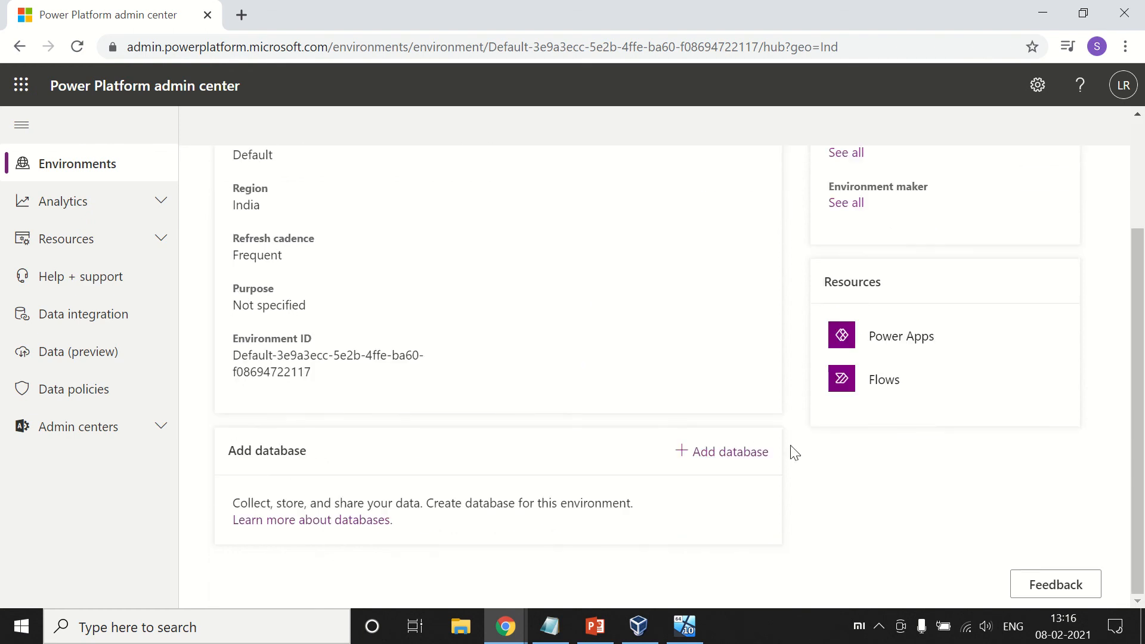
left_click(729, 452)
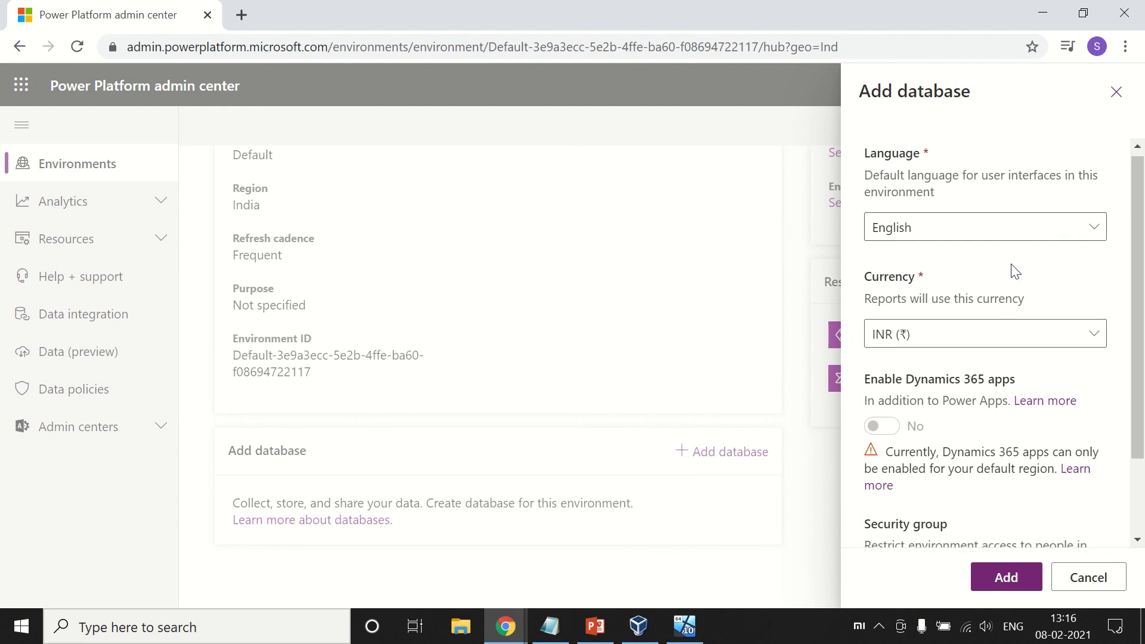
scroll("down", 3)
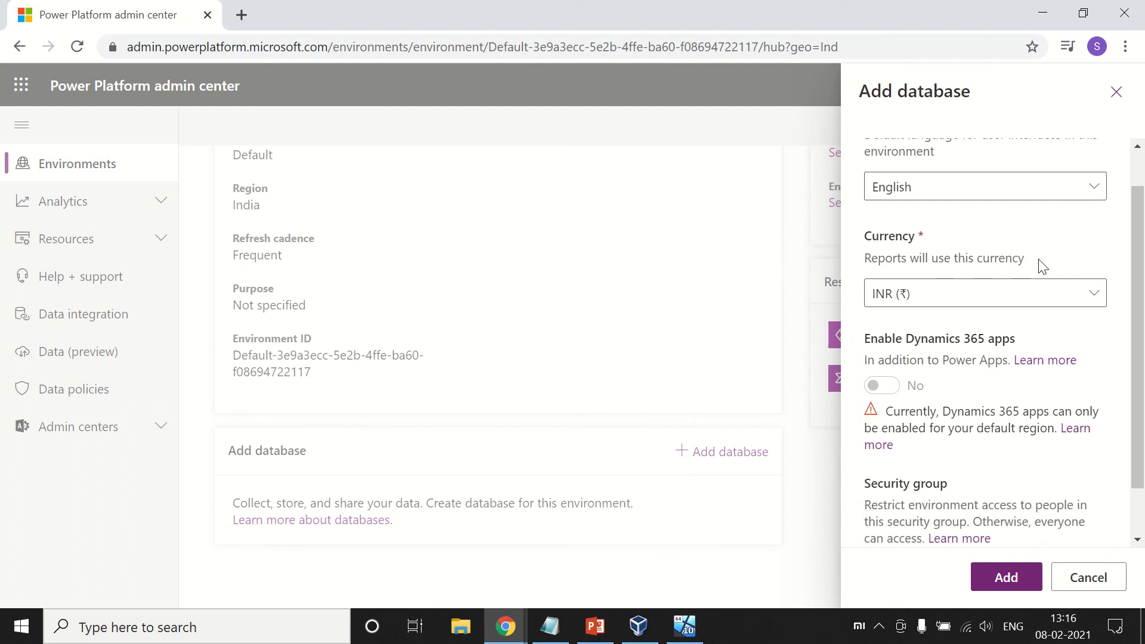
mouse_move(1003, 299)
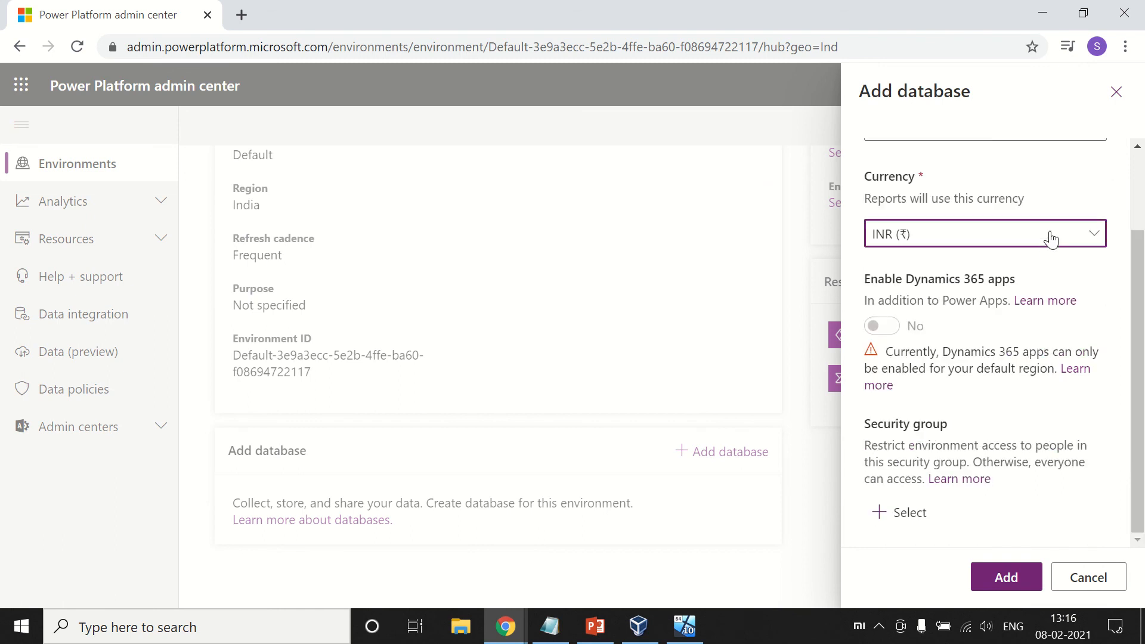
left_click(984, 234)
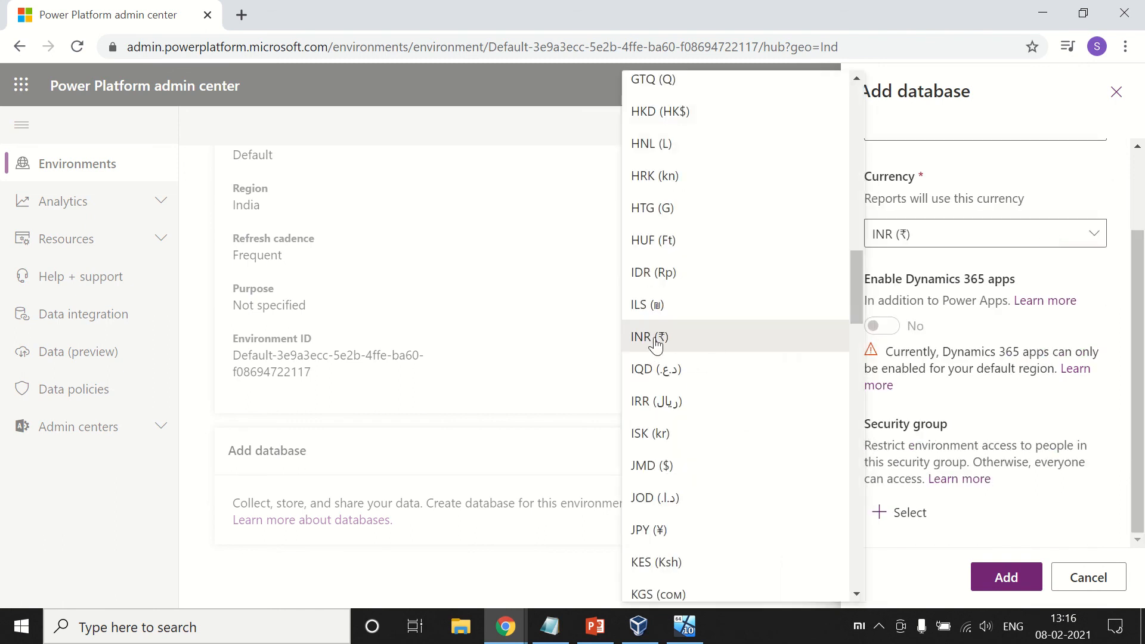
left_click(649, 336)
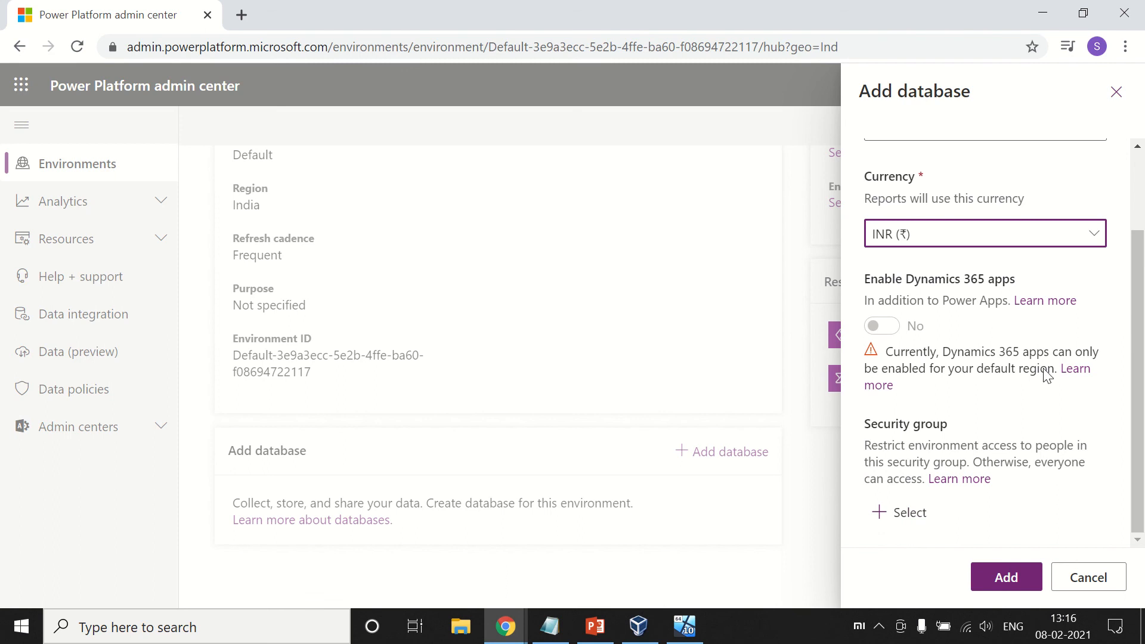
left_click(1006, 577)
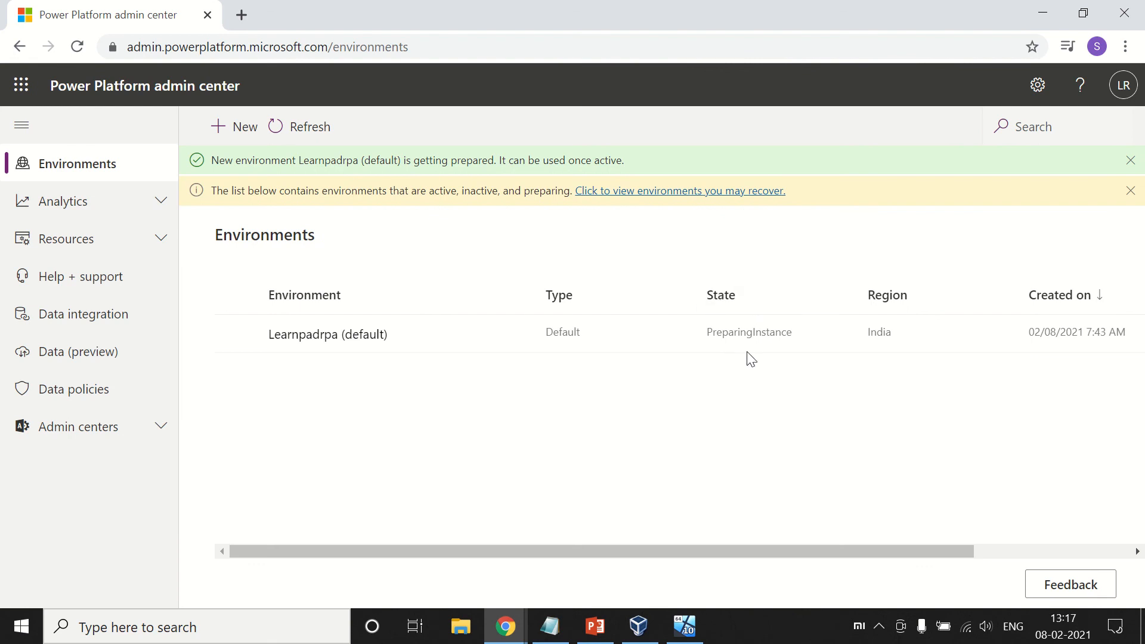
mouse_move(523, 446)
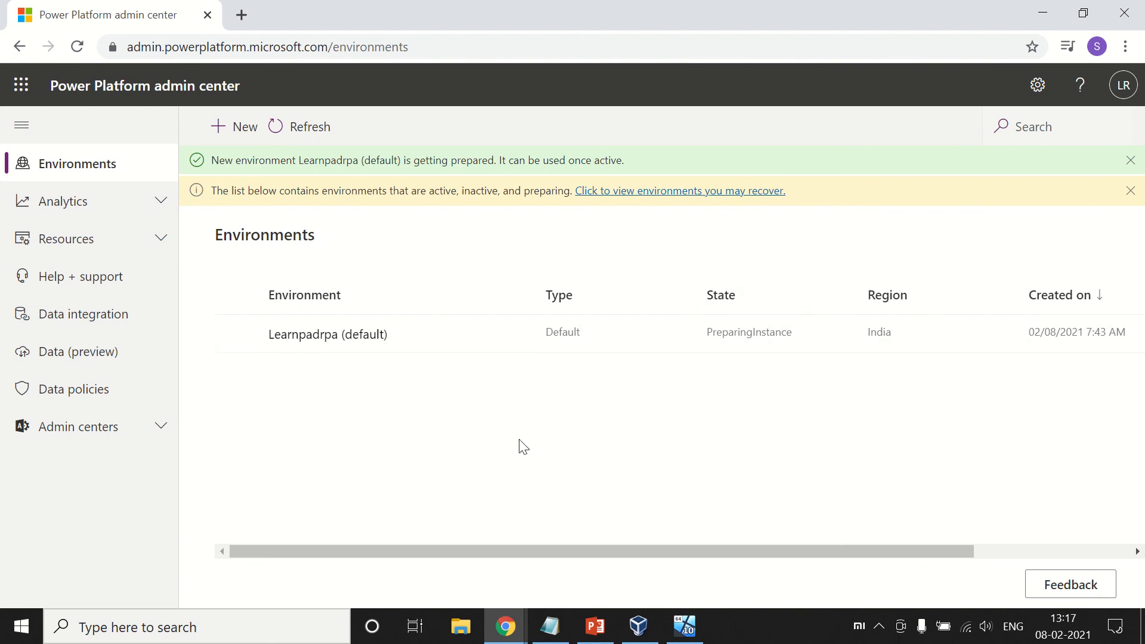
mouse_move(757, 451)
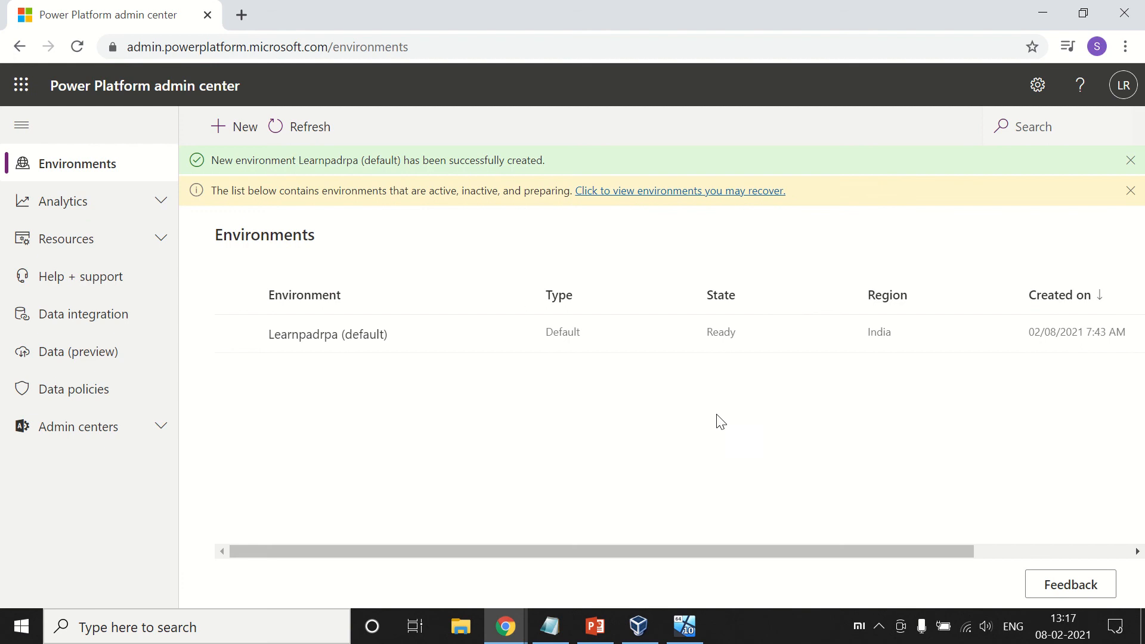
mouse_move(715, 374)
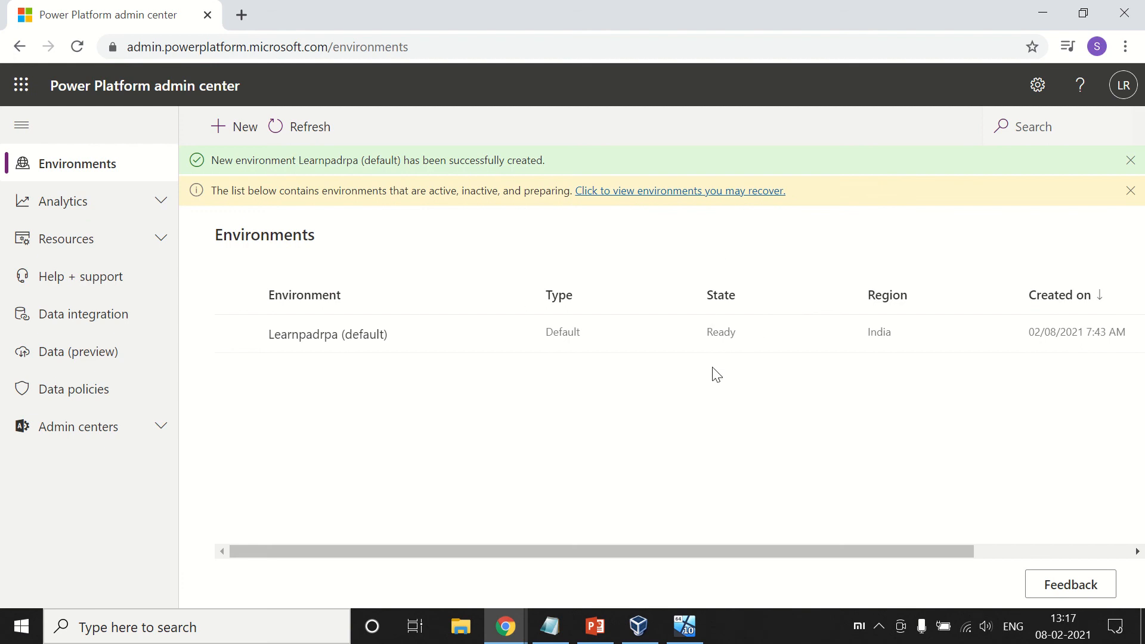
mouse_move(772, 459)
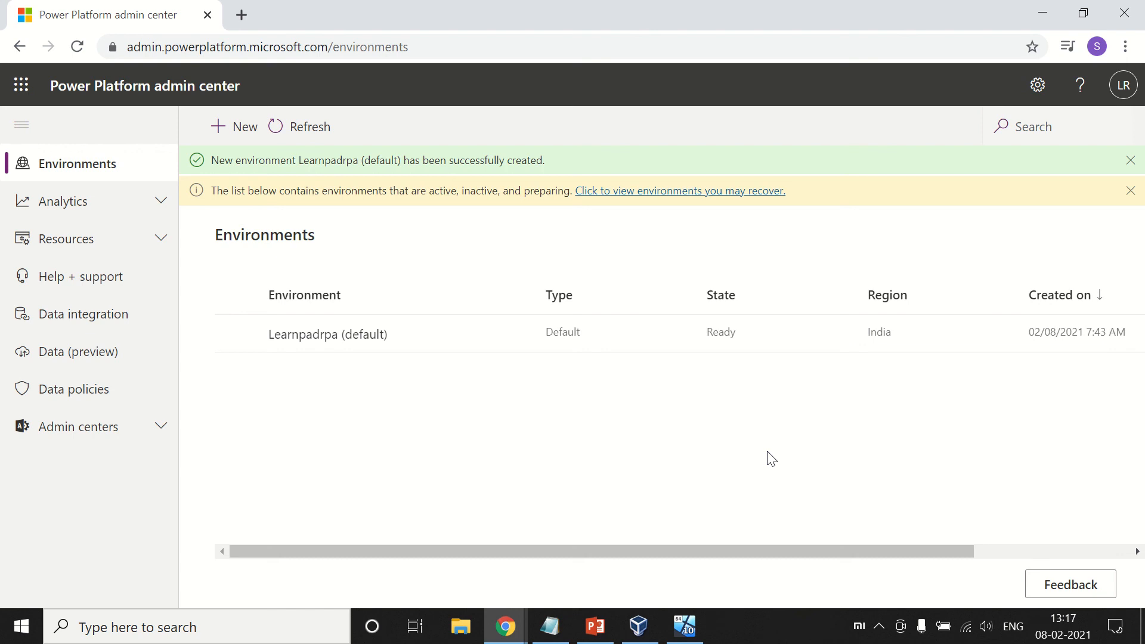
mouse_move(721, 452)
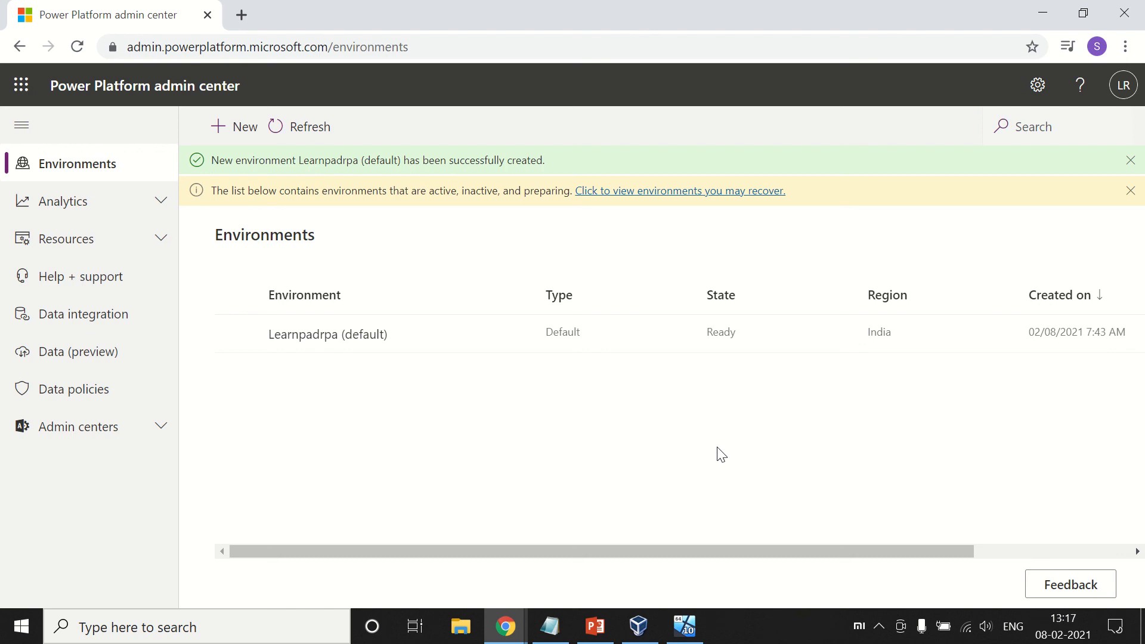
mouse_move(727, 627)
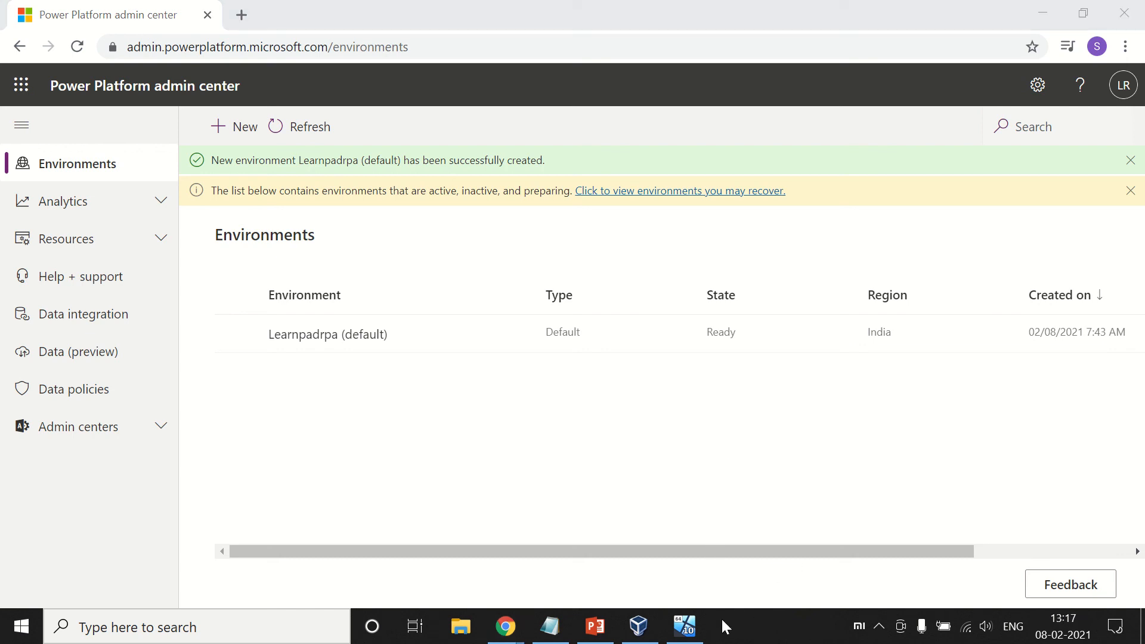
Switch to the Windows10Pro VM, select the Power Automate Desktop shortcut, and go full-screen.
left_click(638, 627)
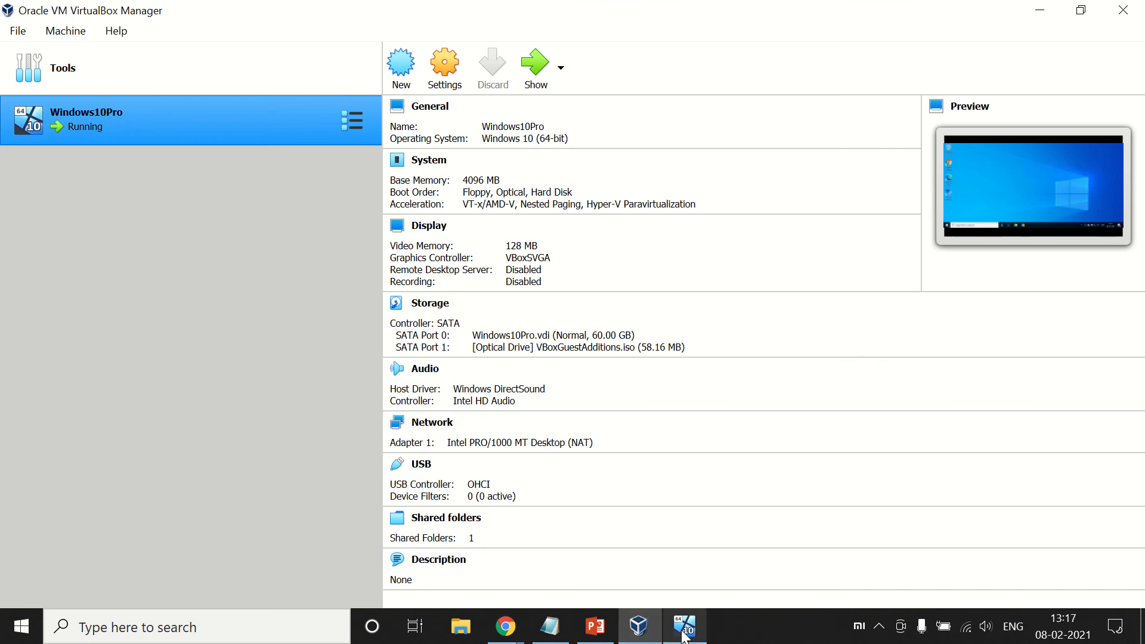
mouse_move(684, 625)
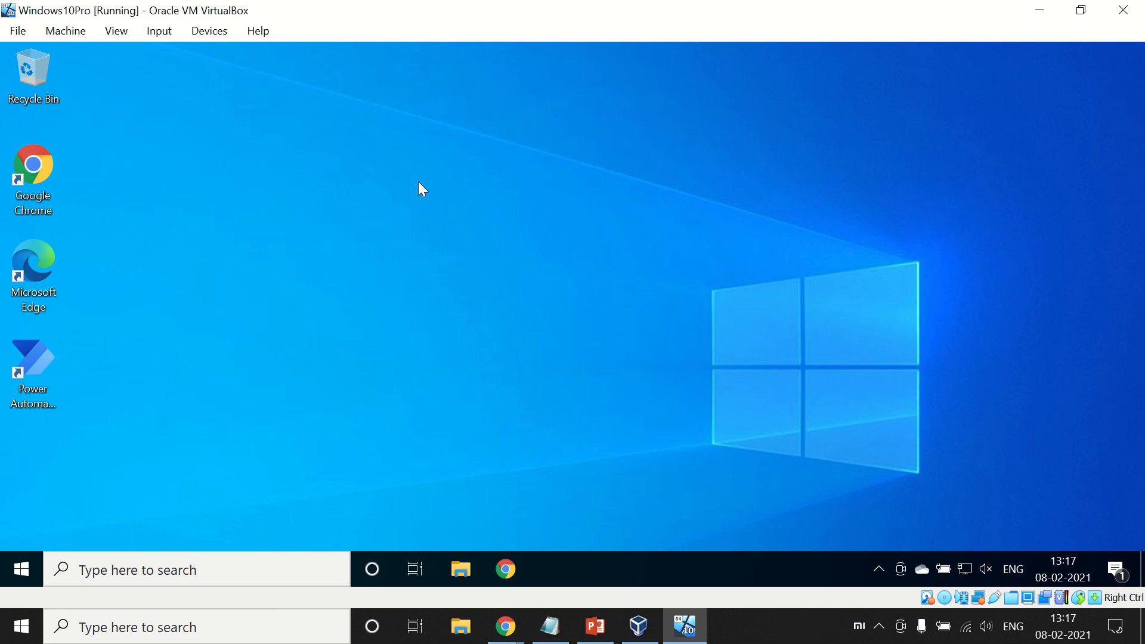
mouse_move(533, 241)
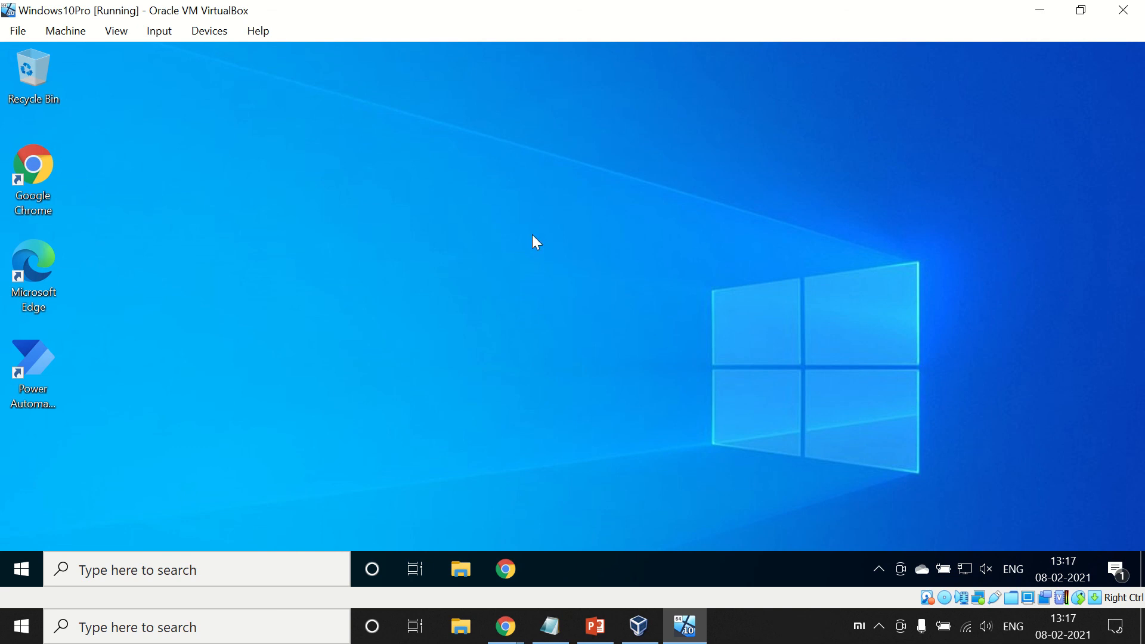
mouse_move(686, 285)
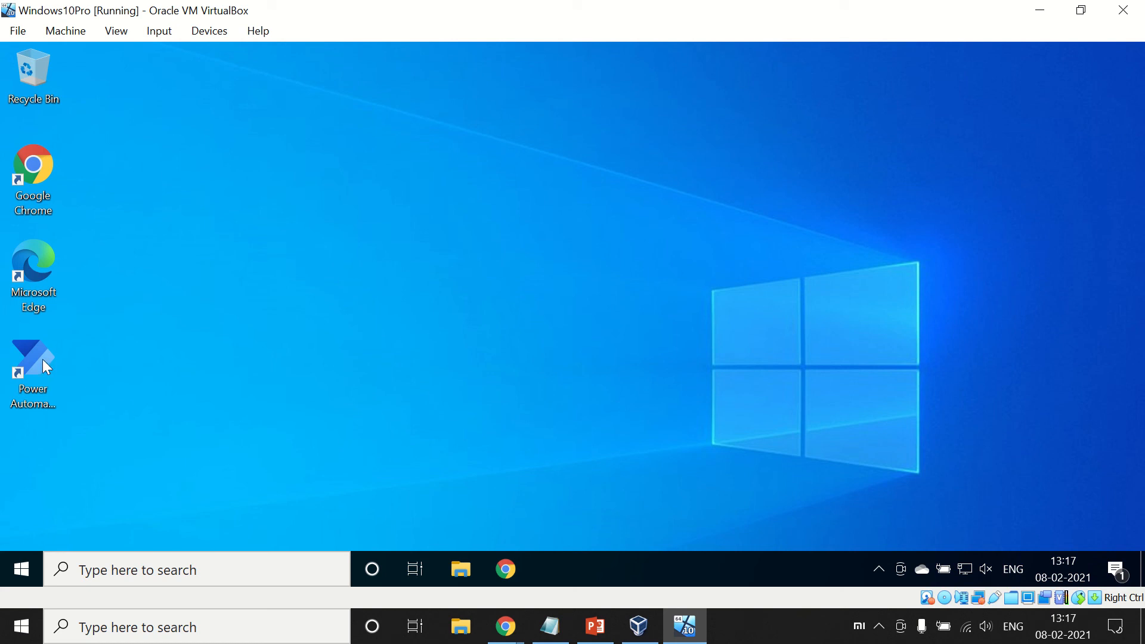
left_click(33, 358)
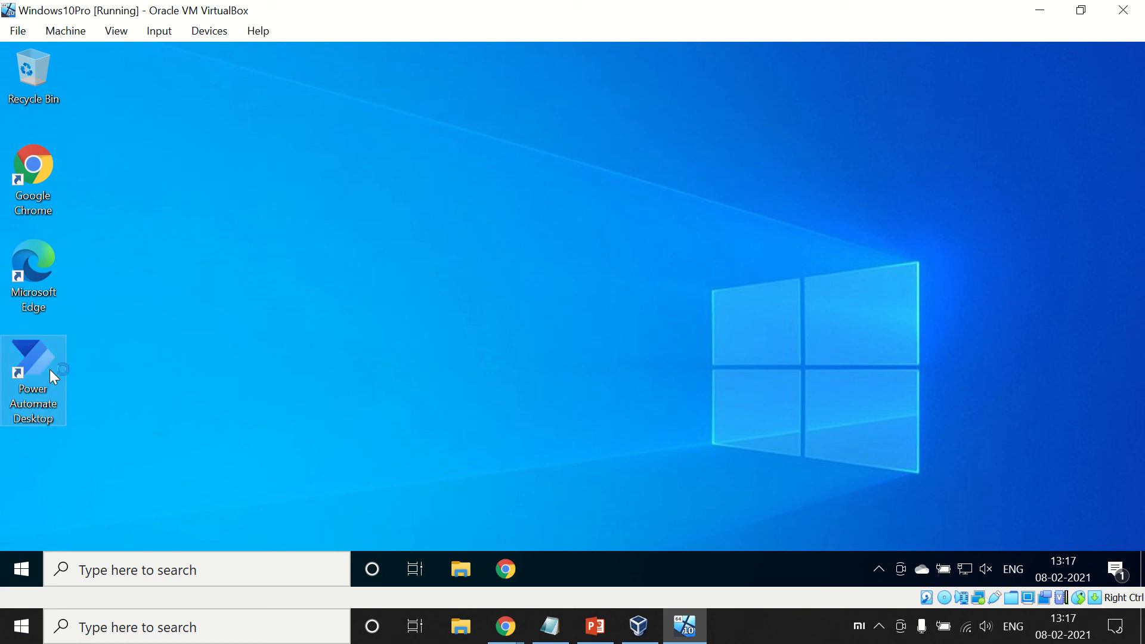
mouse_move(699, 292)
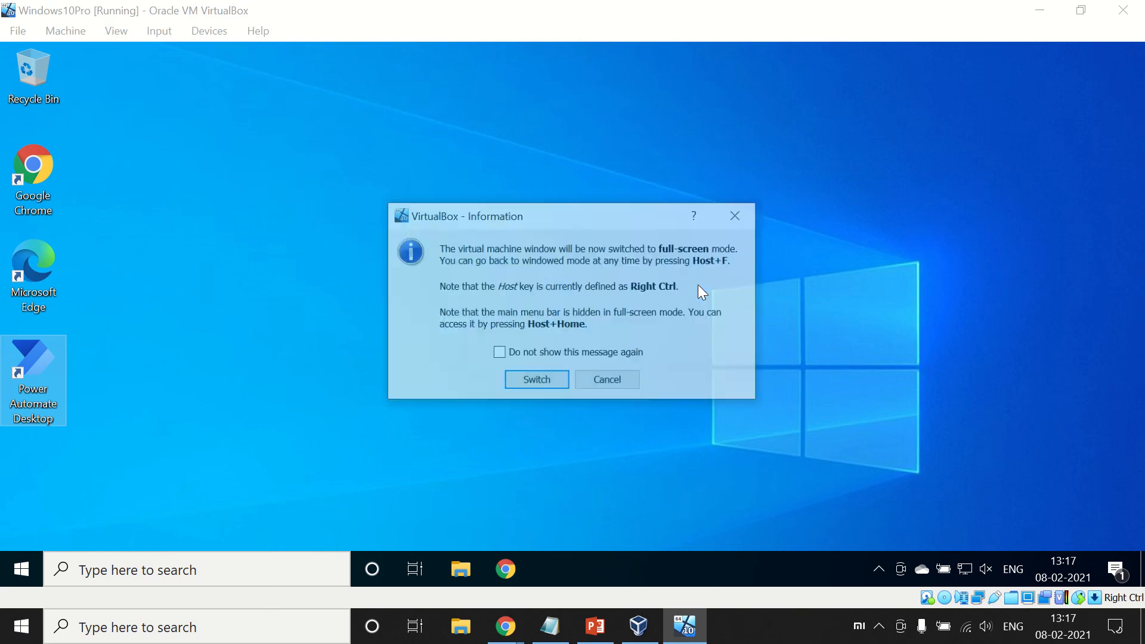
left_click(535, 379)
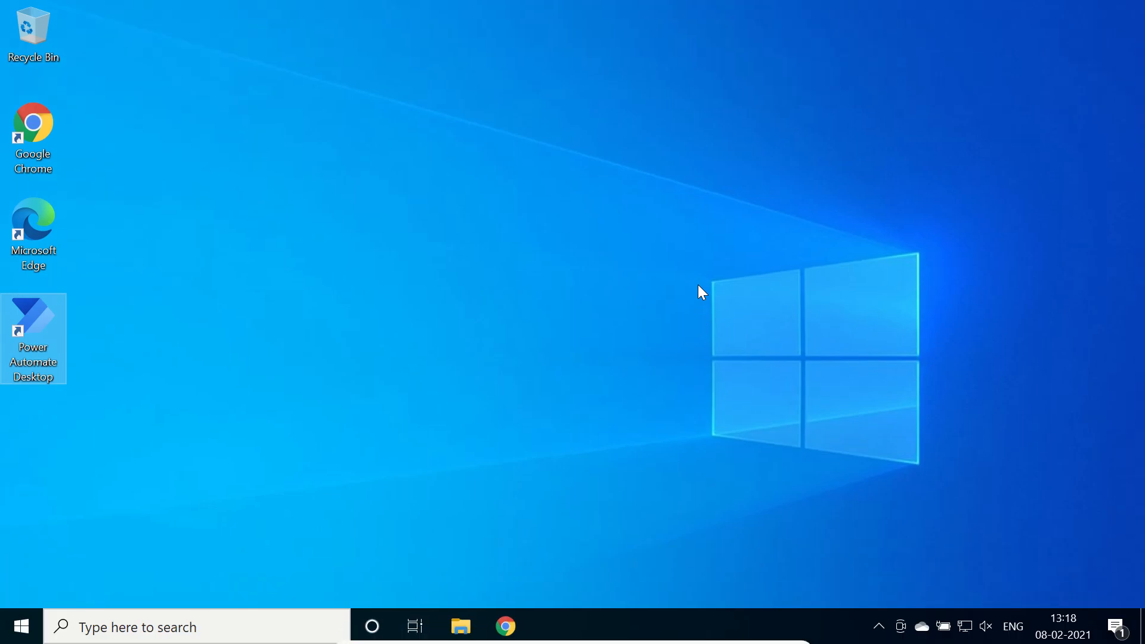
mouse_move(856, 274)
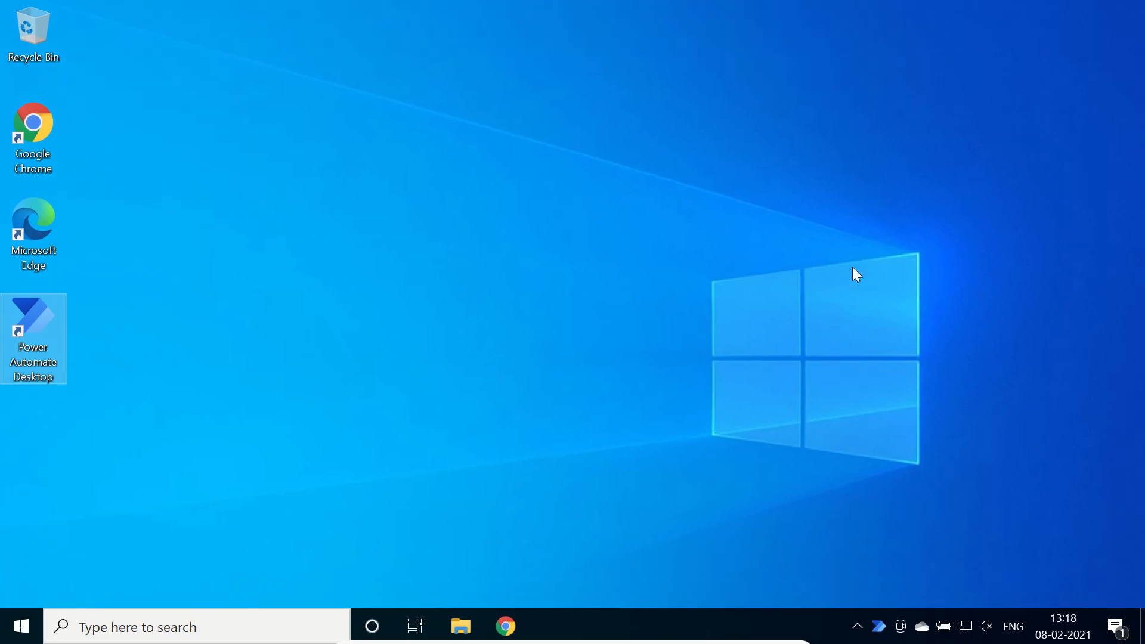
Launch Power Automate Desktop and submit the learnpadrpa.onmicrosoft.com account email to sign in.
double_click(33, 321)
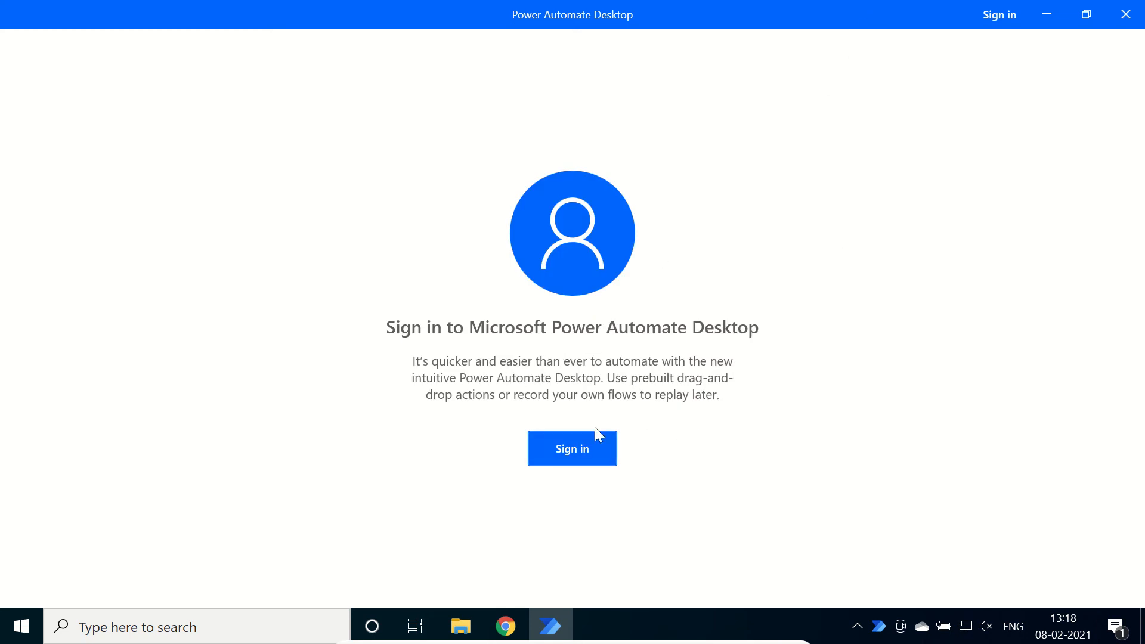
left_click(572, 448)
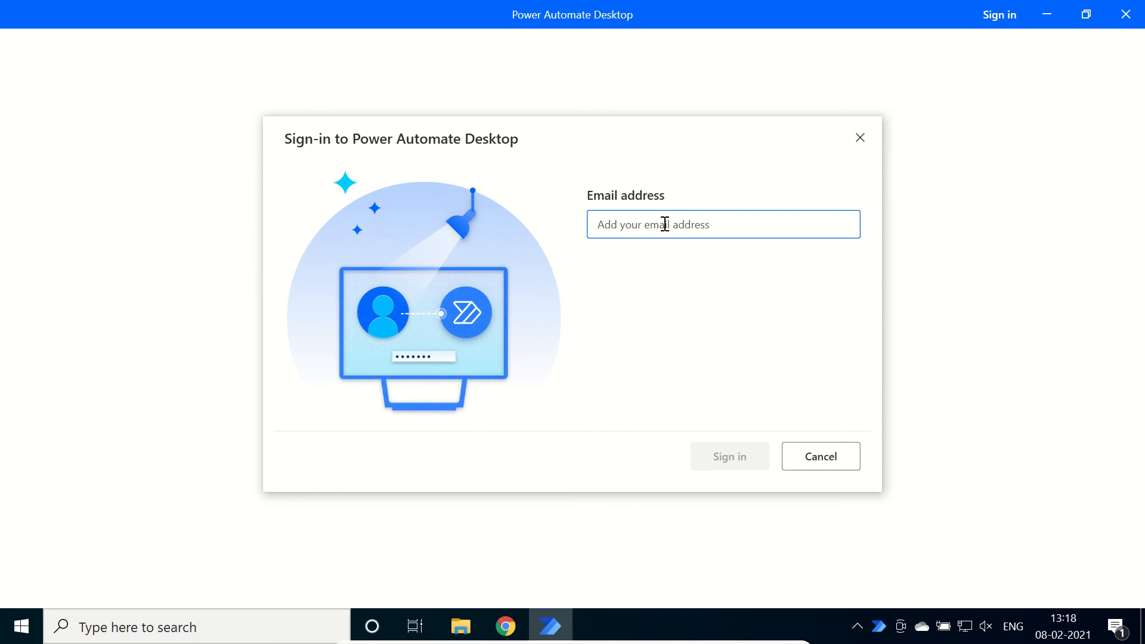
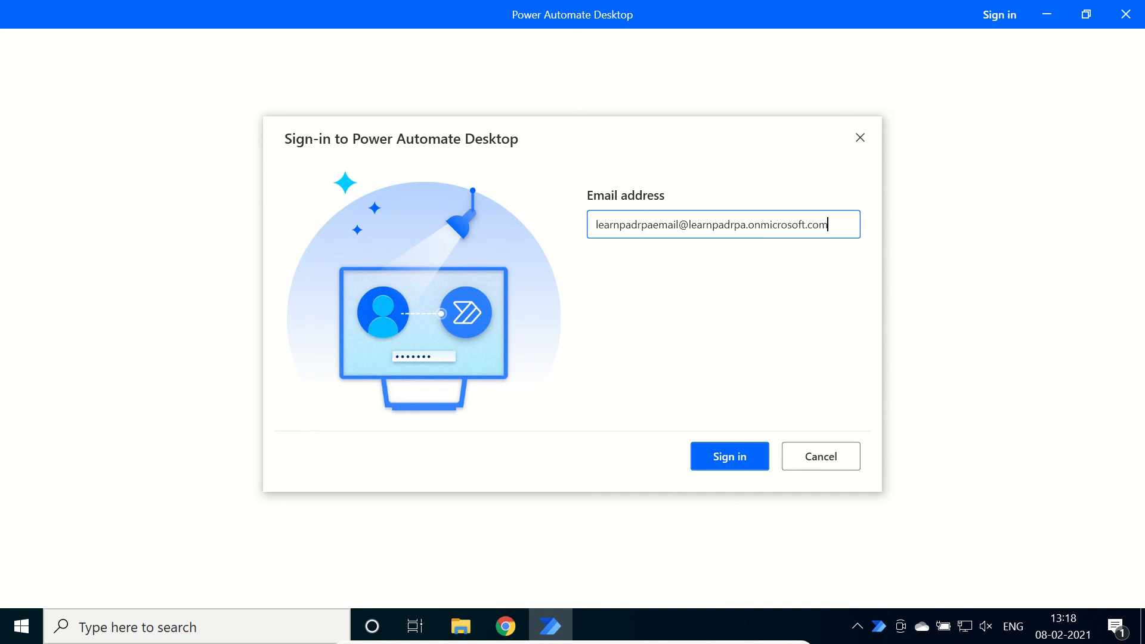
mouse_move(540, 242)
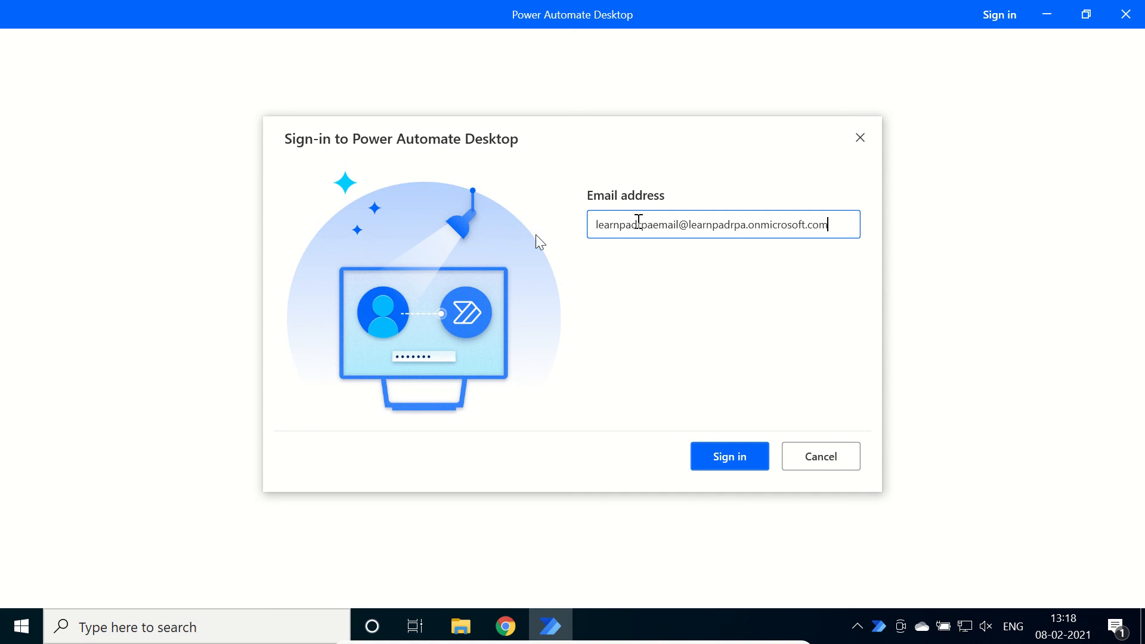
left_click(728, 456)
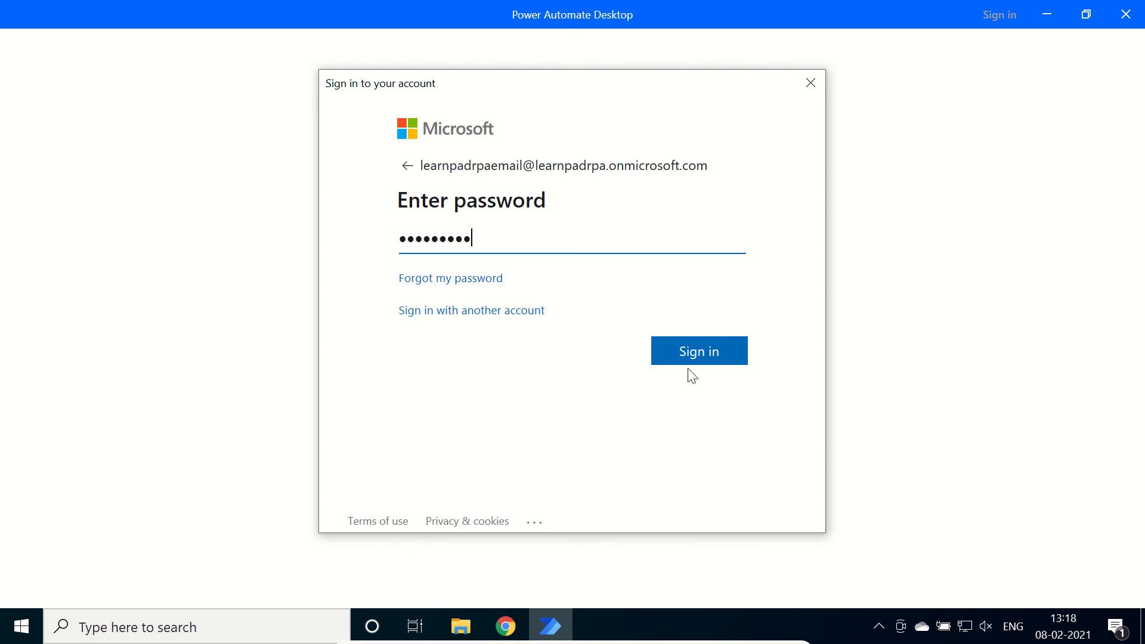
Finish sign-in, accept the welcome screen with region India, and start the free RPA trial.
left_click(698, 350)
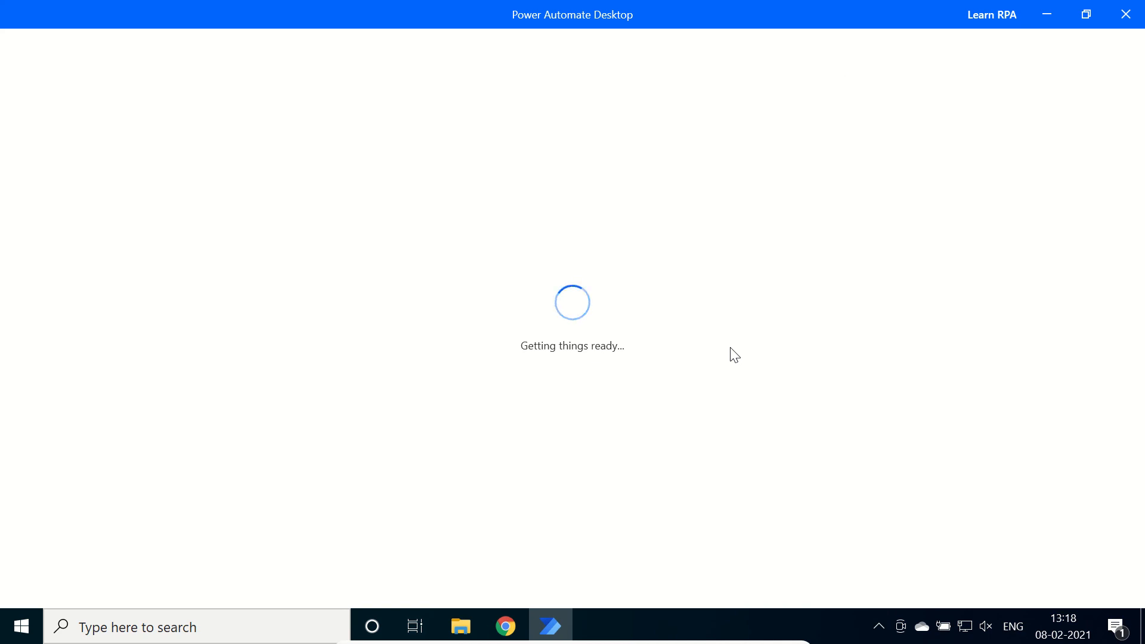
mouse_move(984, 203)
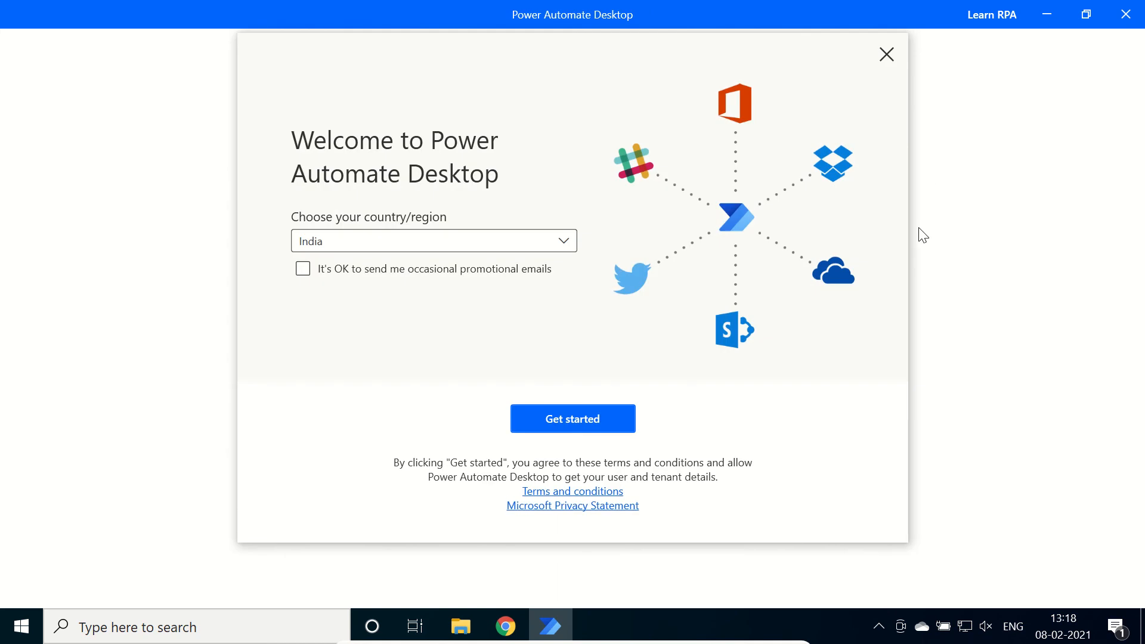
mouse_move(343, 212)
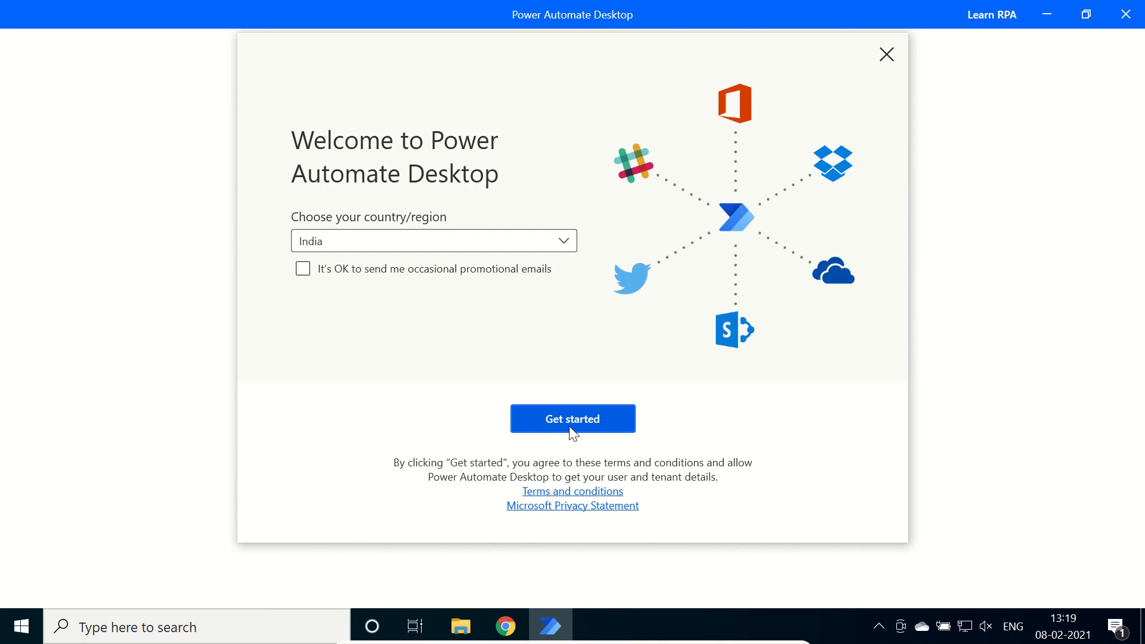
left_click(572, 419)
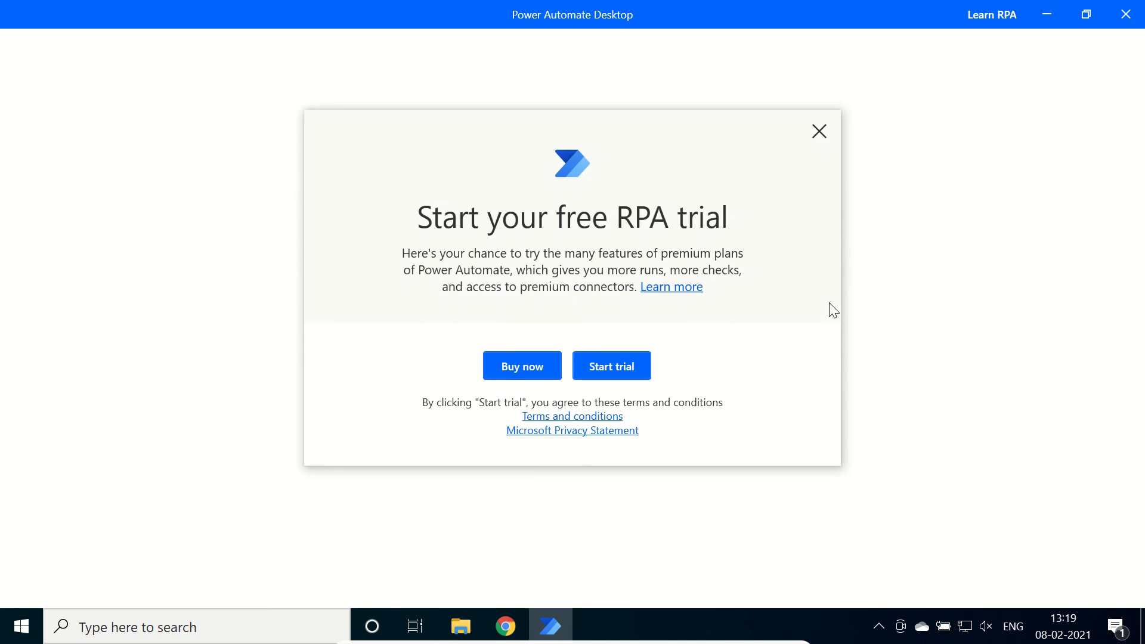
mouse_move(627, 320)
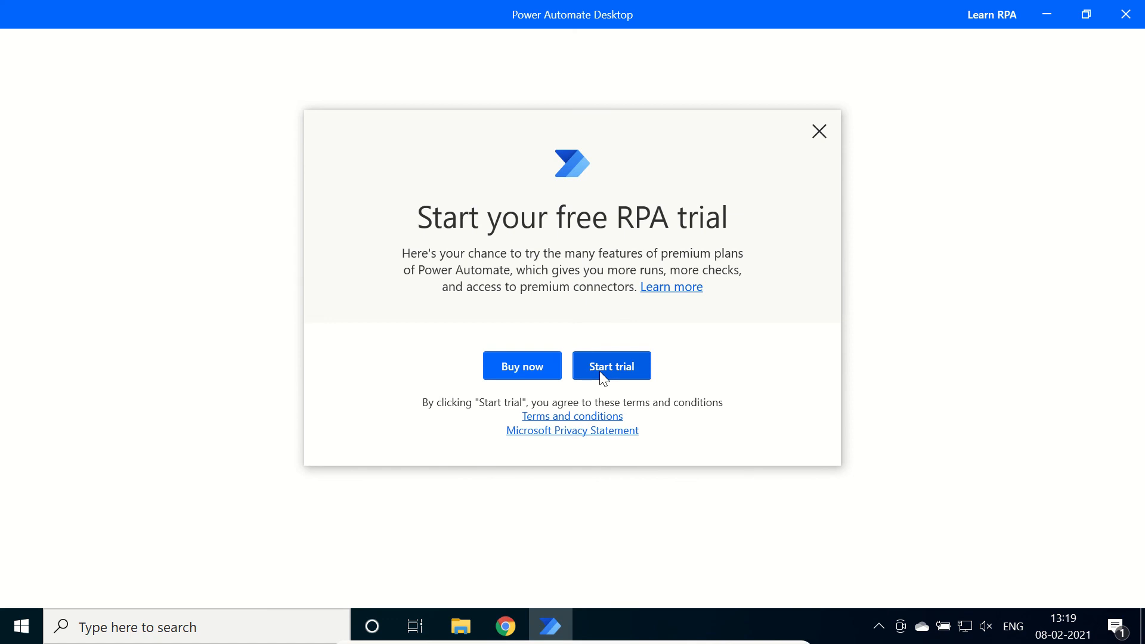
left_click(611, 366)
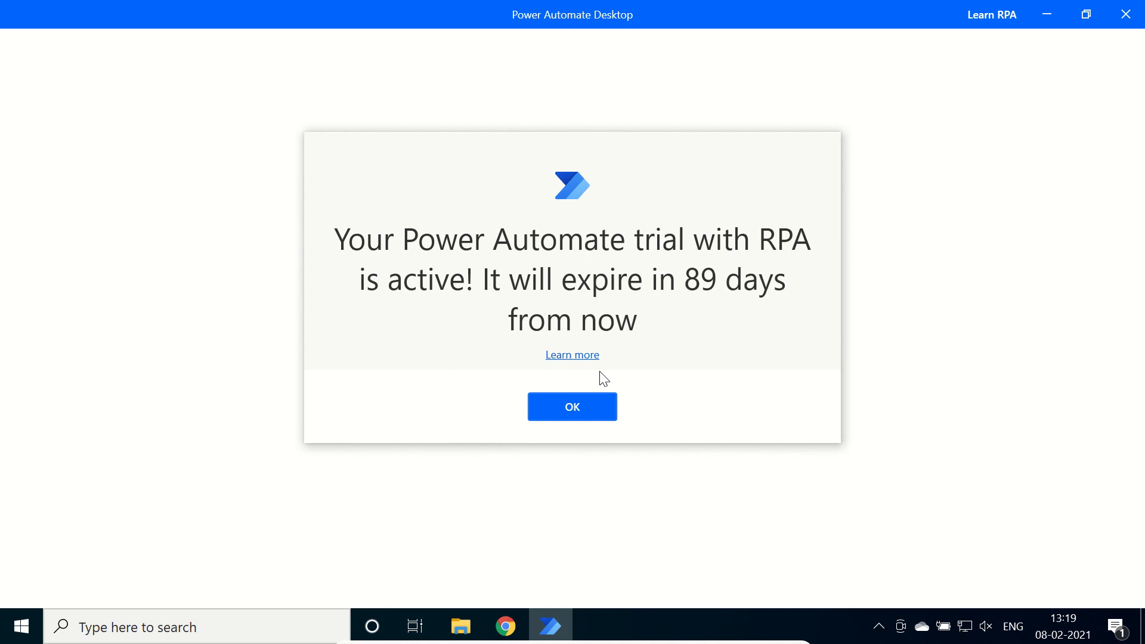
mouse_move(782, 363)
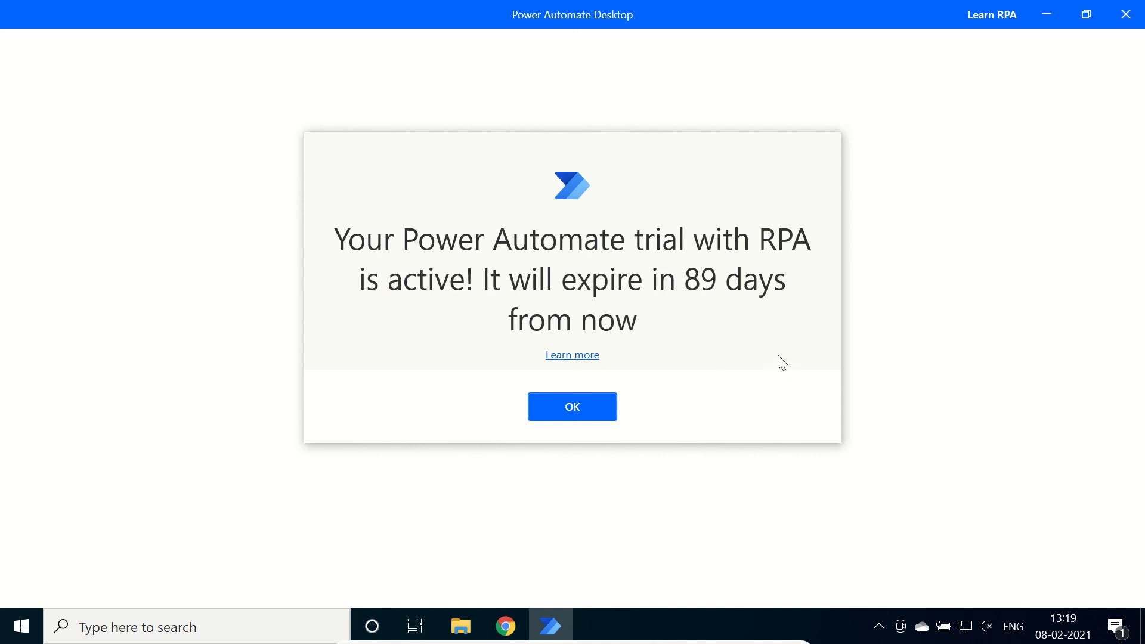
Acknowledge the RPA trial notice, then open and cancel the Build a flow dialog.
left_click(572, 407)
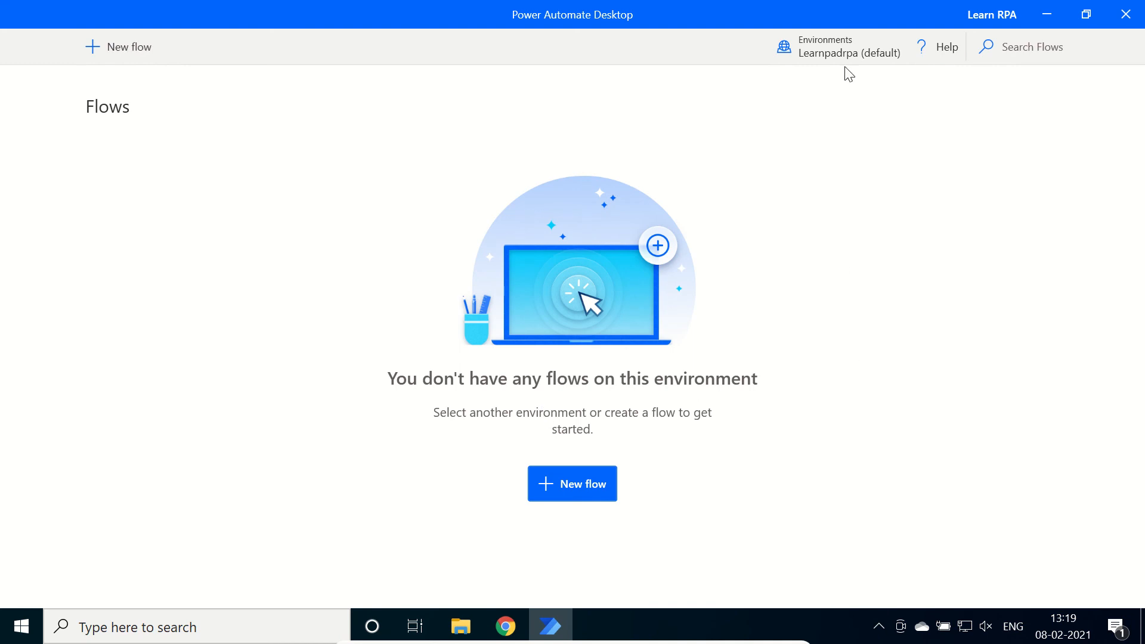
mouse_move(810, 246)
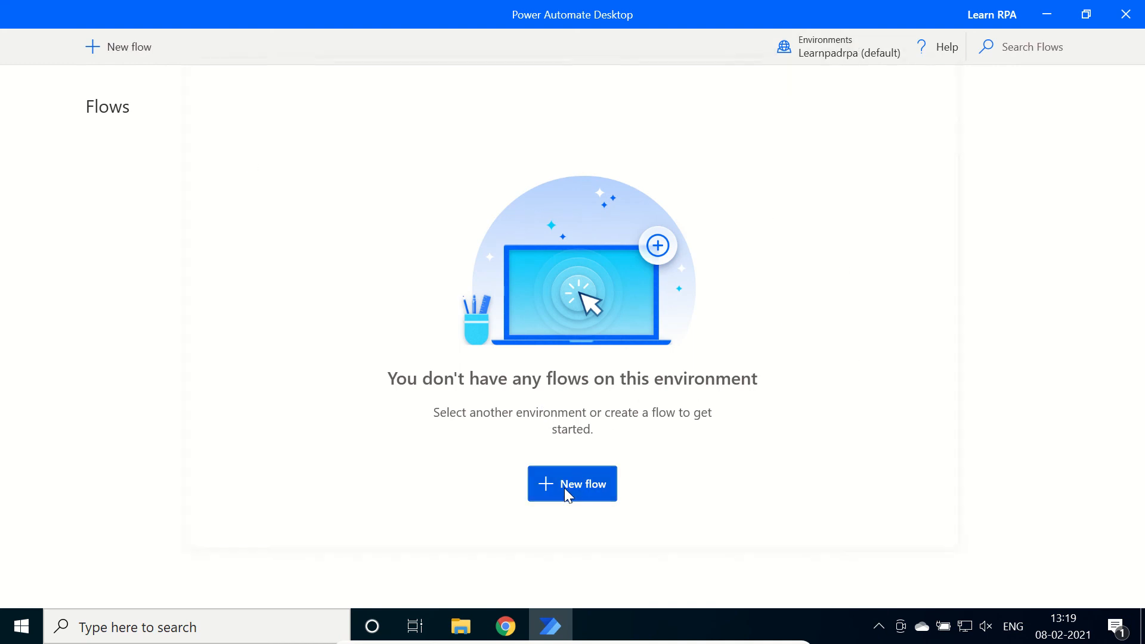
left_click(572, 483)
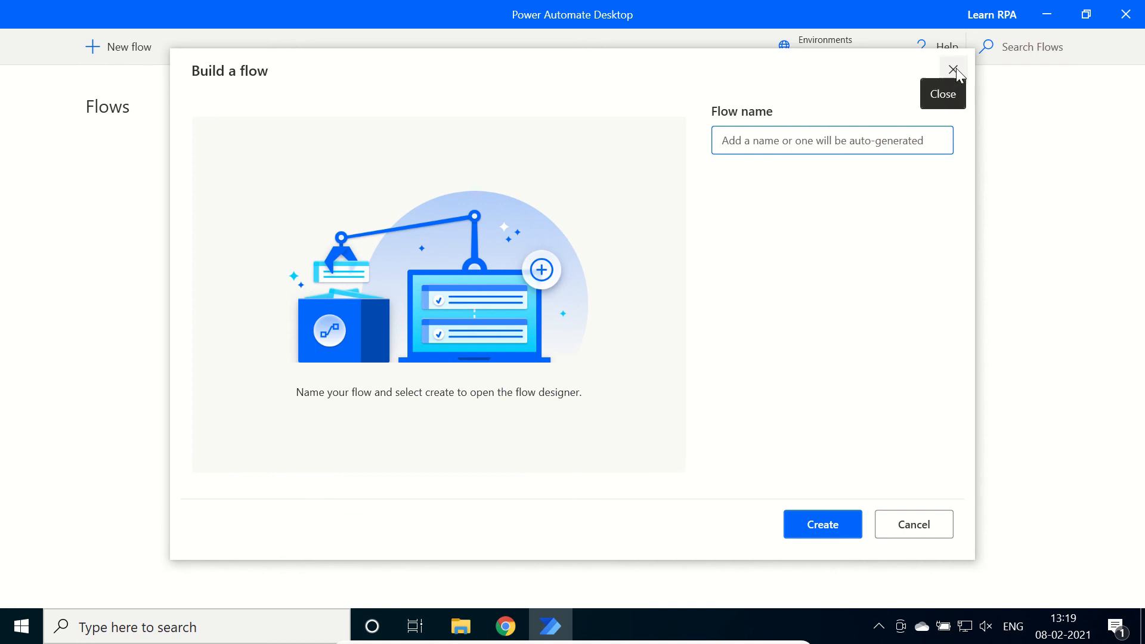
left_click(953, 71)
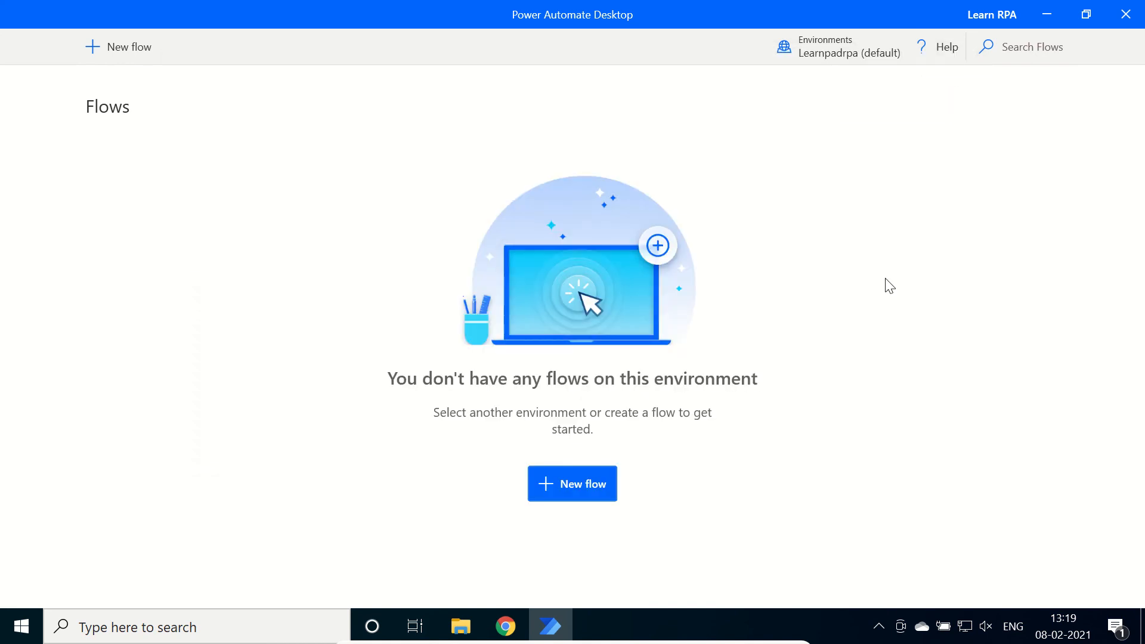